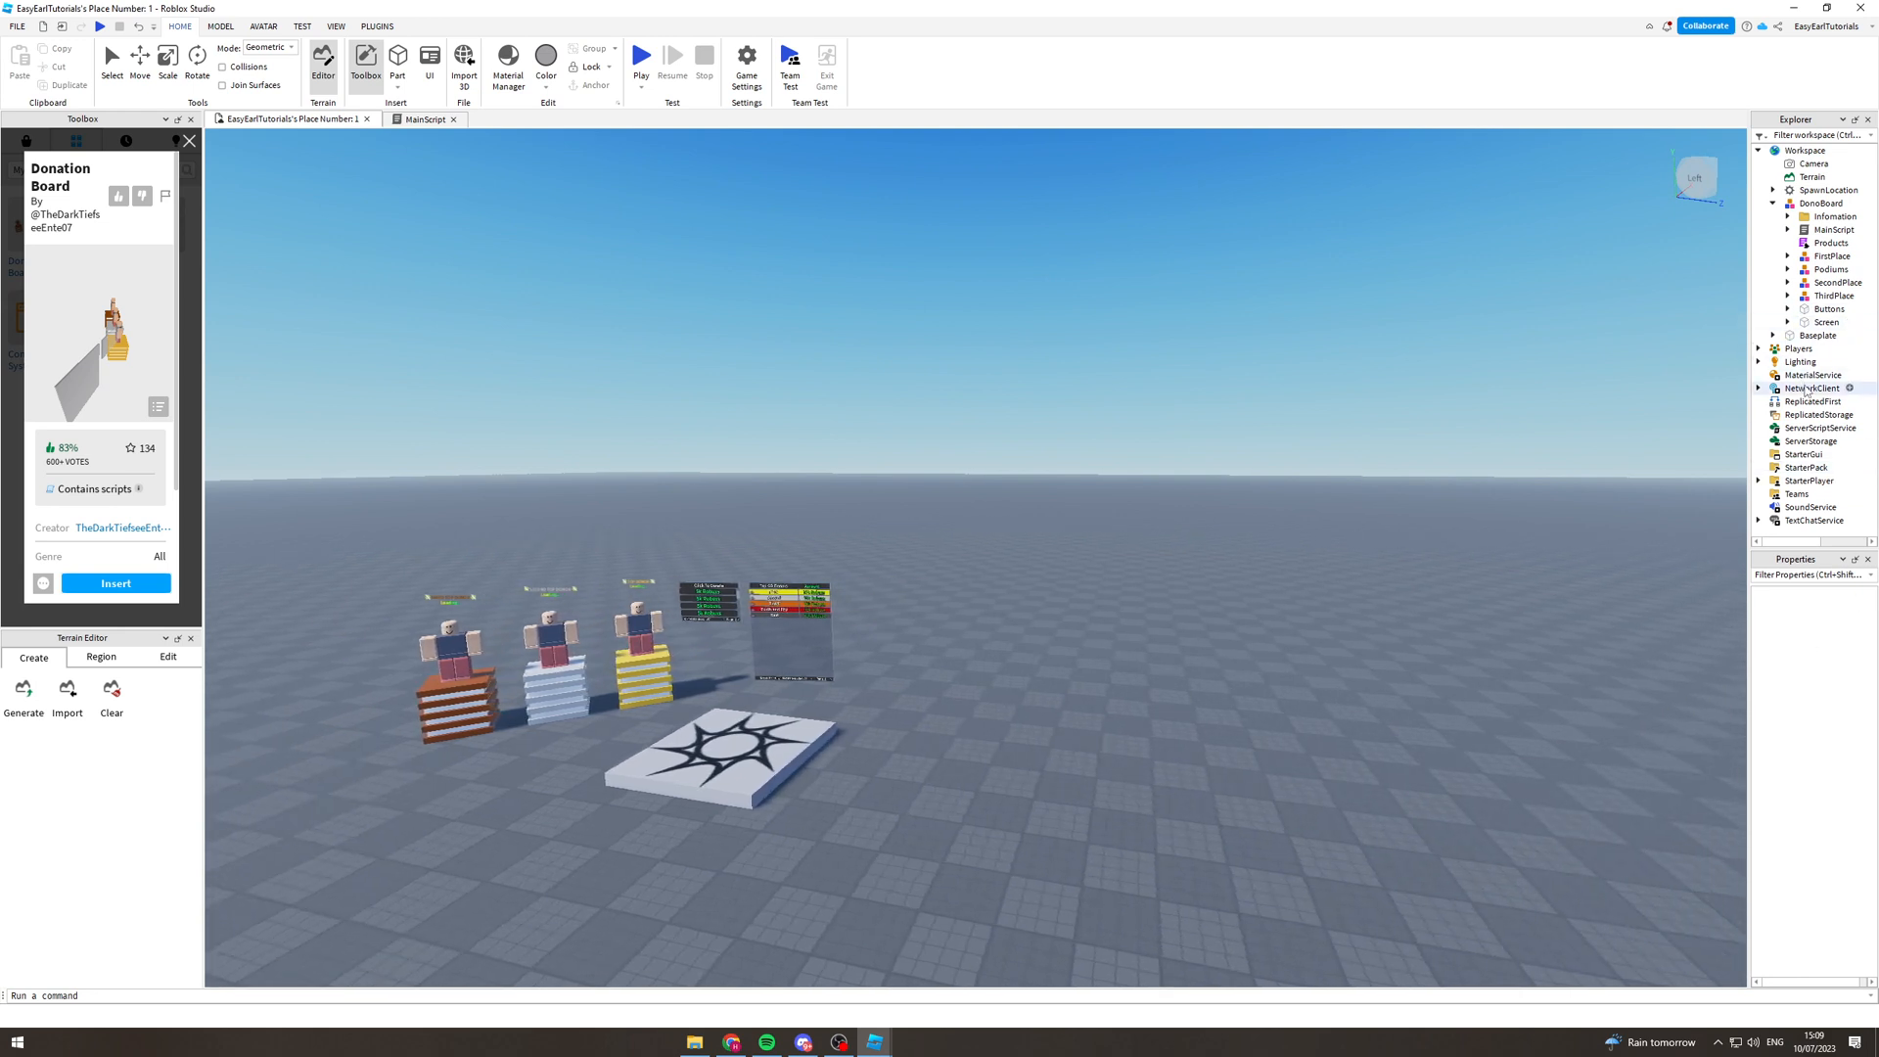
Add a ScreenGui under StarterGui
left_click(1801, 454)
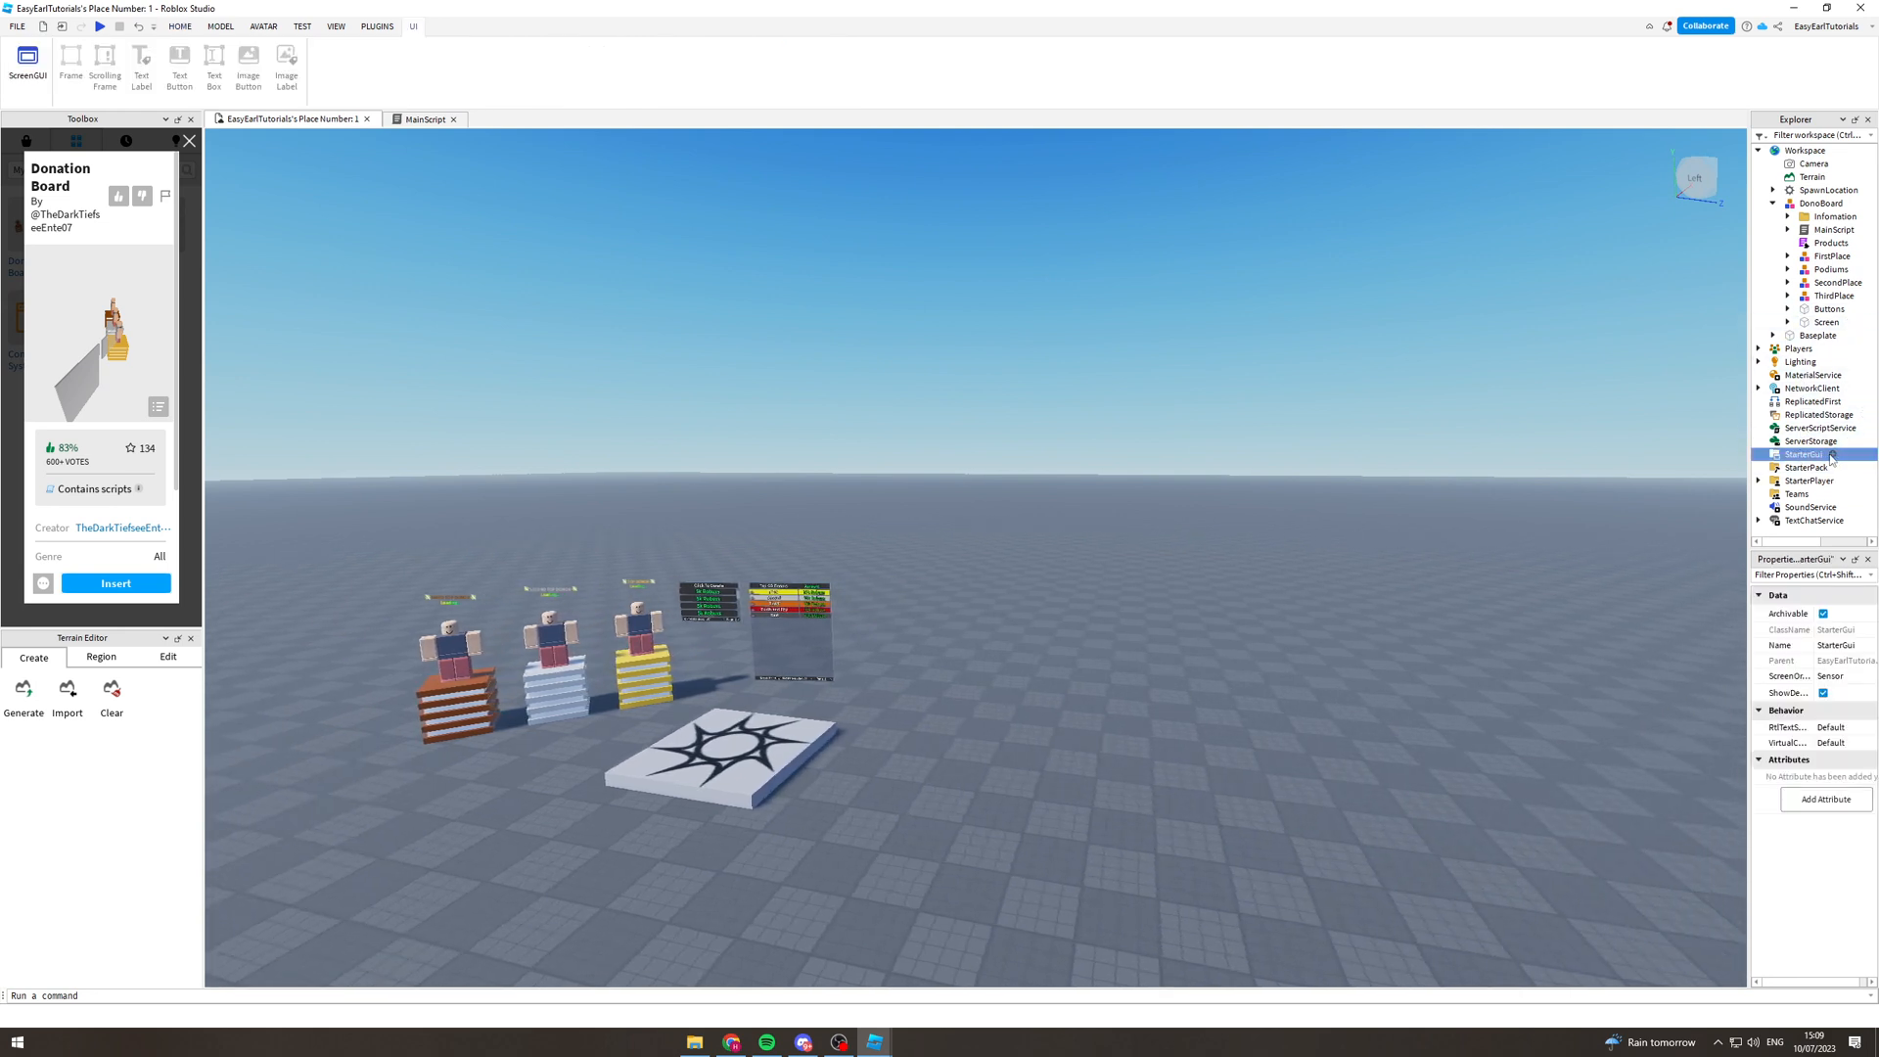
left_click(1846, 454)
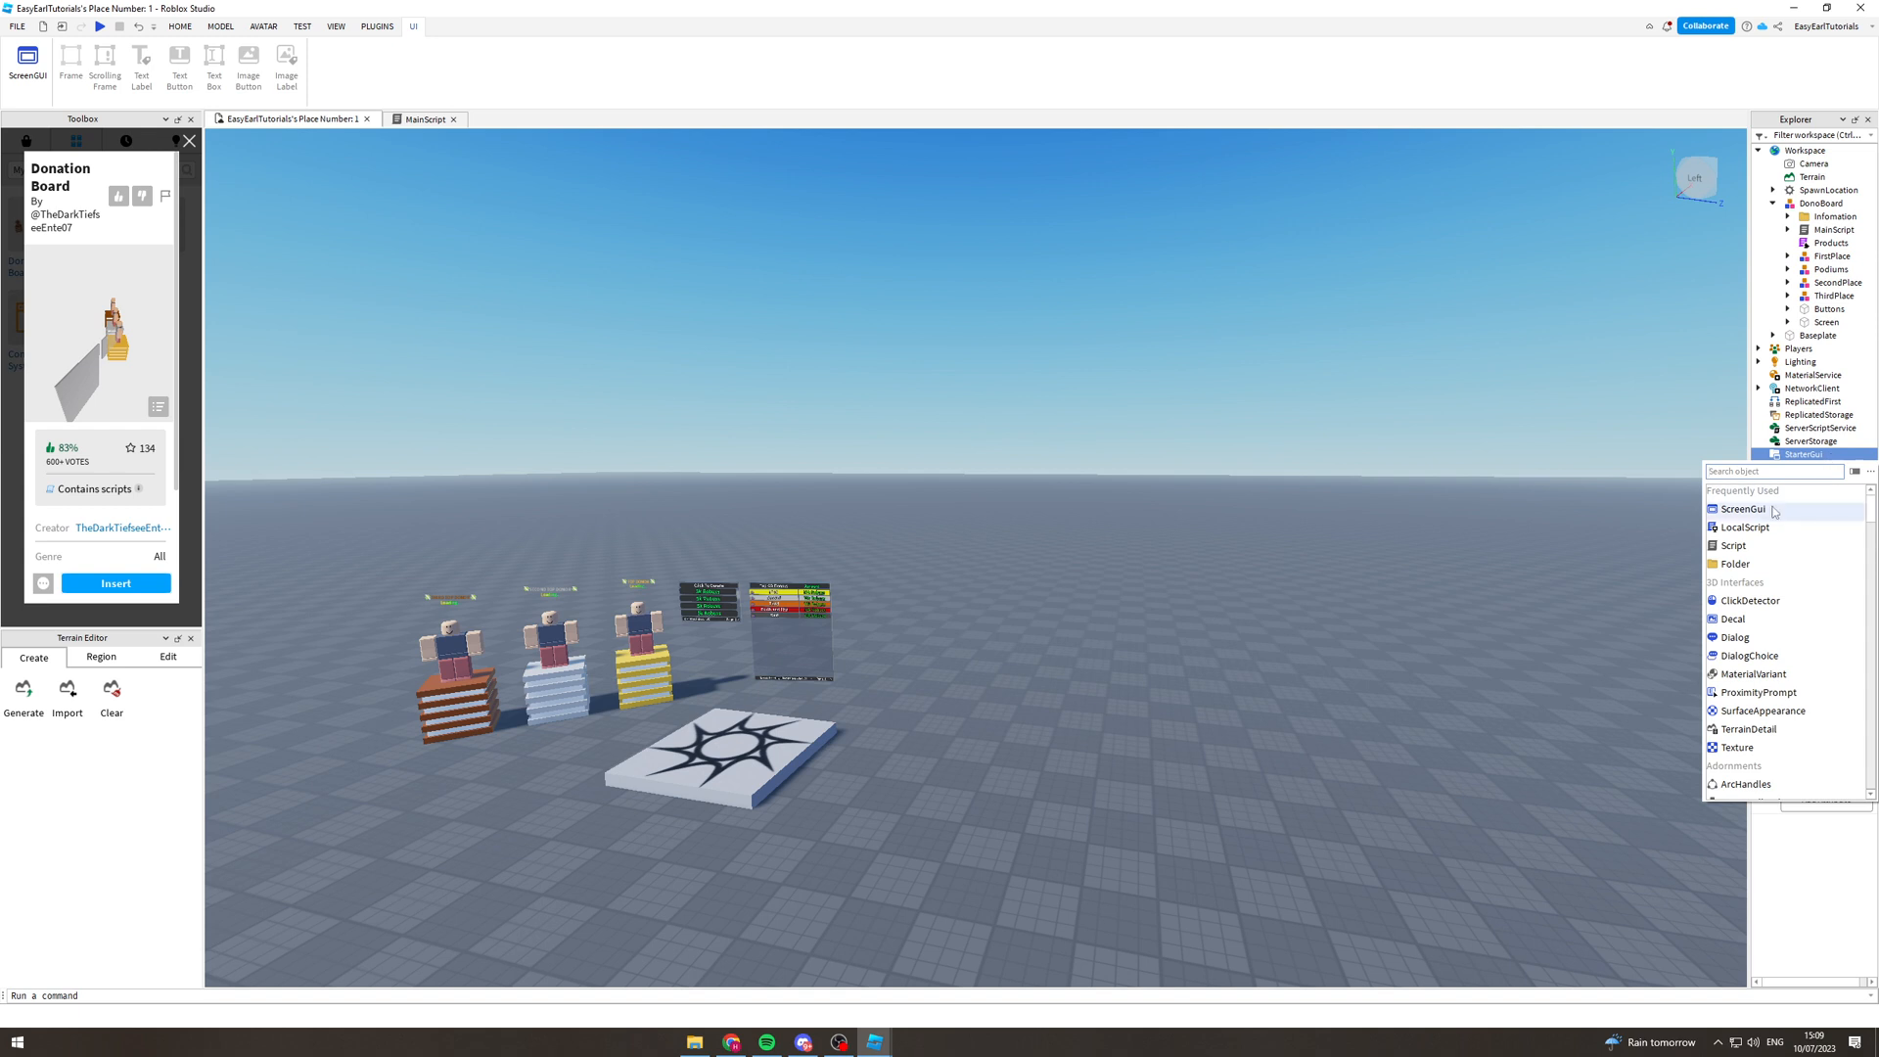
left_click(1733, 509)
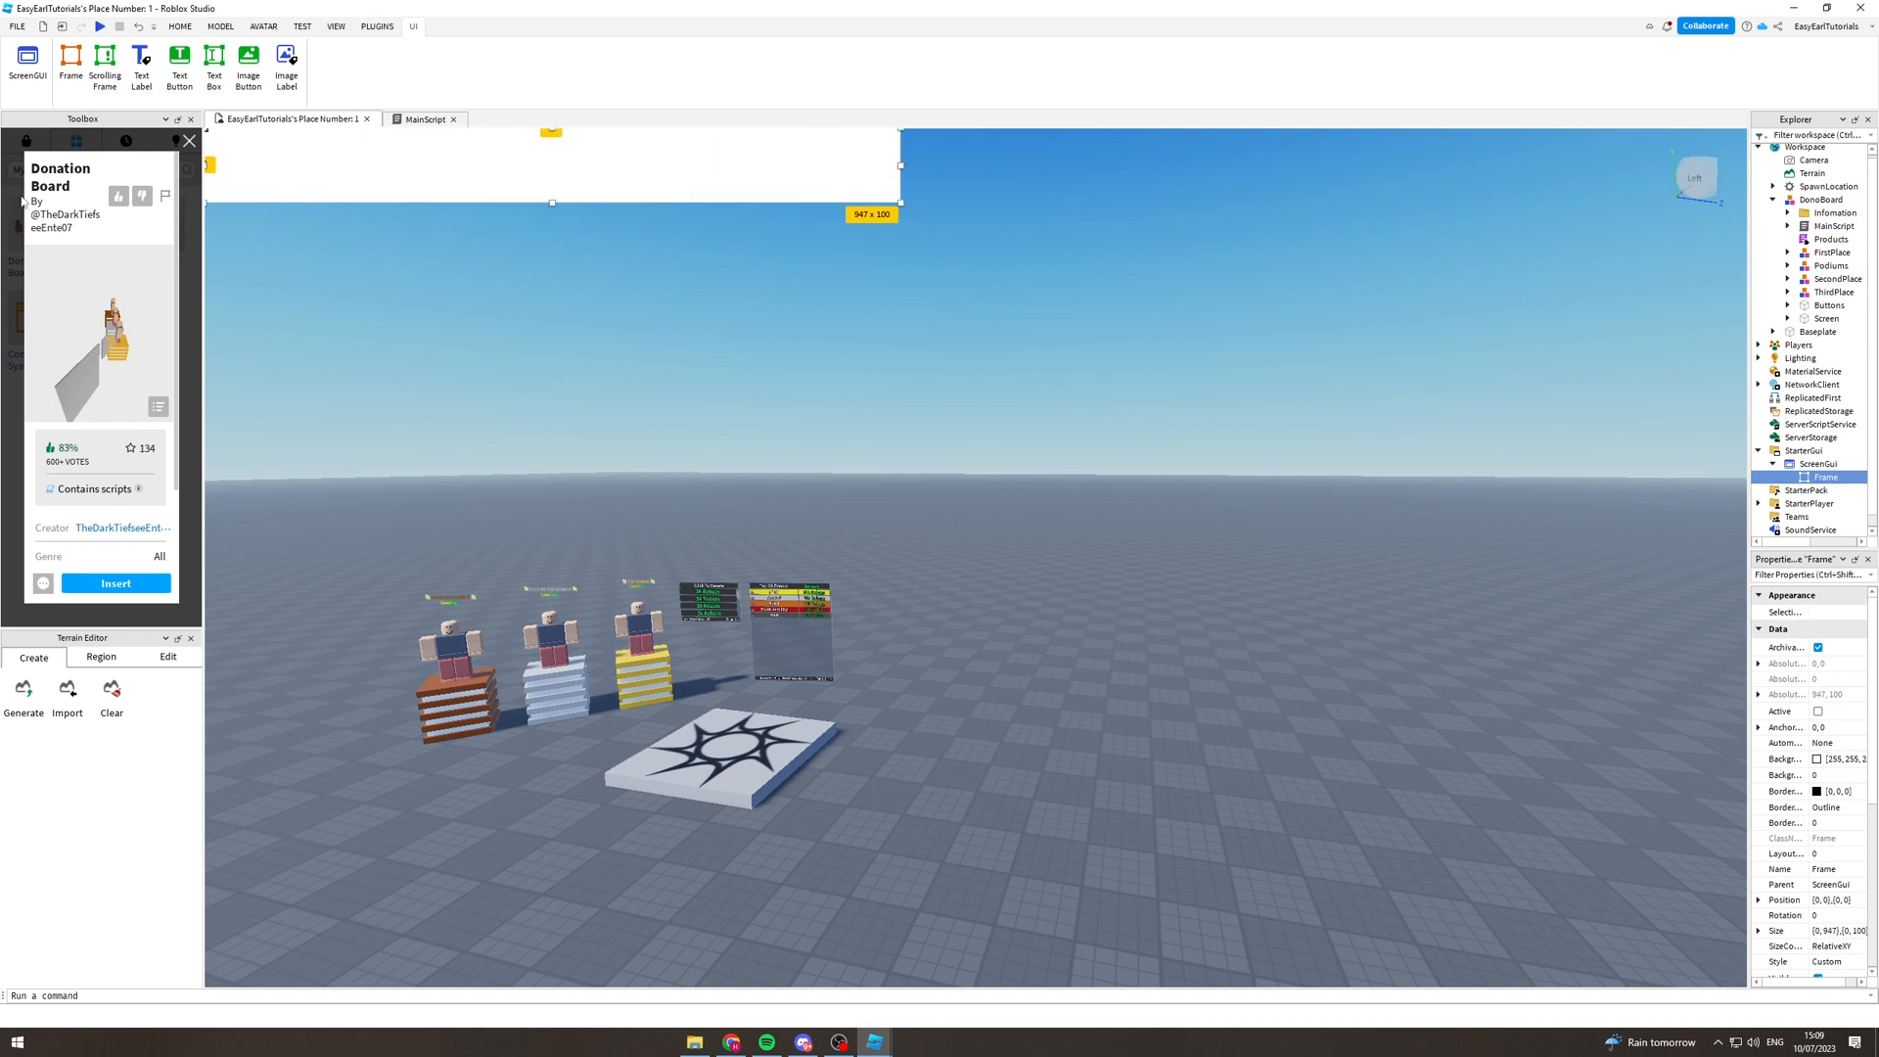
Insert a wide white Frame in the ScreenGui near the top-left and select it for editing
left_click(180, 25)
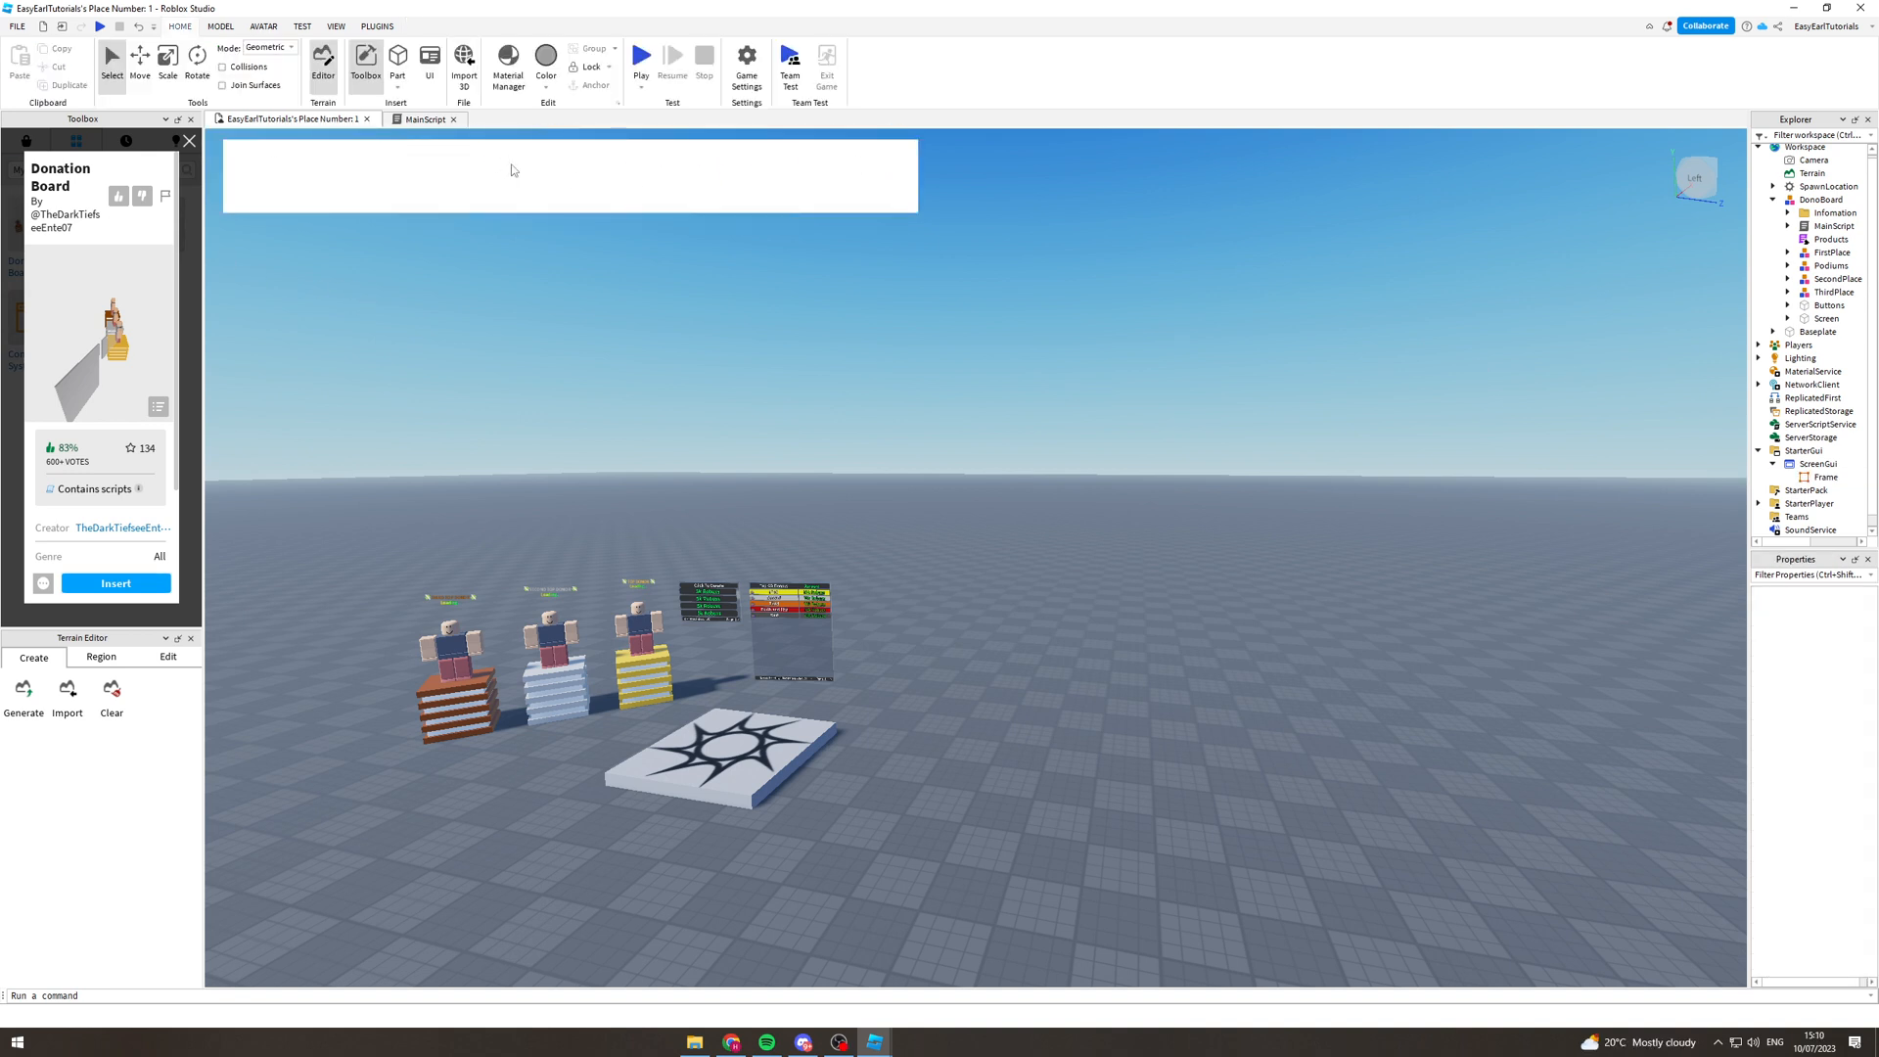
left_click(1824, 478)
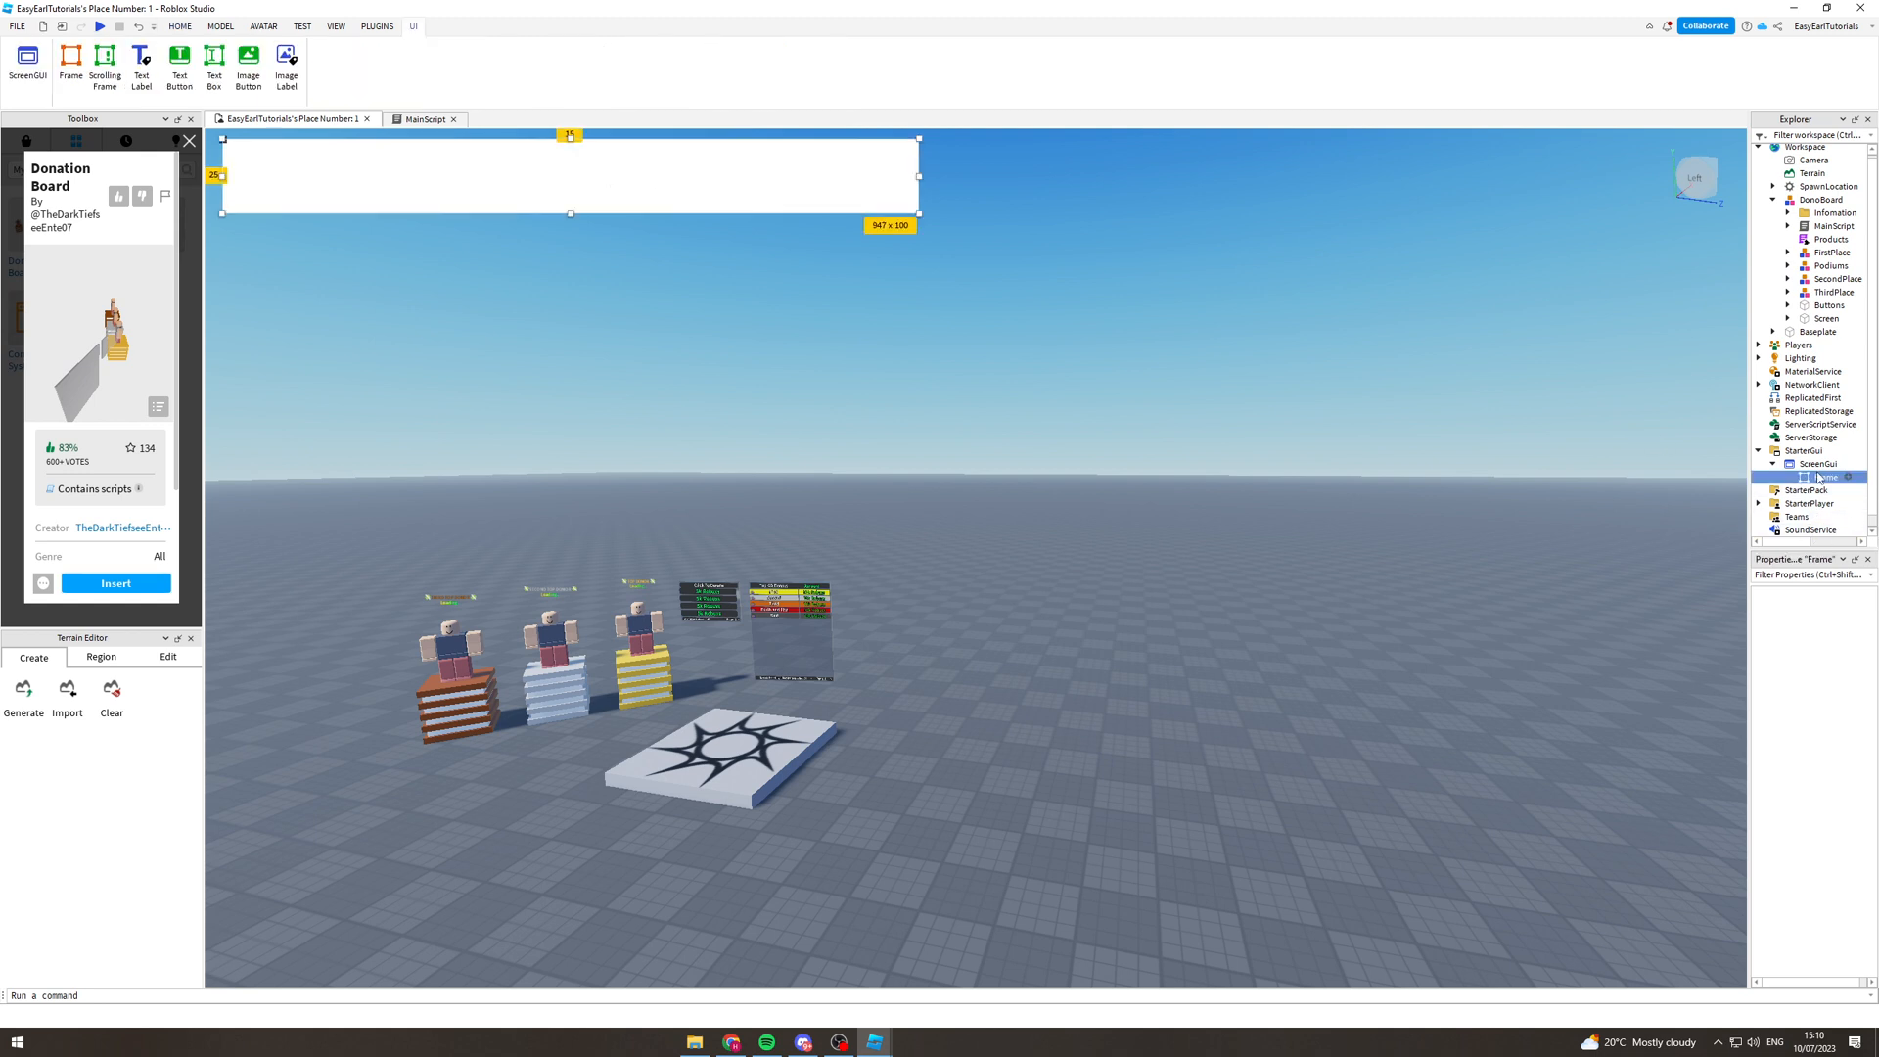
left_click(1826, 478)
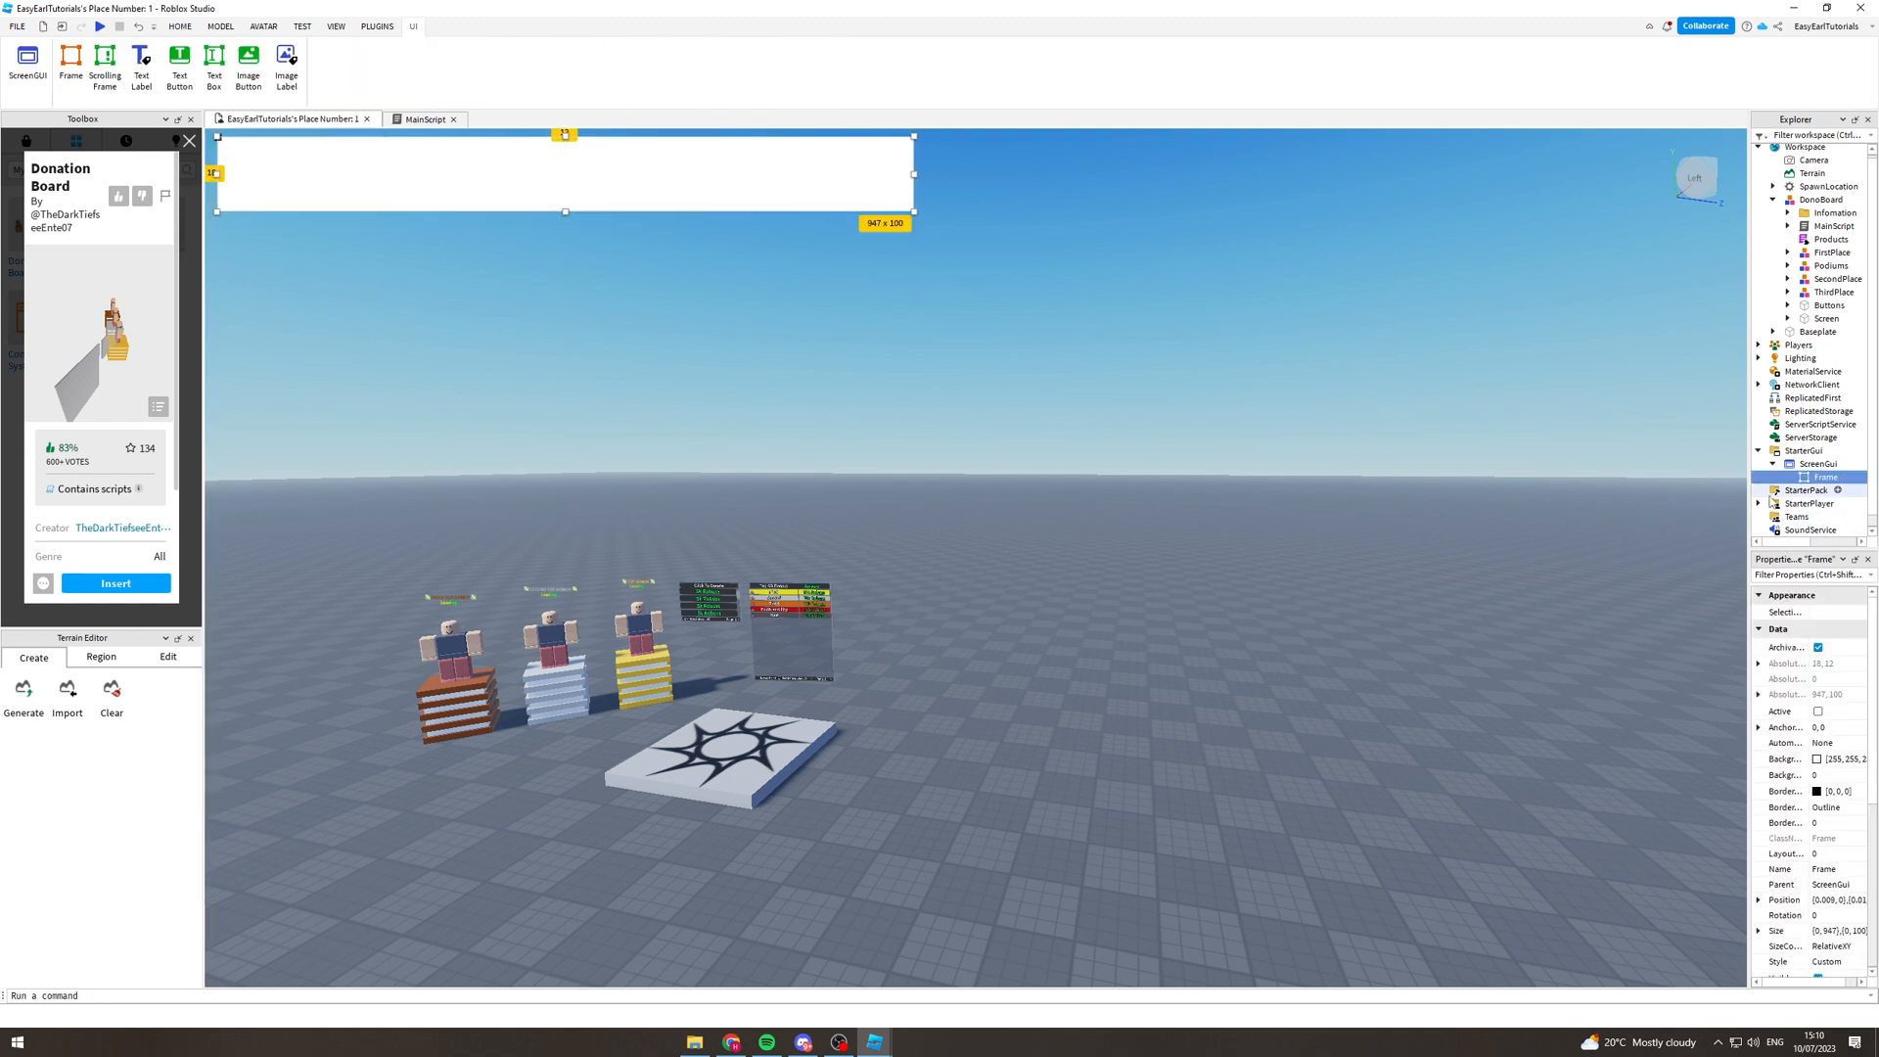
Add a UICorner to the Frame with CornerRadius 0, 1000 for pill-shaped ends
left_click(1856, 476)
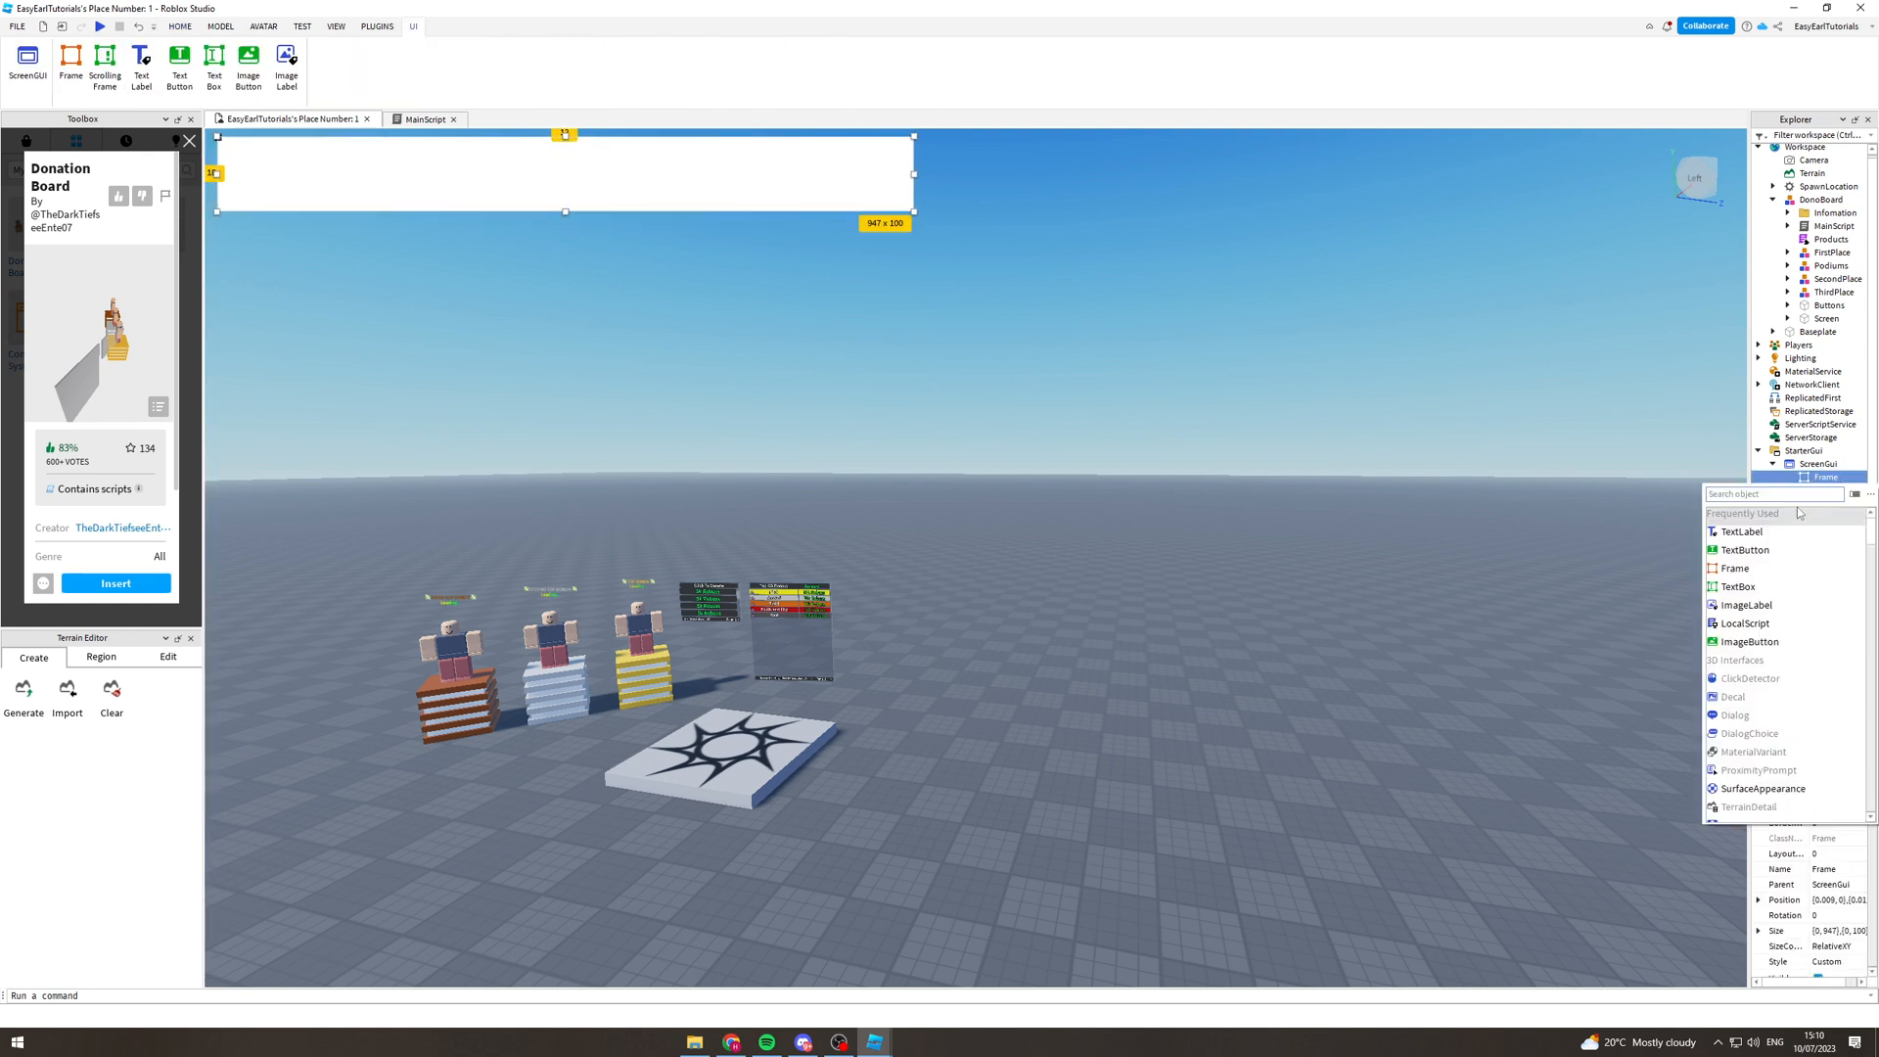
type("co")
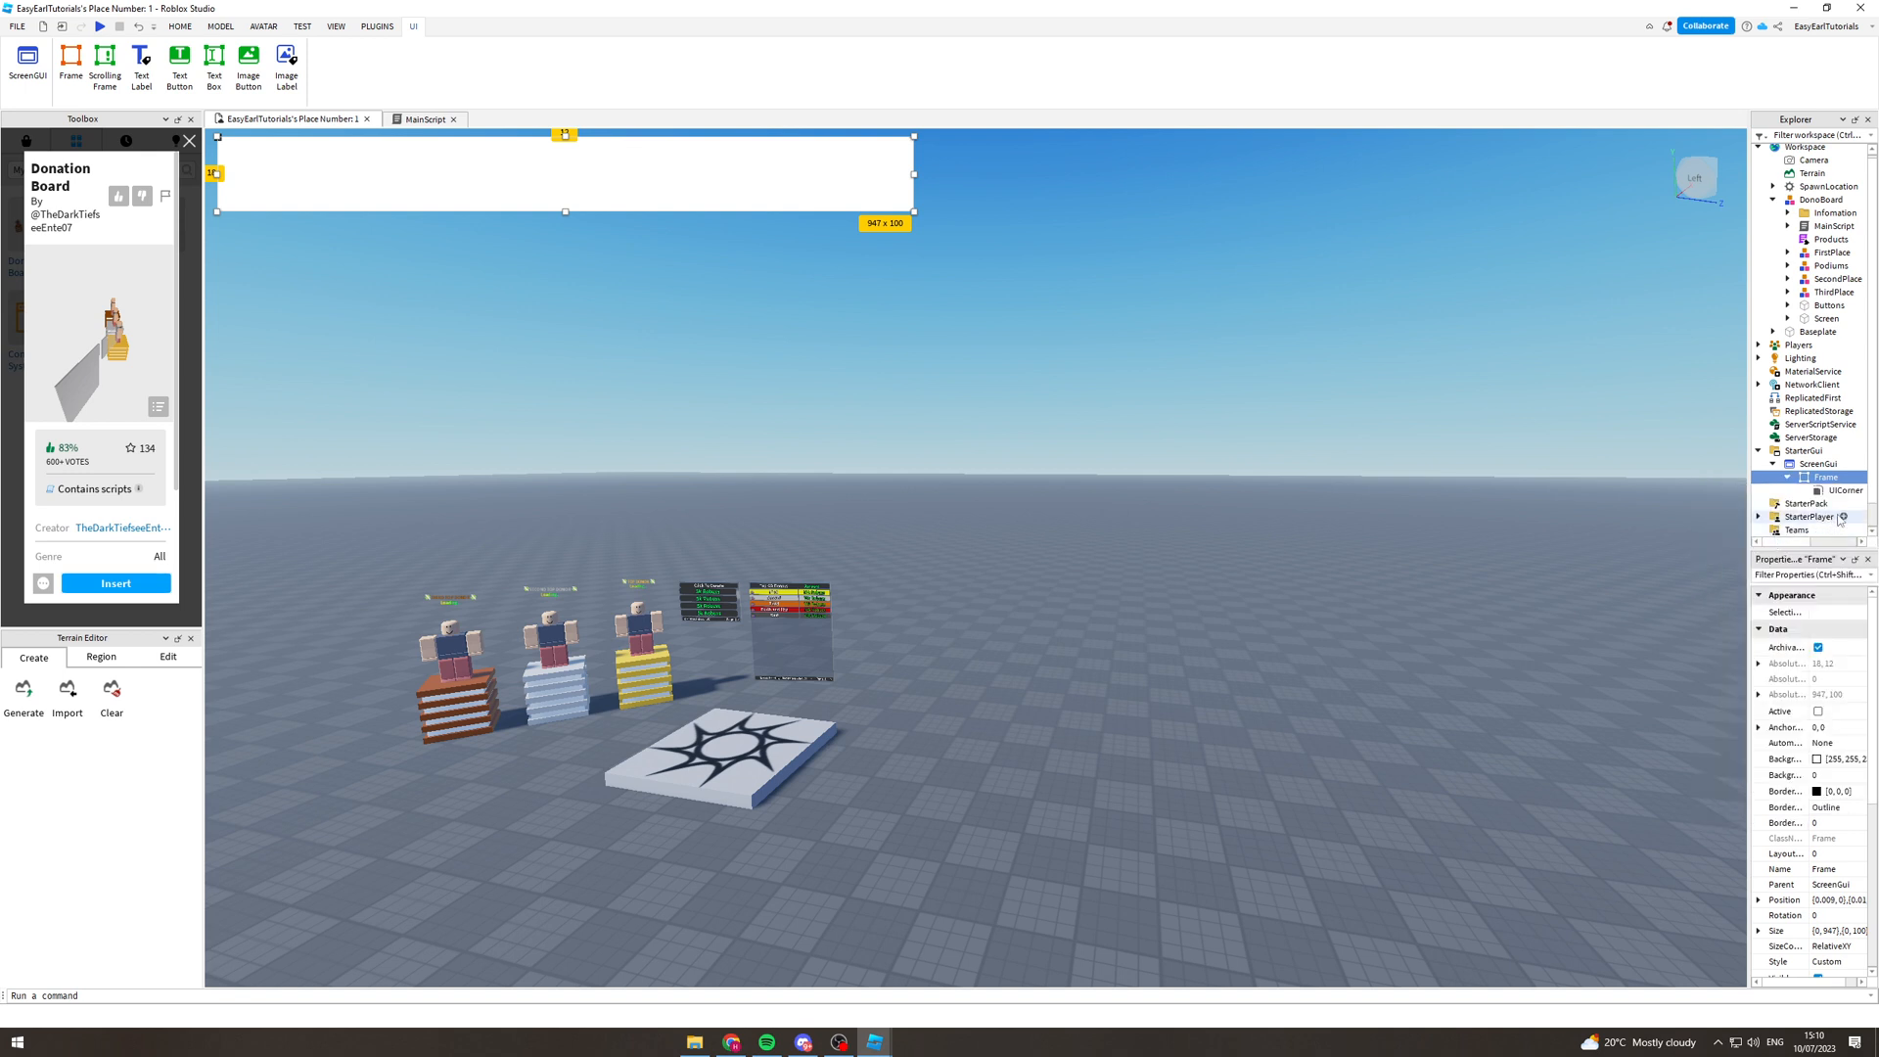
left_click(1833, 490)
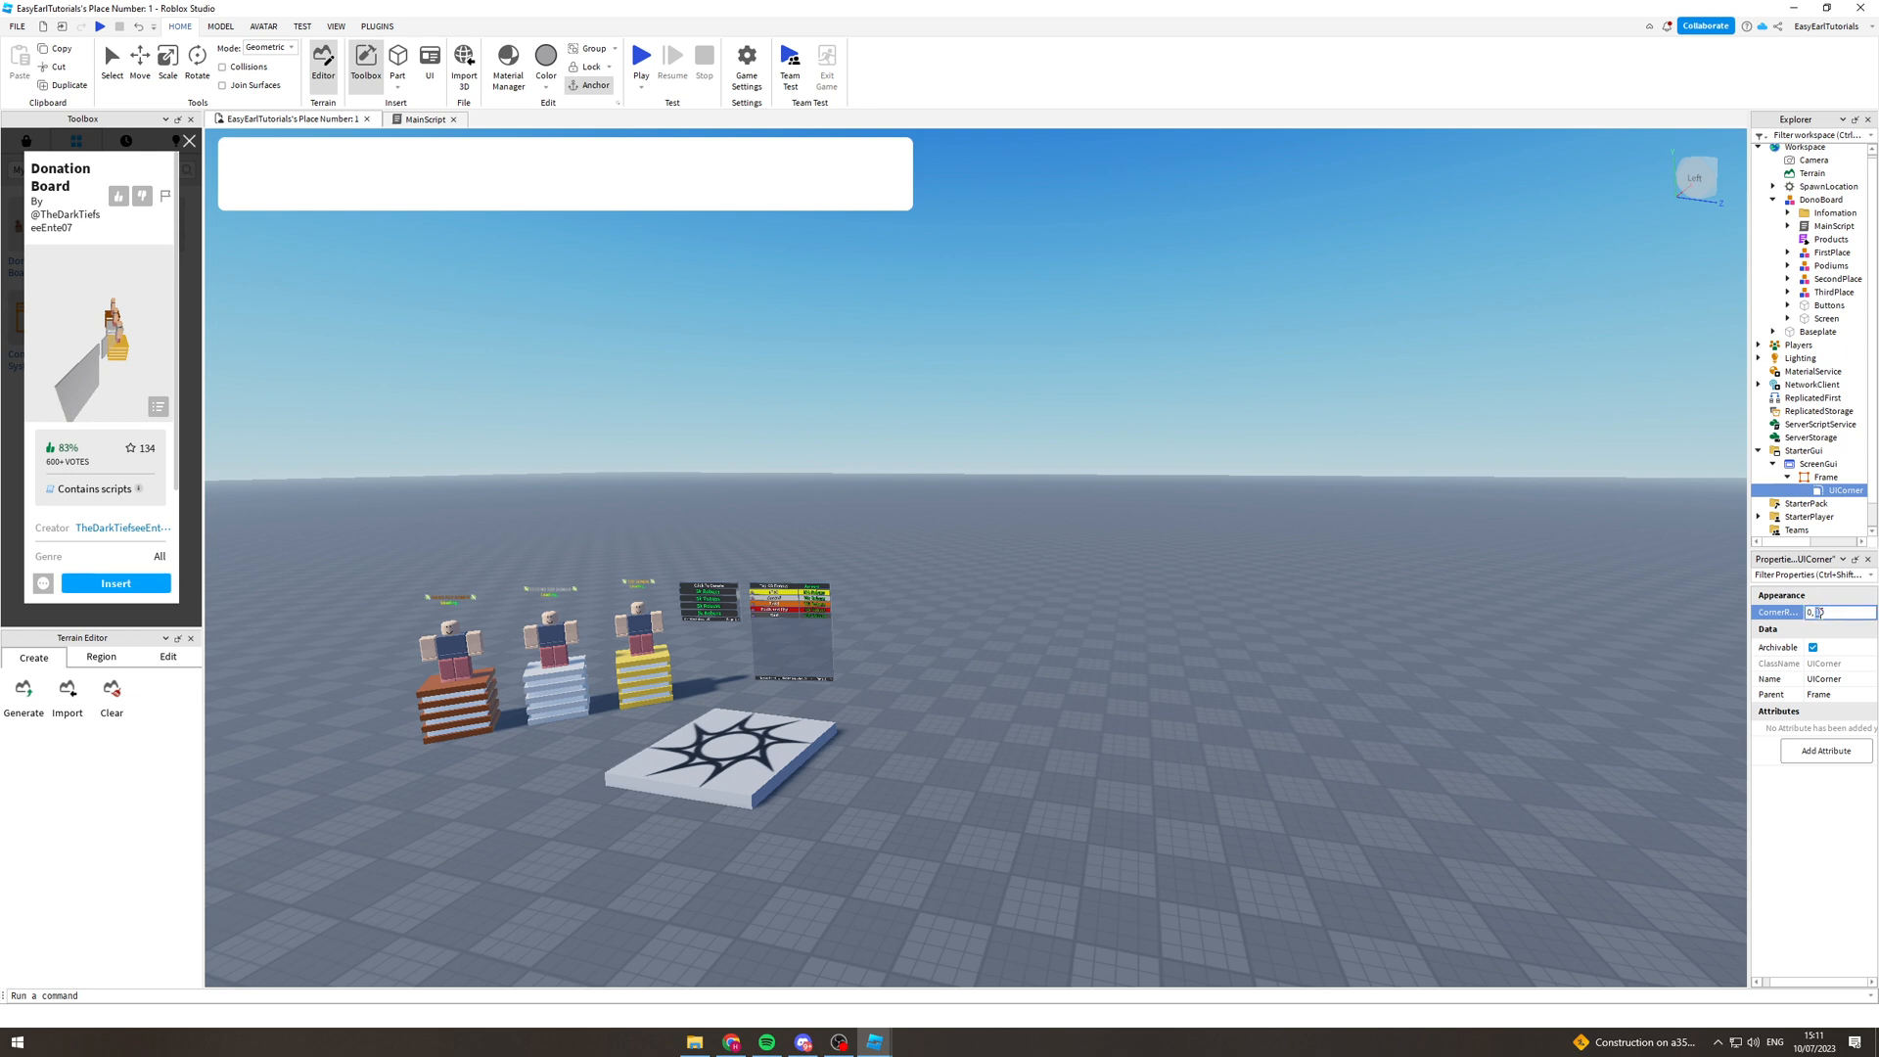
type("0, 1000")
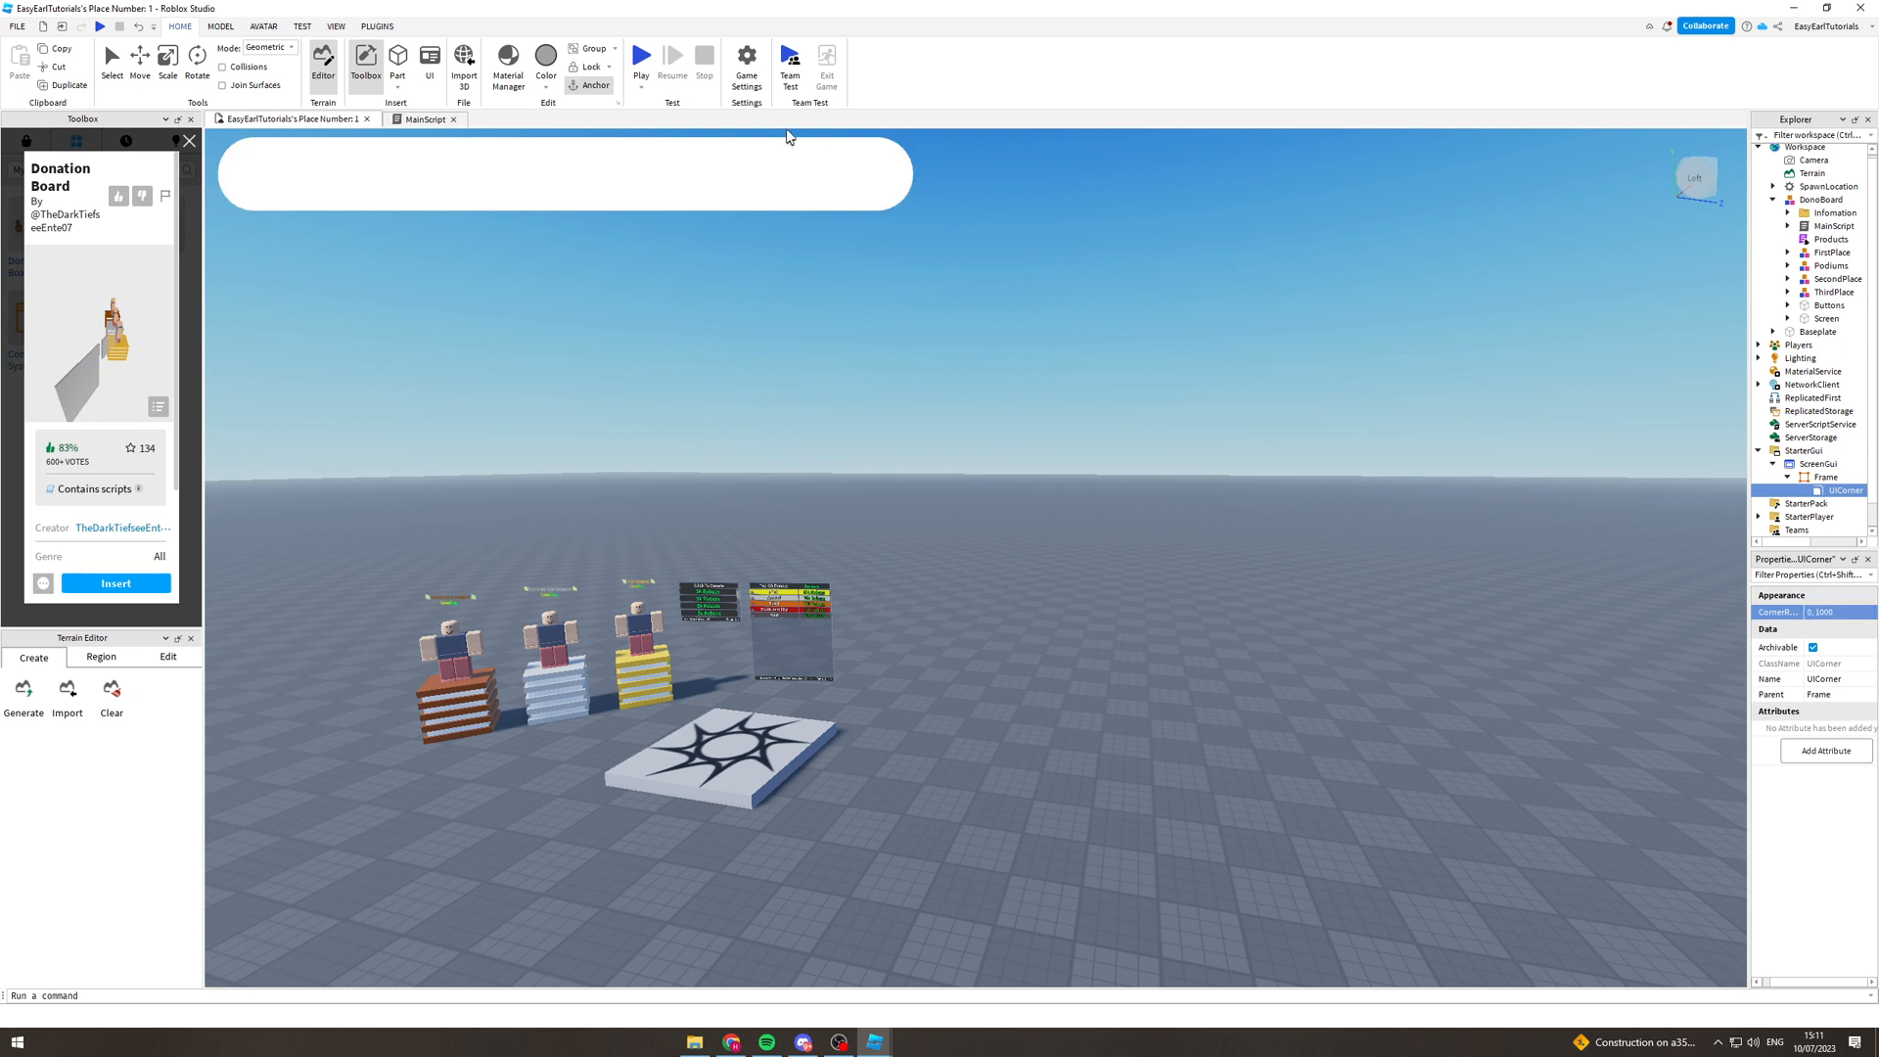
mouse_move(334, 180)
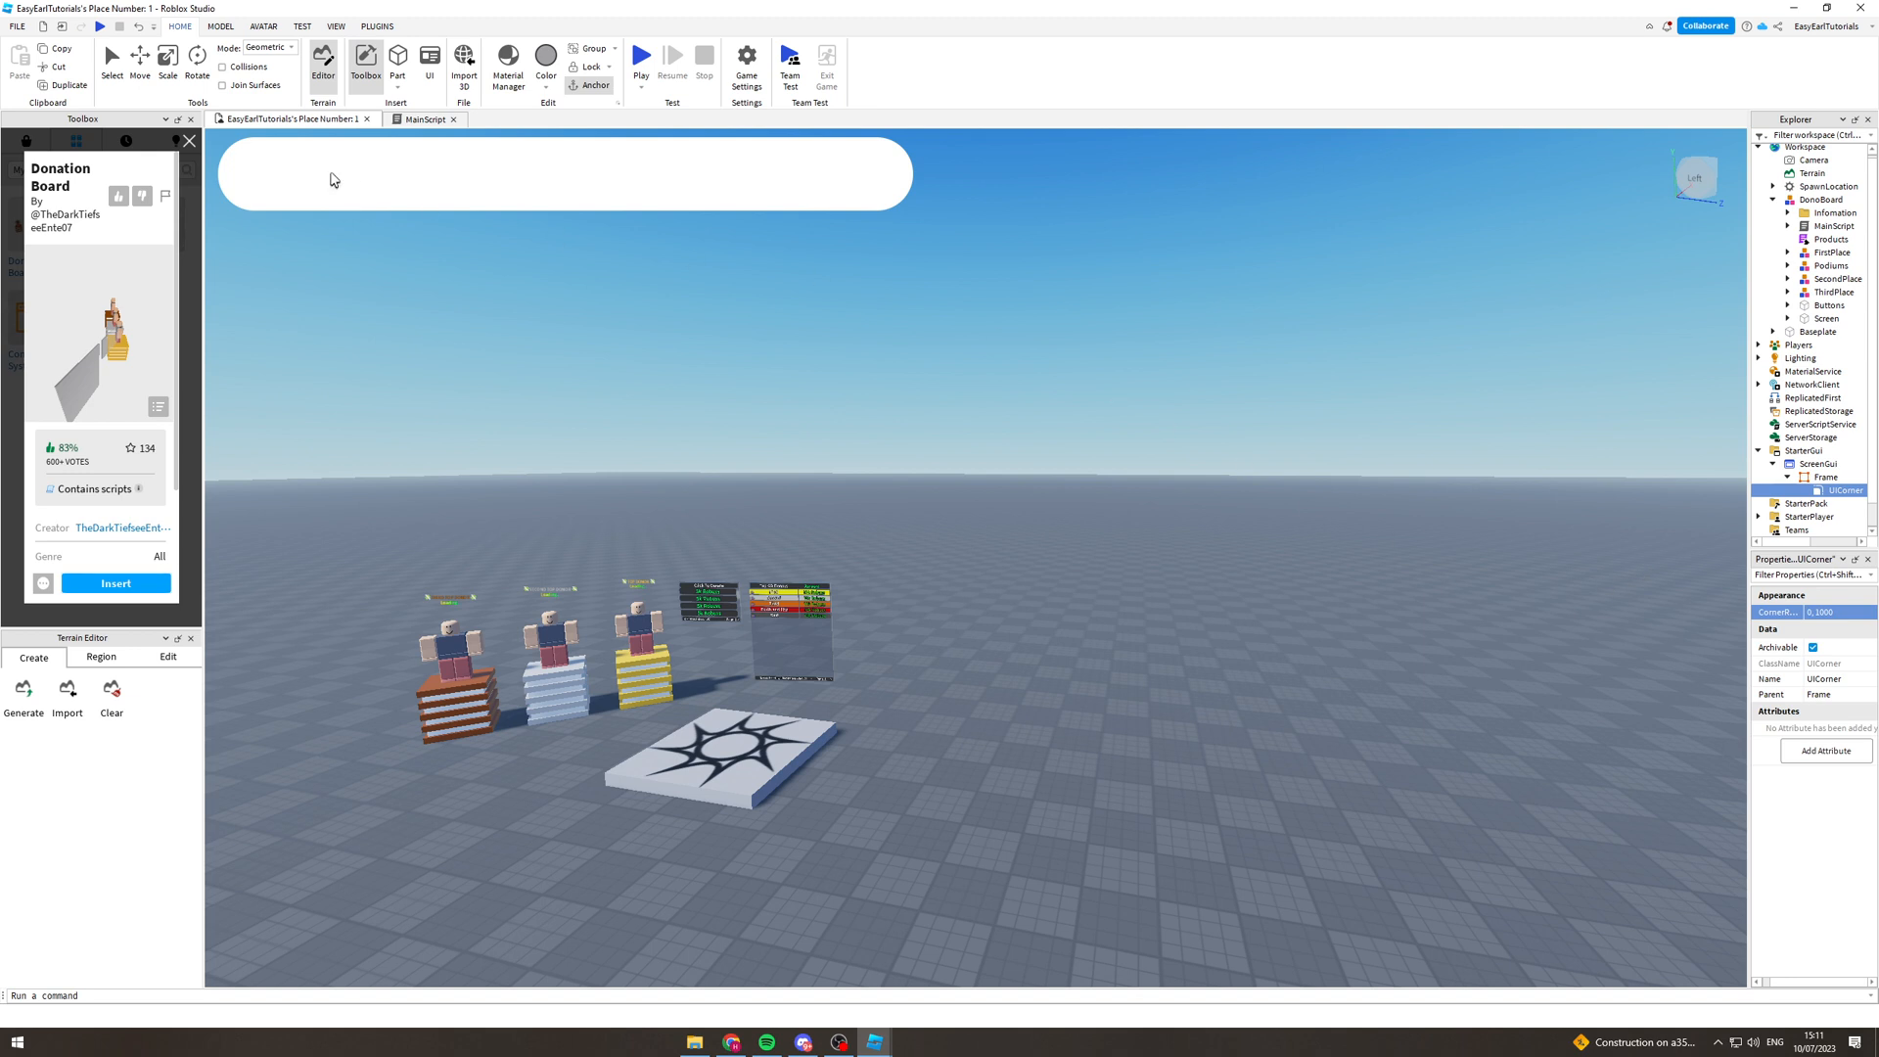
mouse_move(1106, 299)
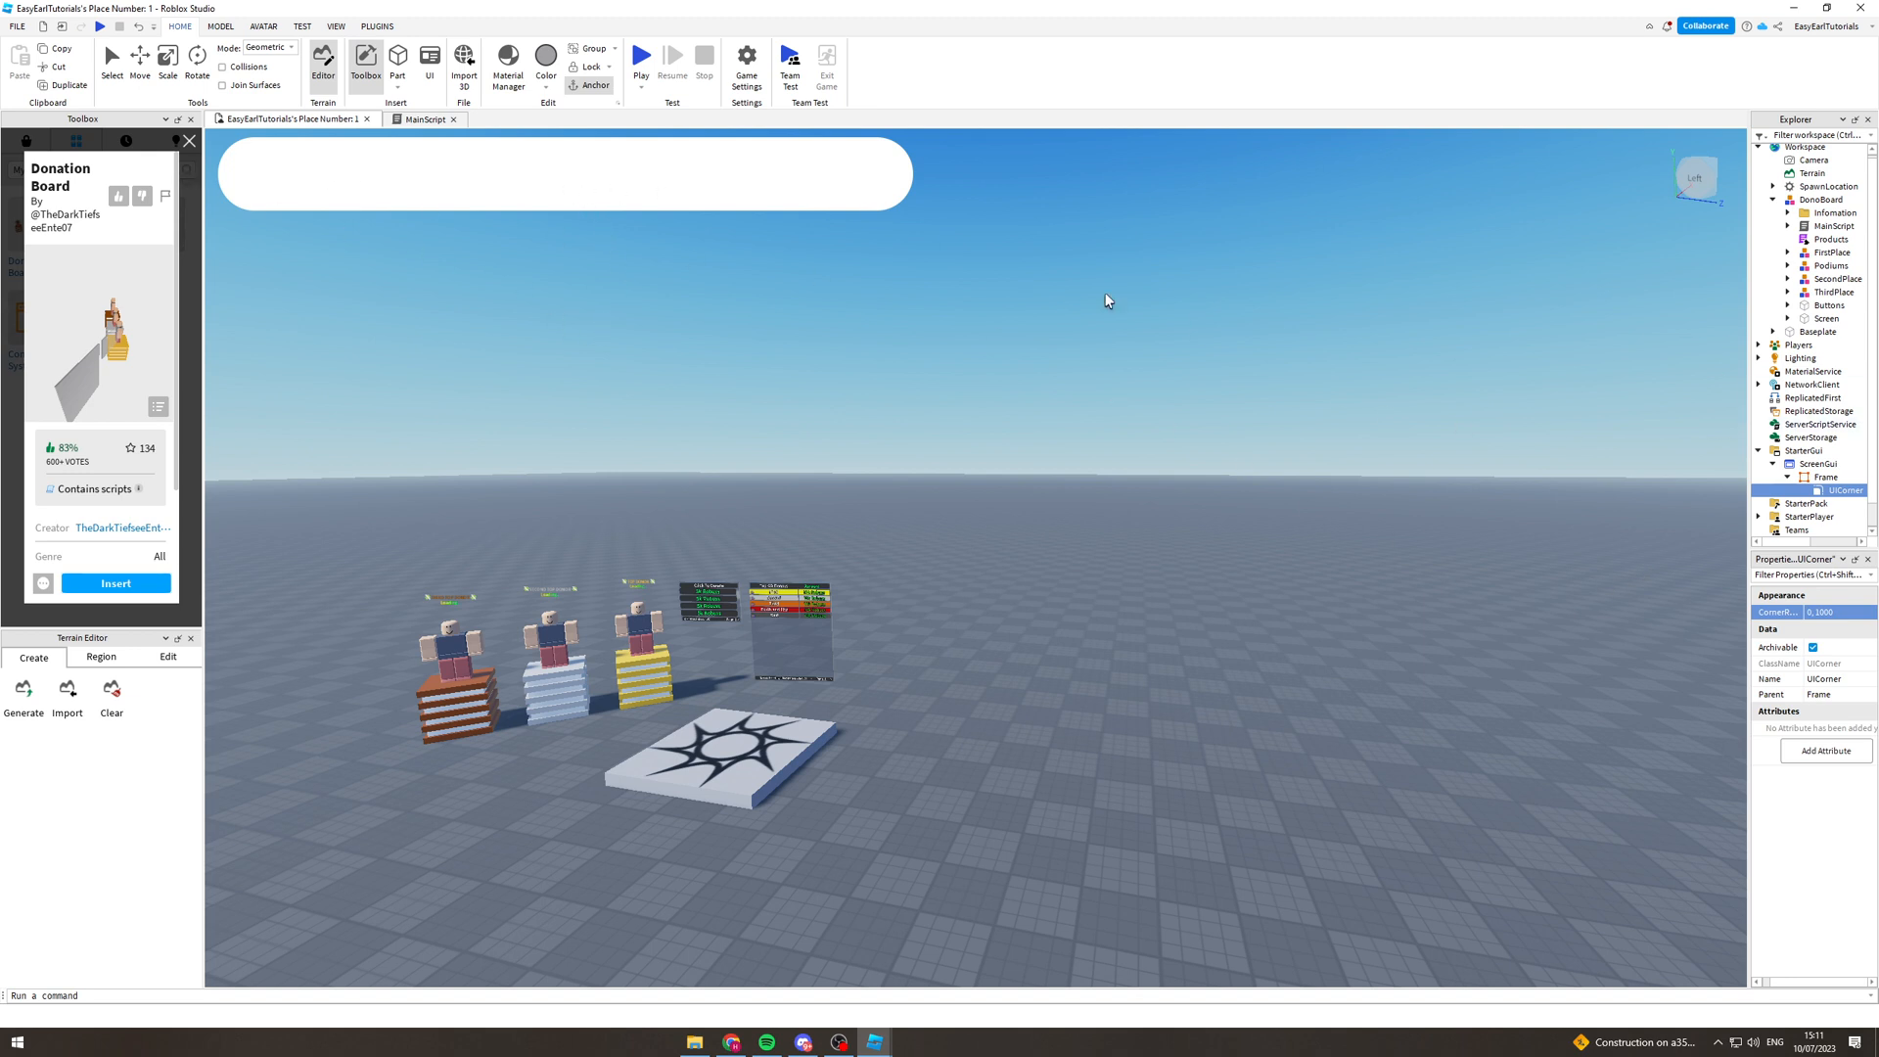
left_click(1809, 464)
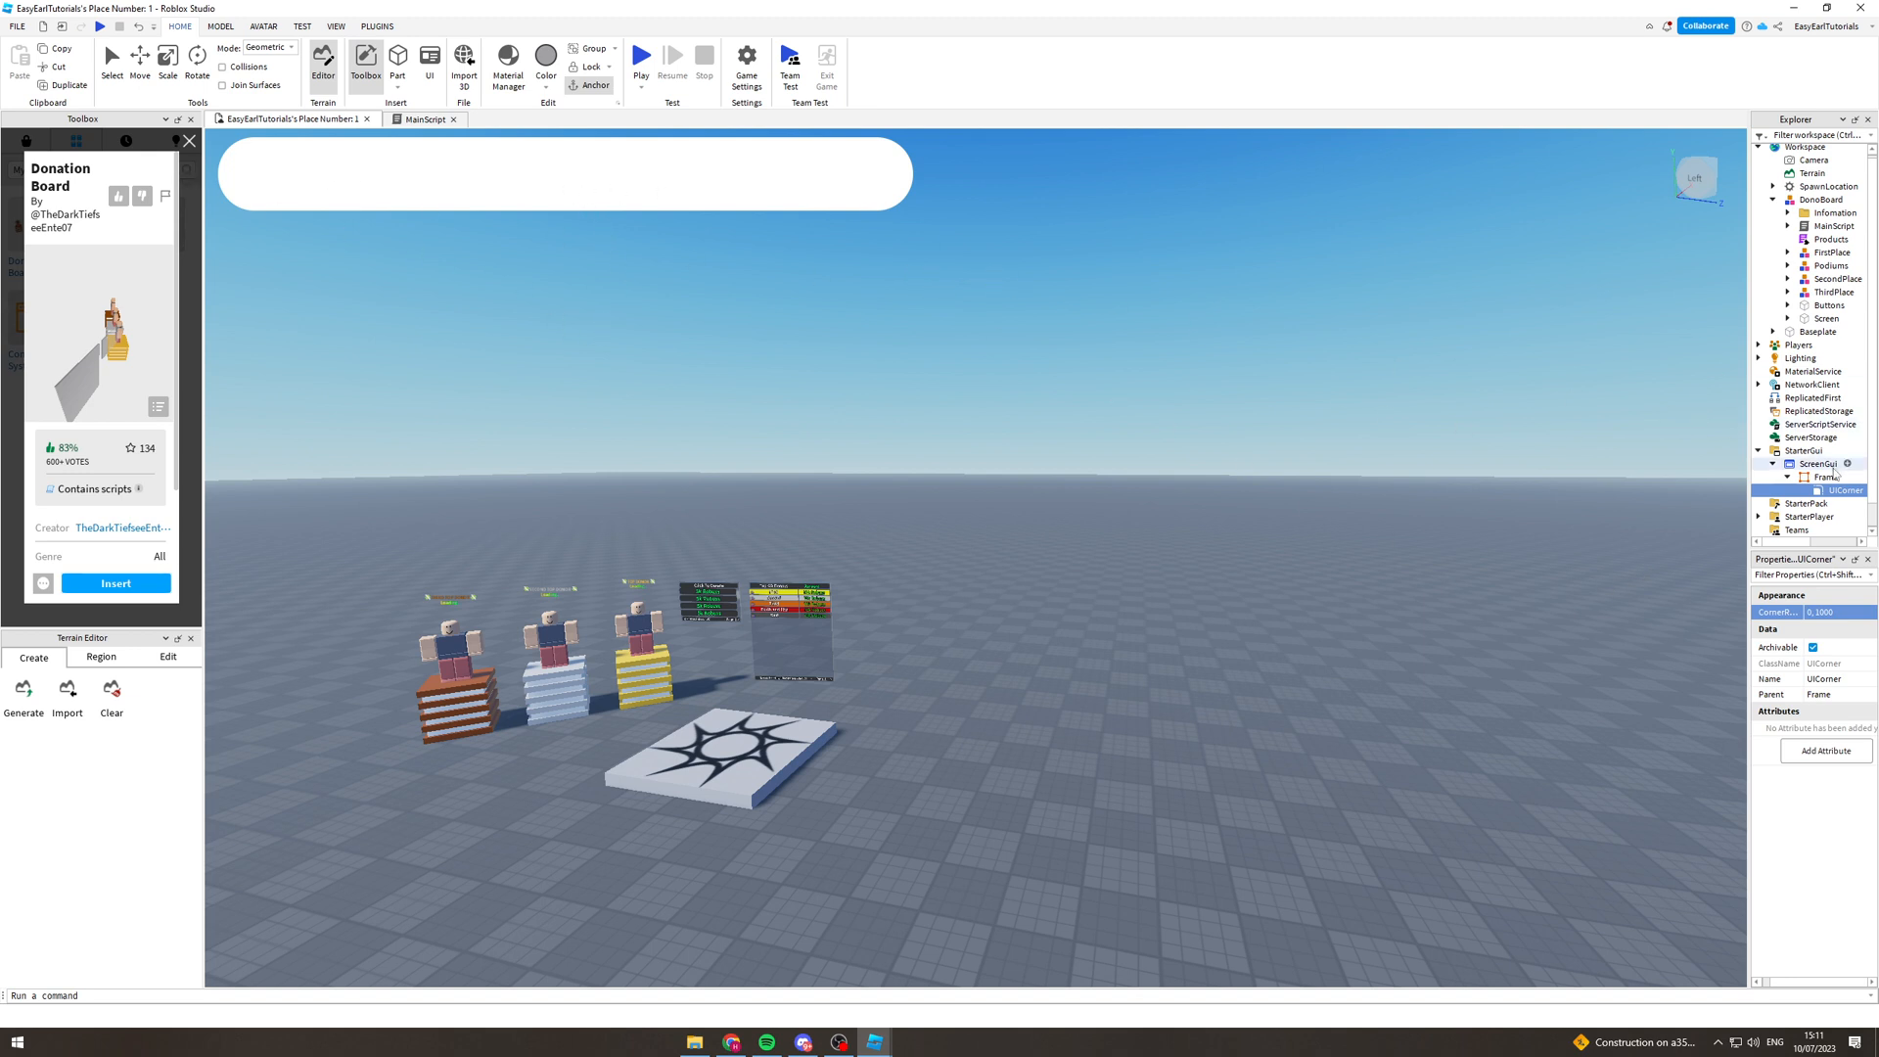
Set the Frame's BorderColor3 to dark red and BackgroundColor3 to a lighter red
left_click(1827, 478)
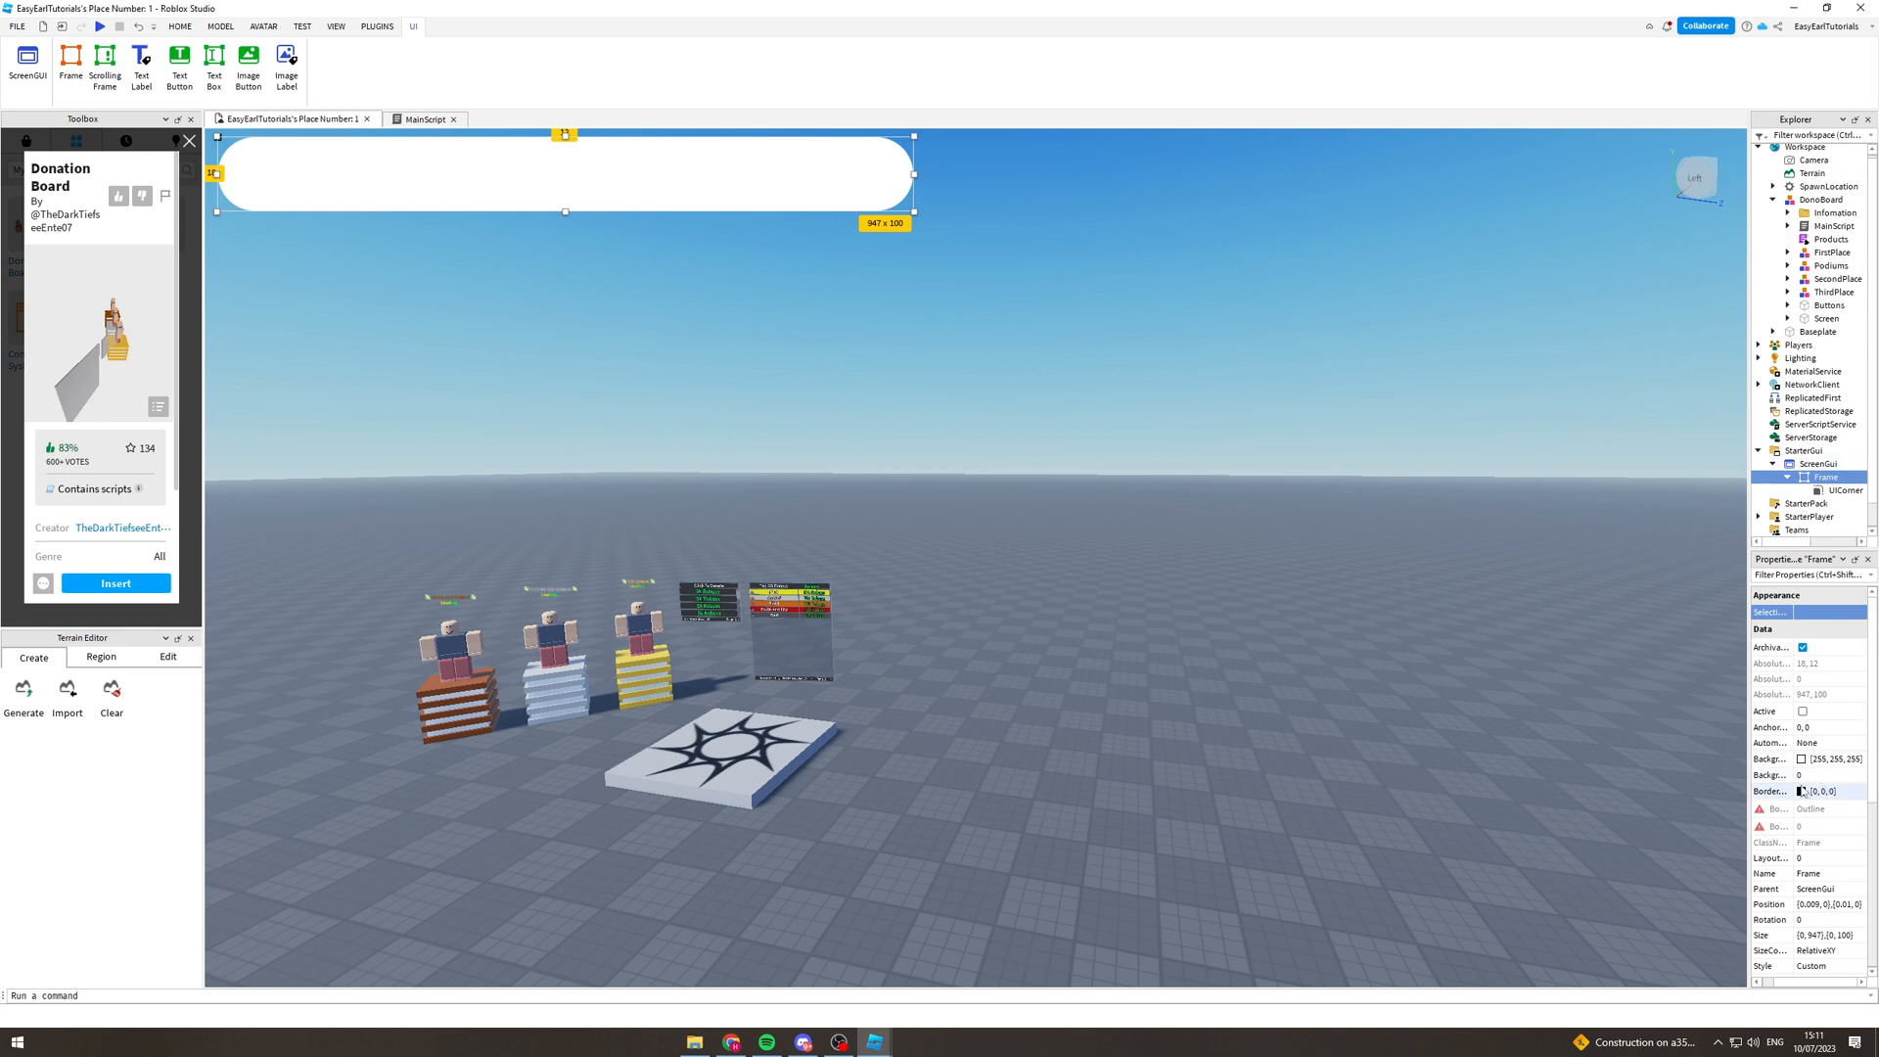
left_click(1828, 791)
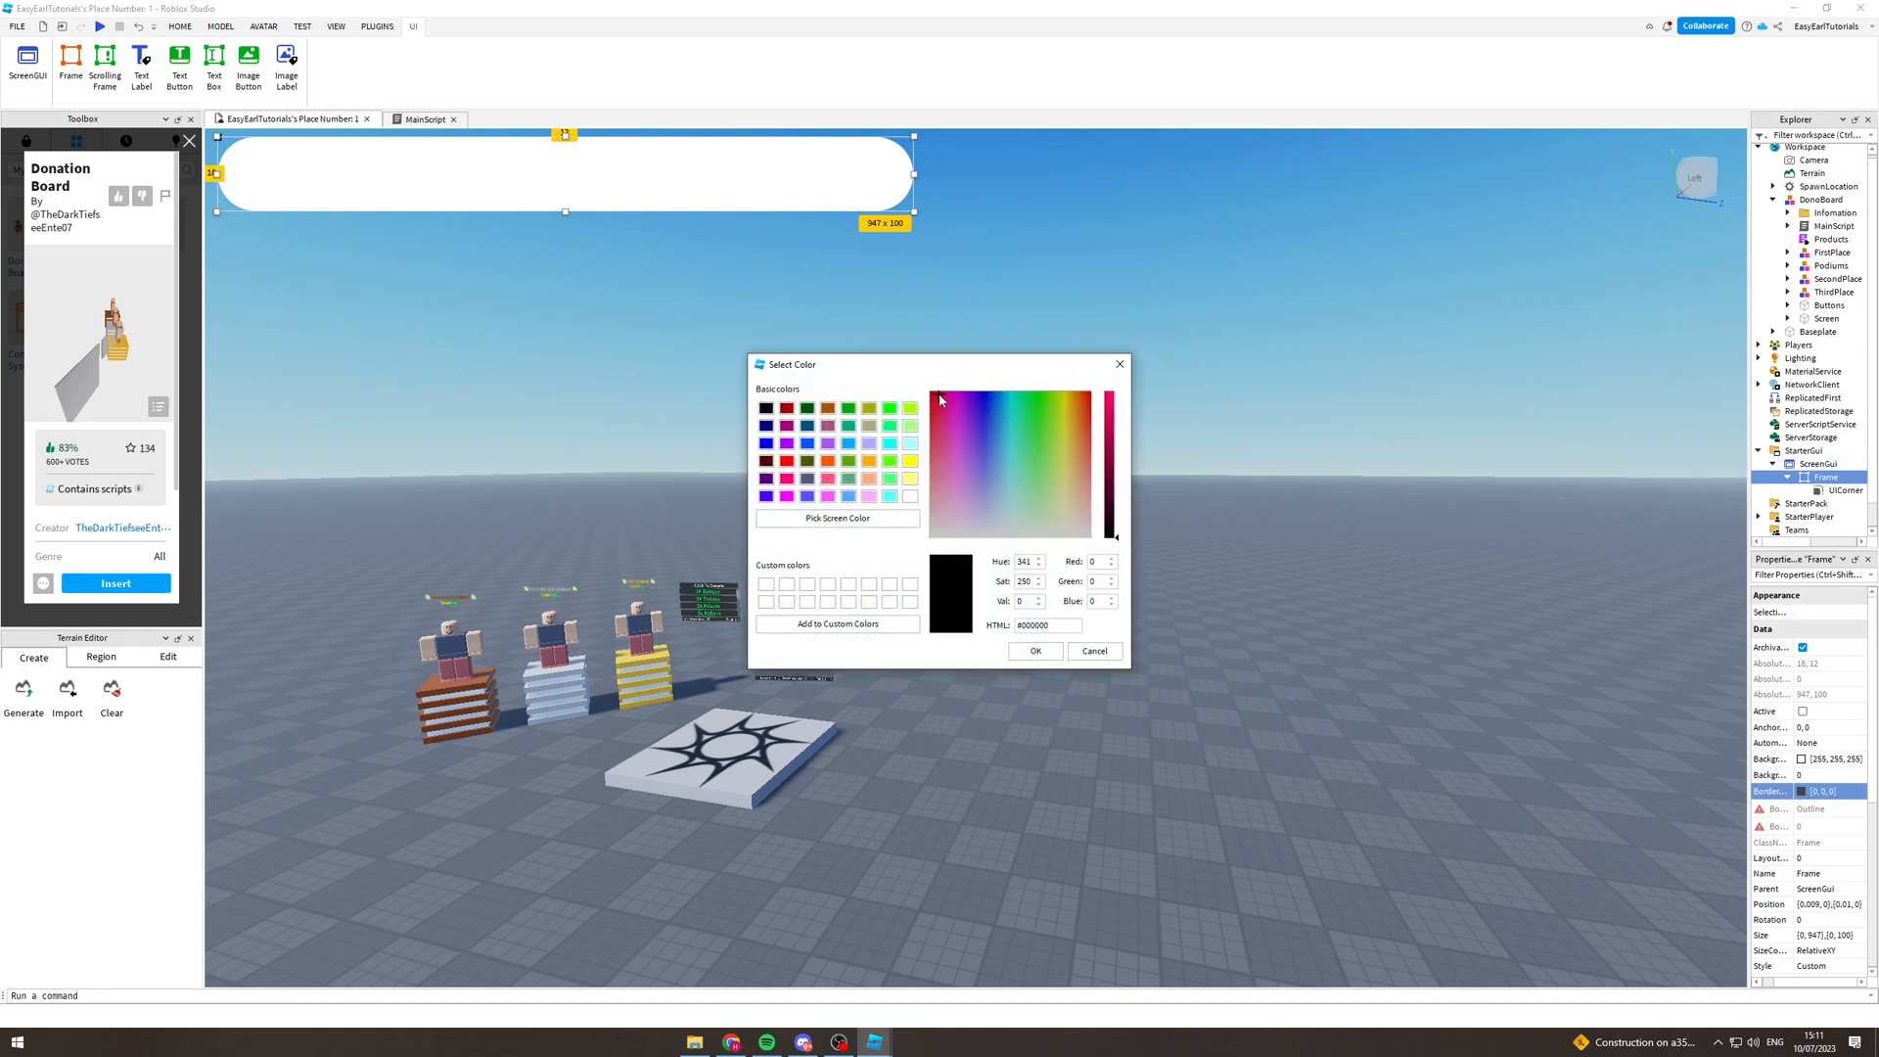
left_click(1114, 395)
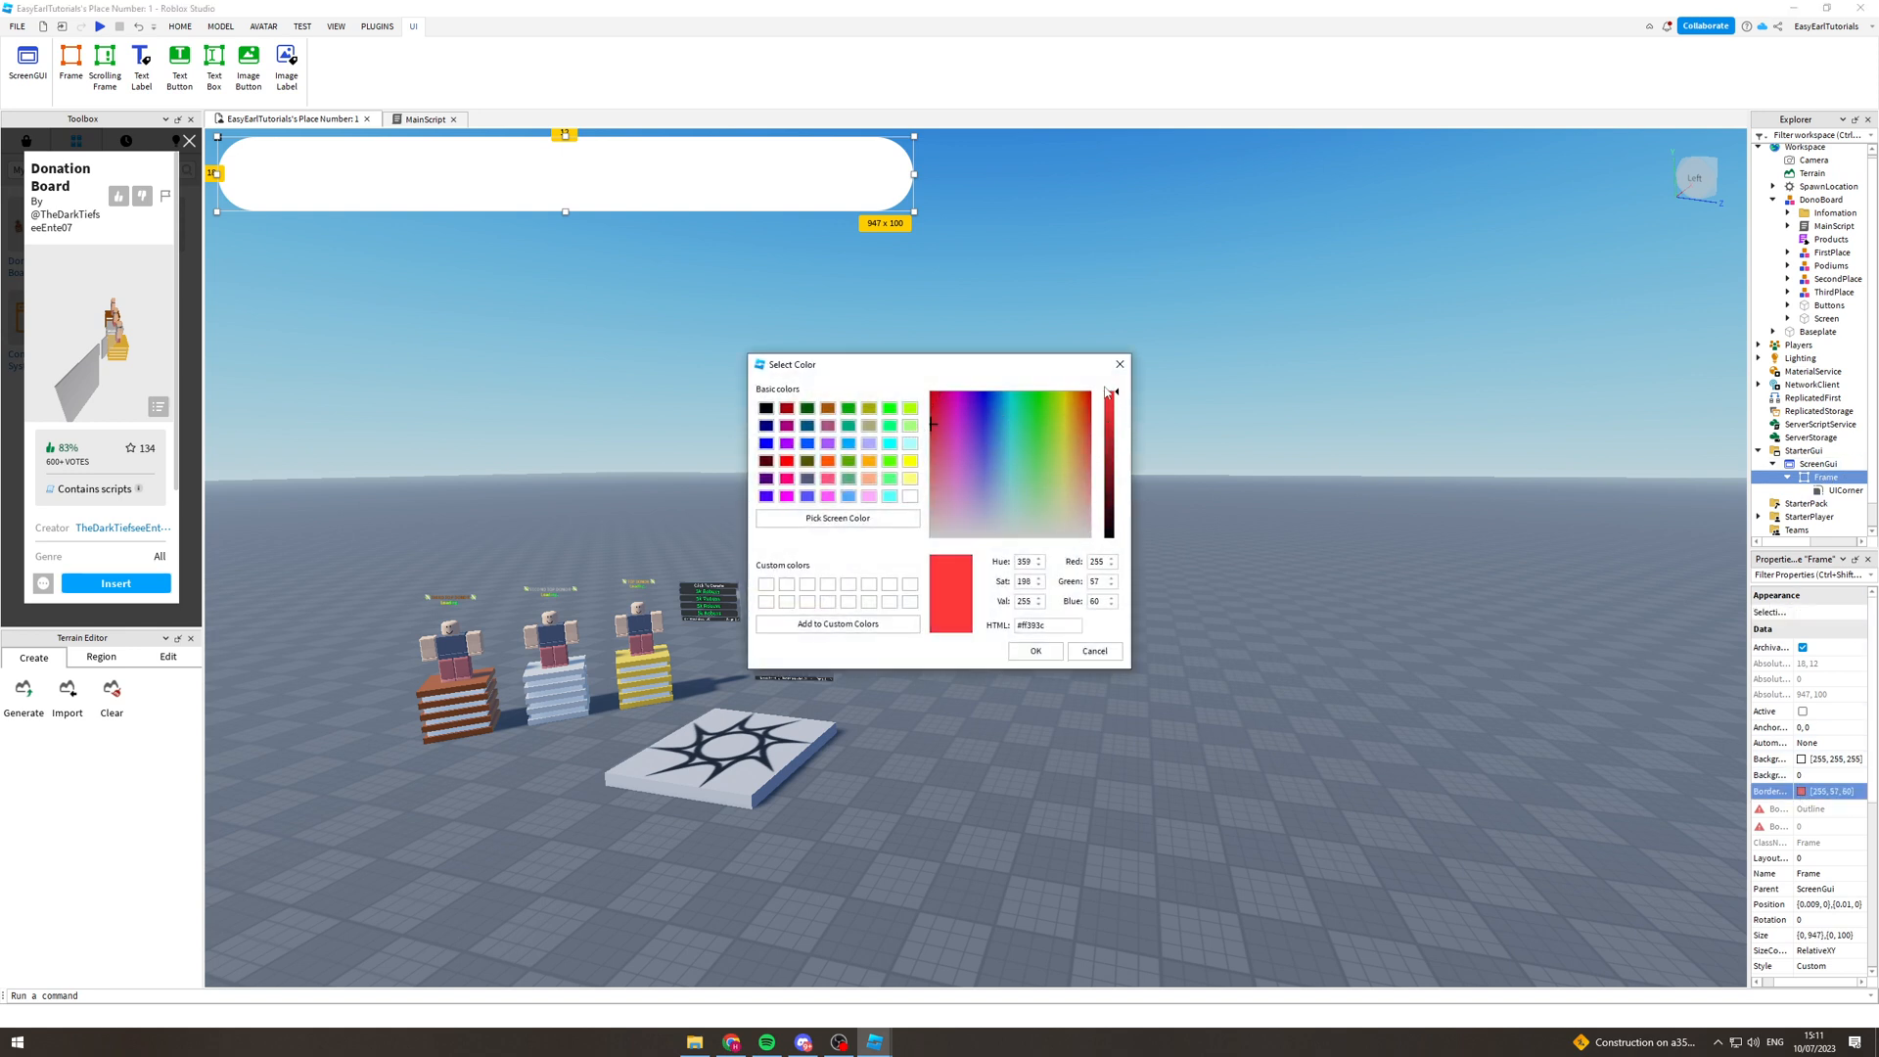
left_click(1034, 650)
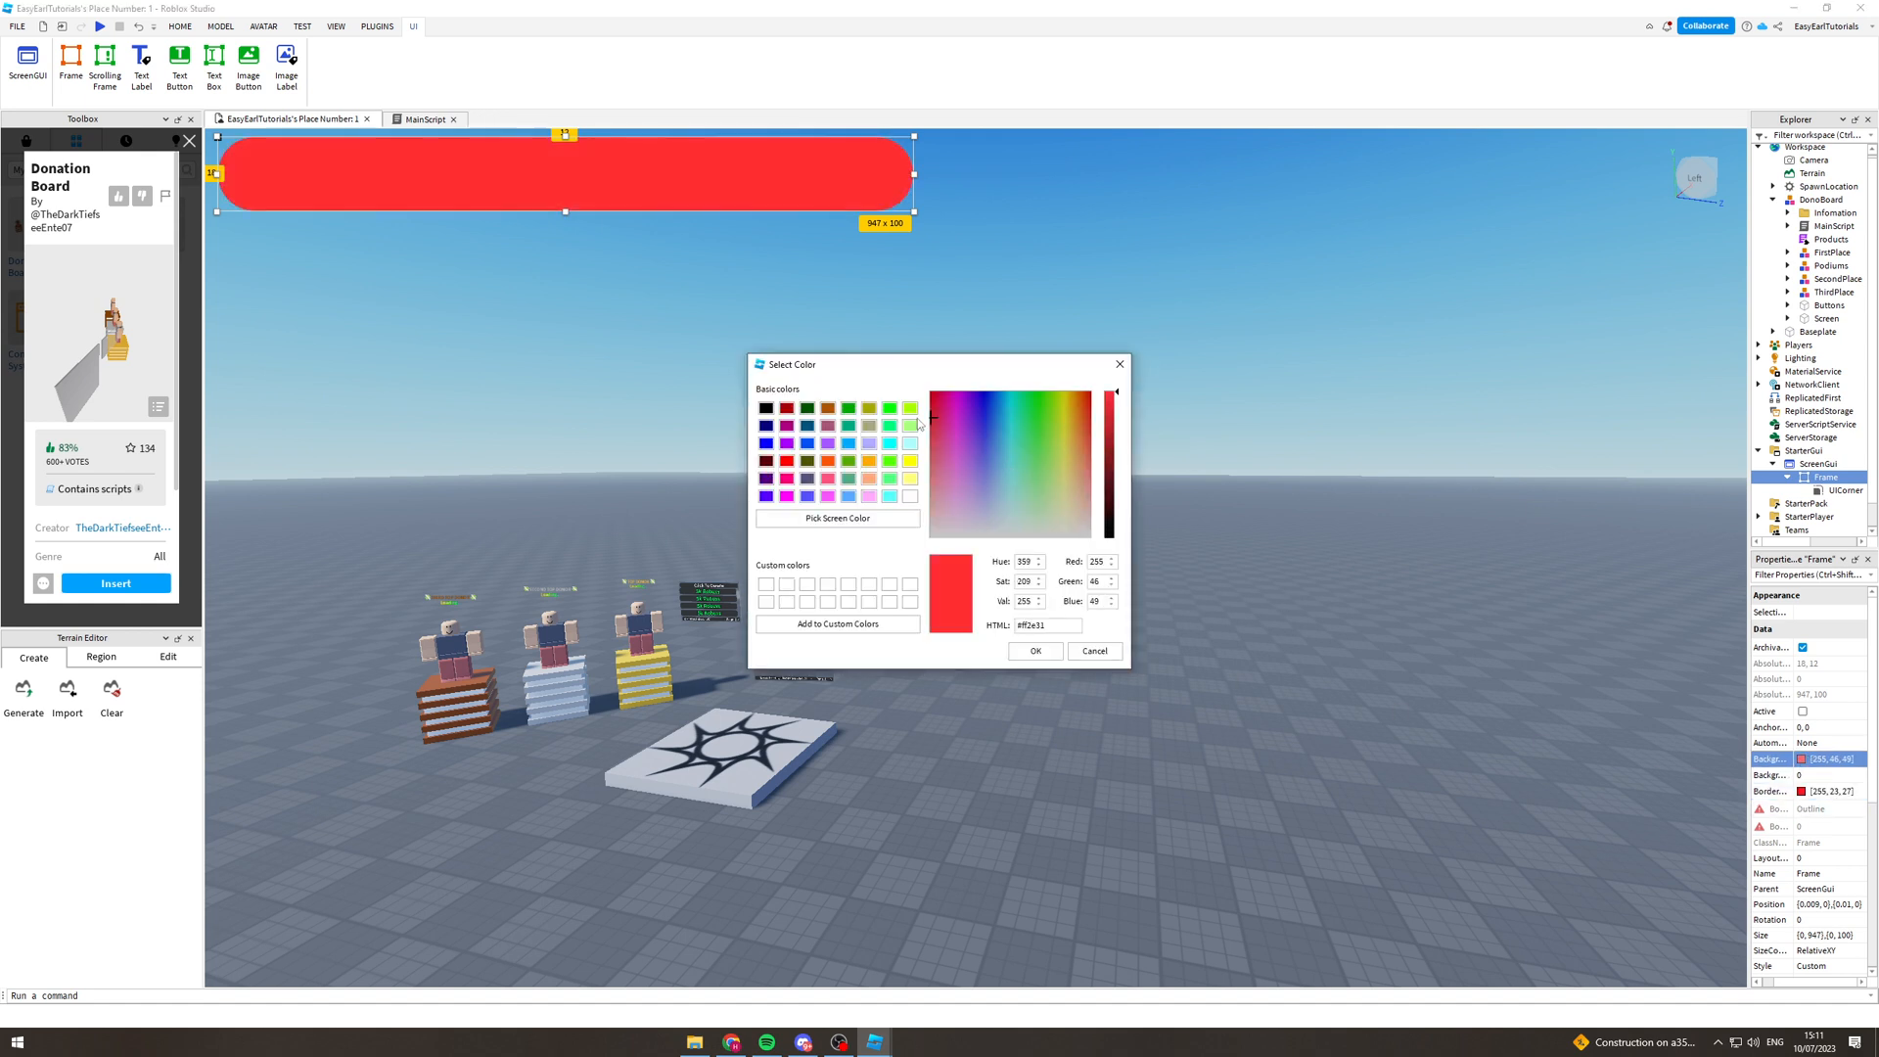
left_click(916, 453)
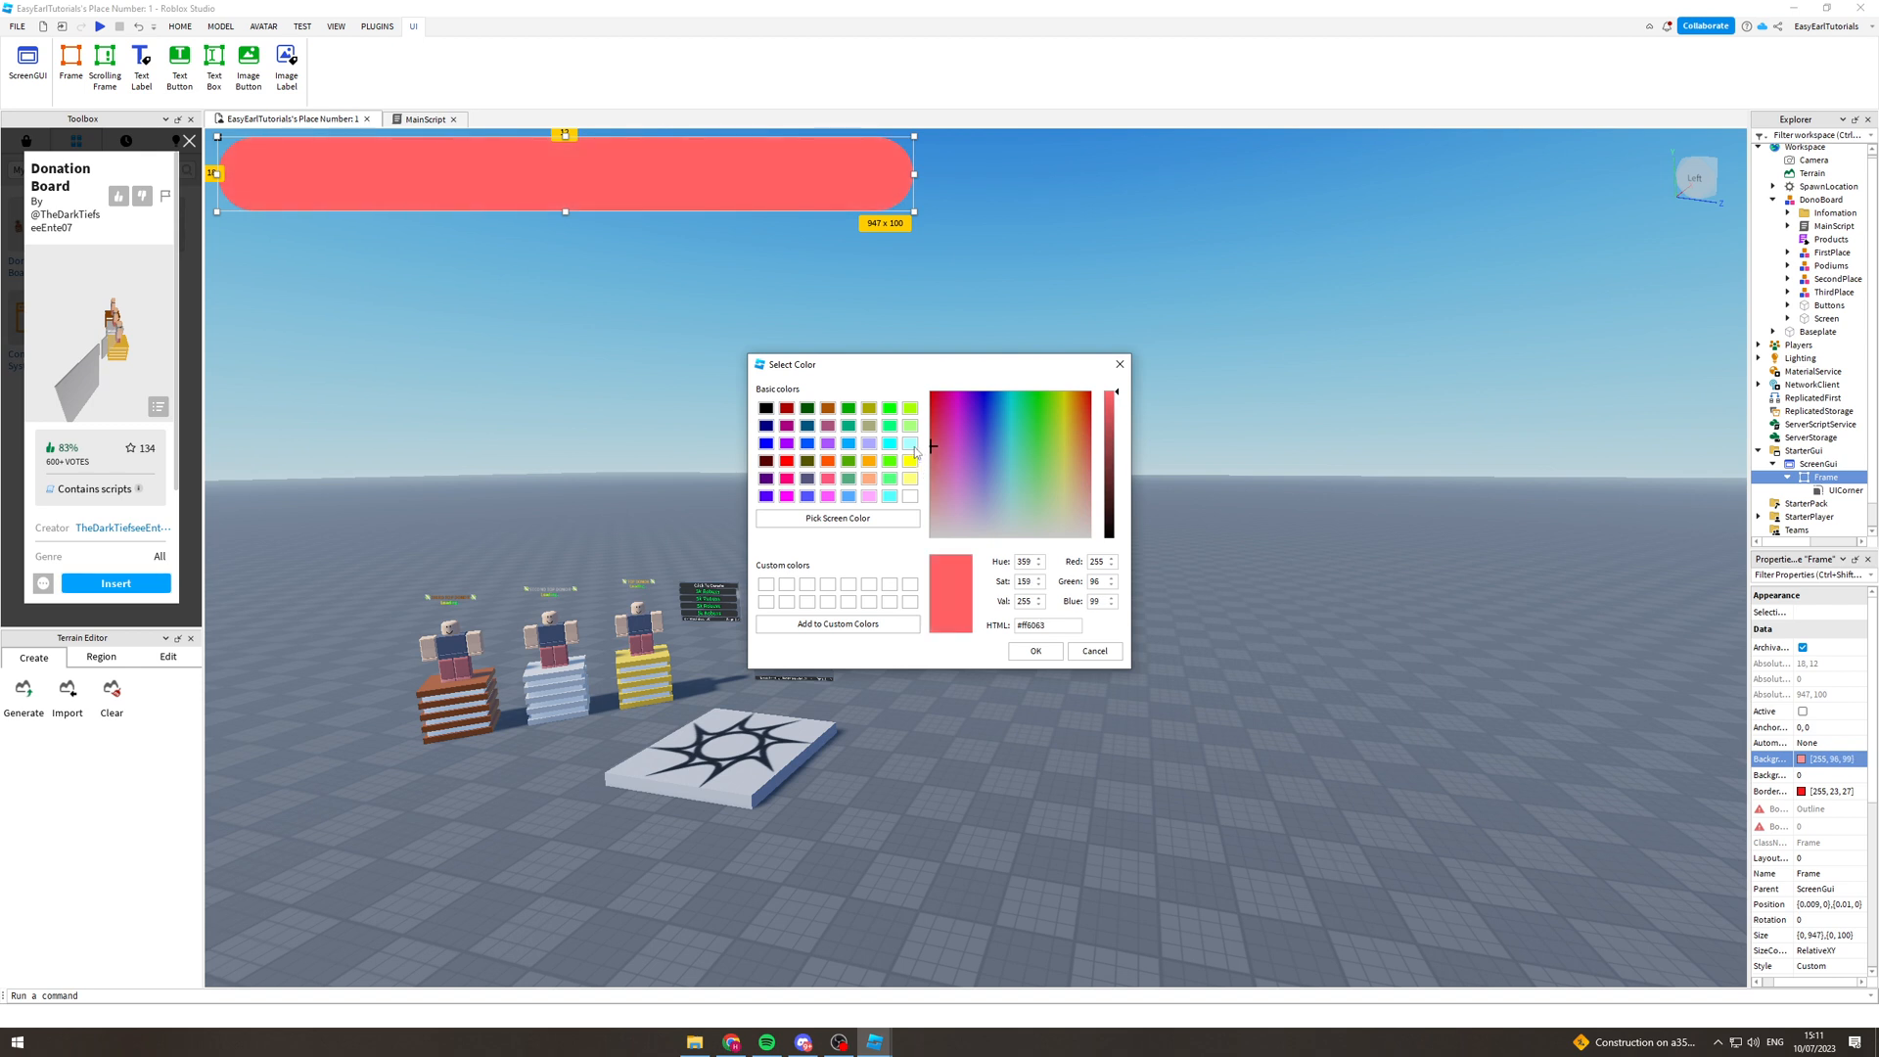
left_click(934, 450)
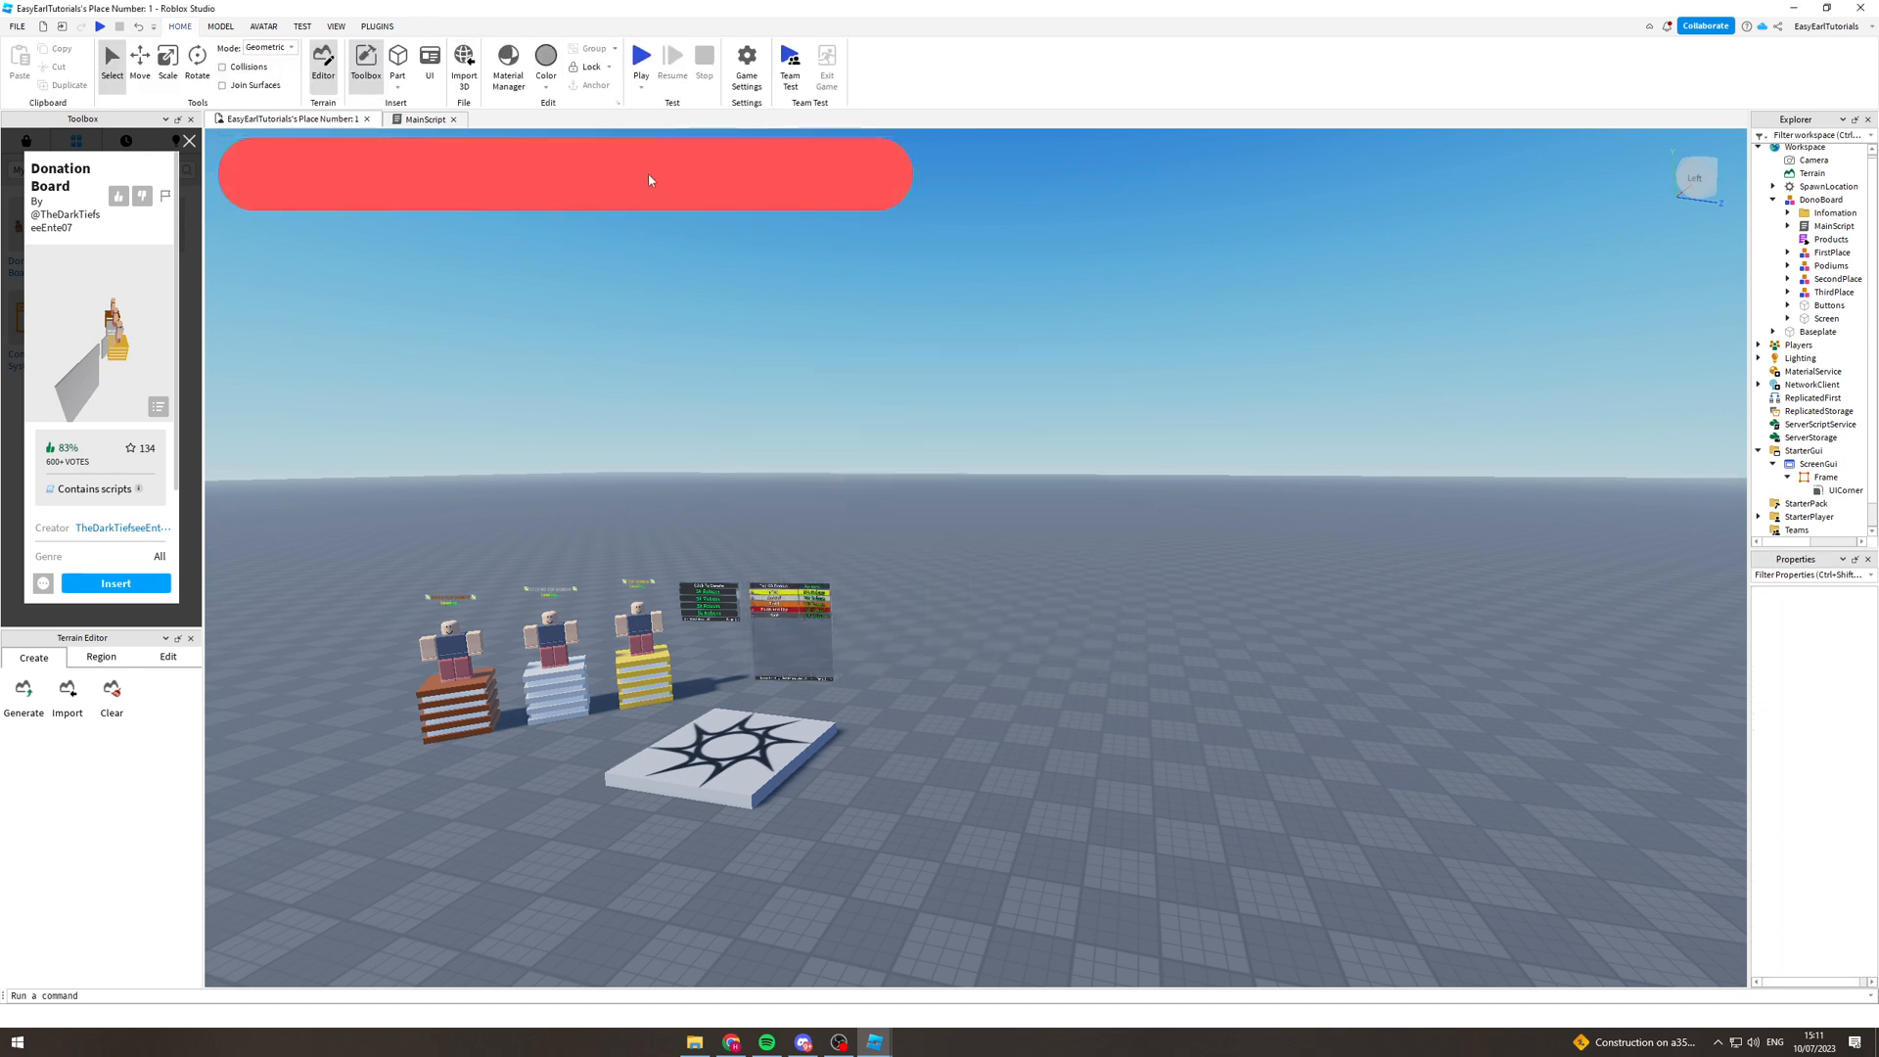
Paste a copy of the red Frame and nest it inside the original Frame
left_click(1827, 476)
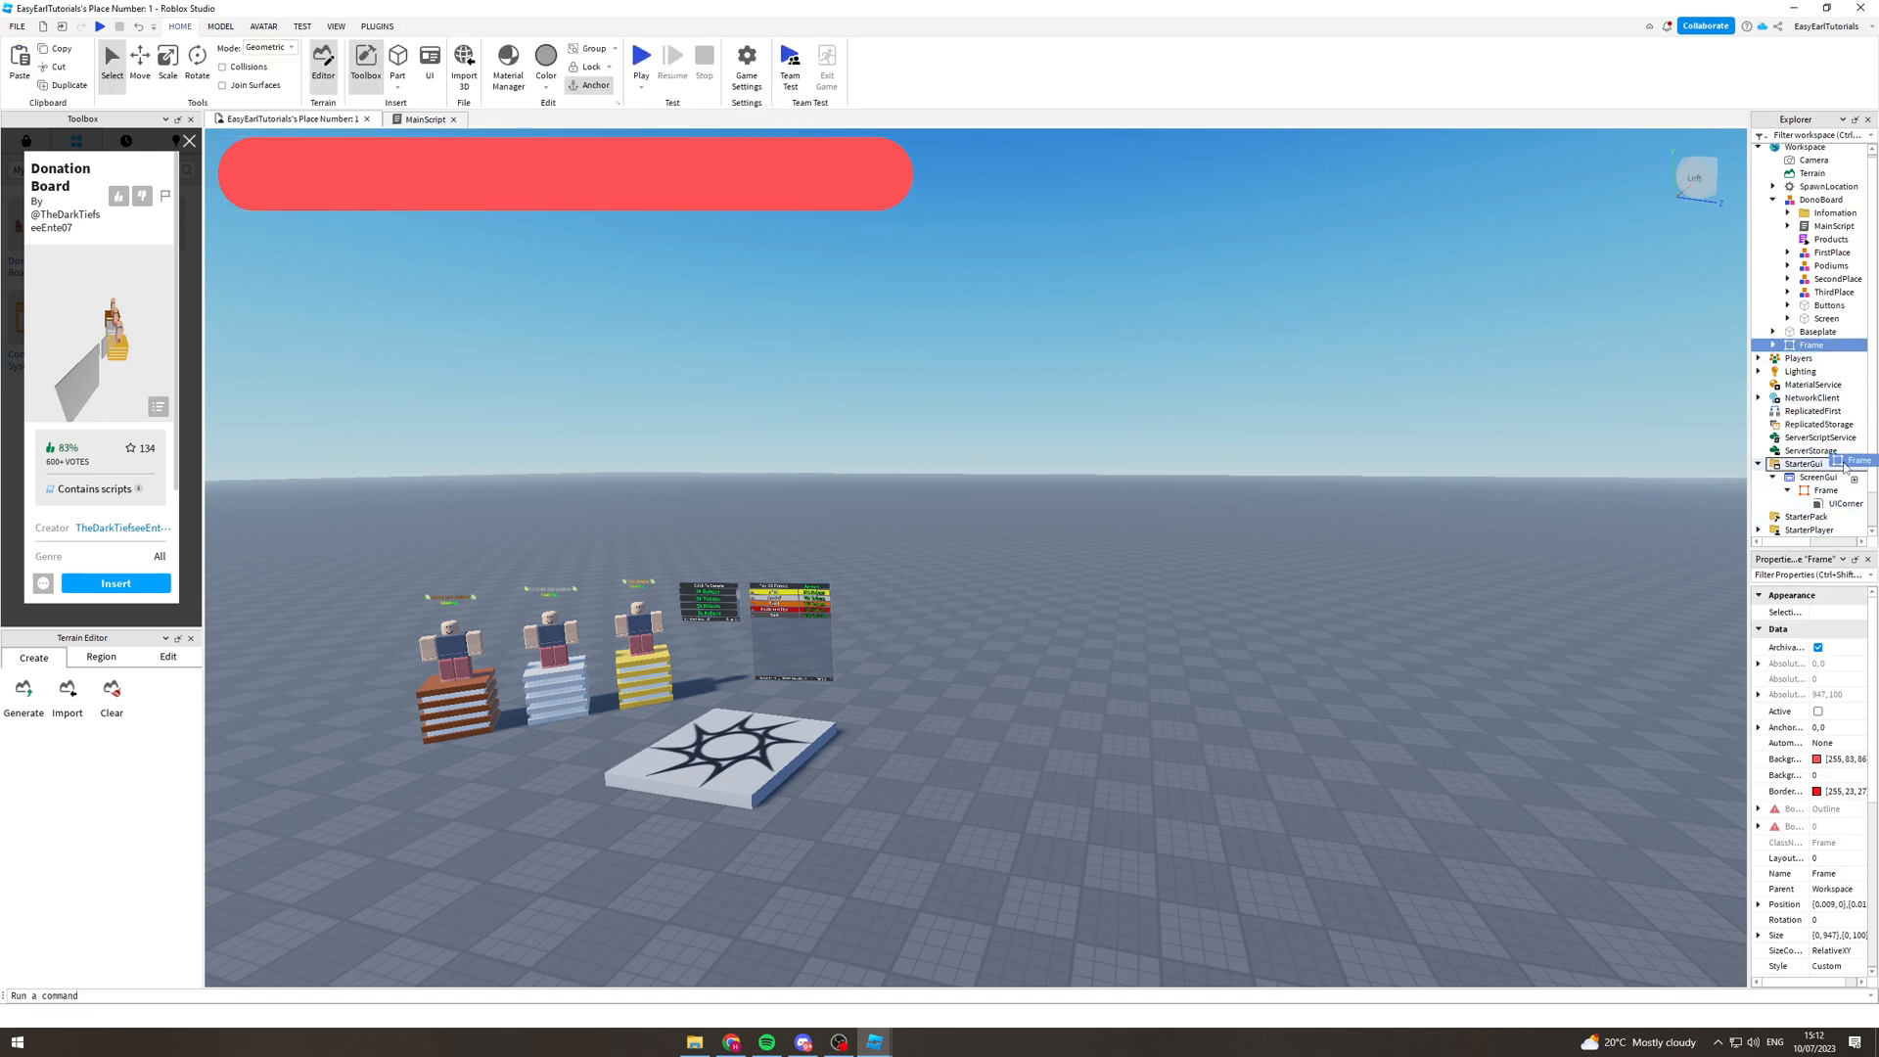
left_click(1828, 503)
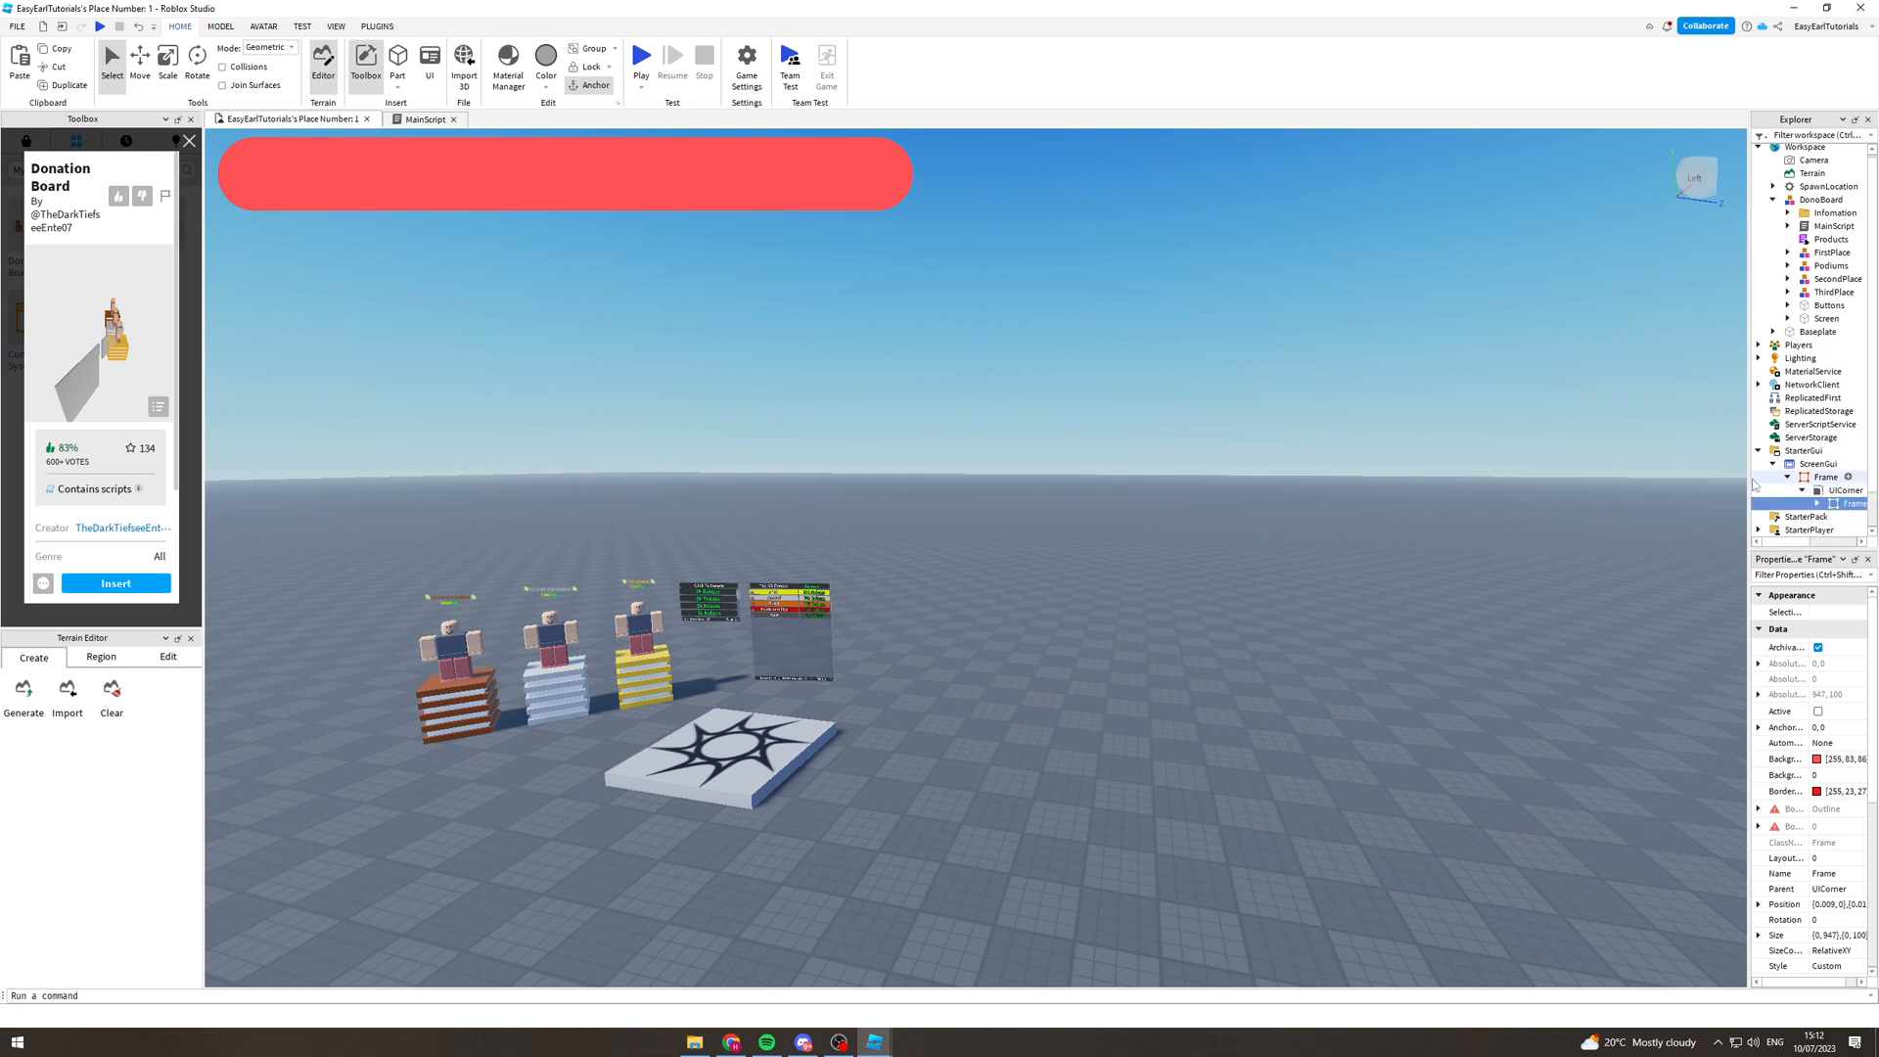
scroll("down", 3)
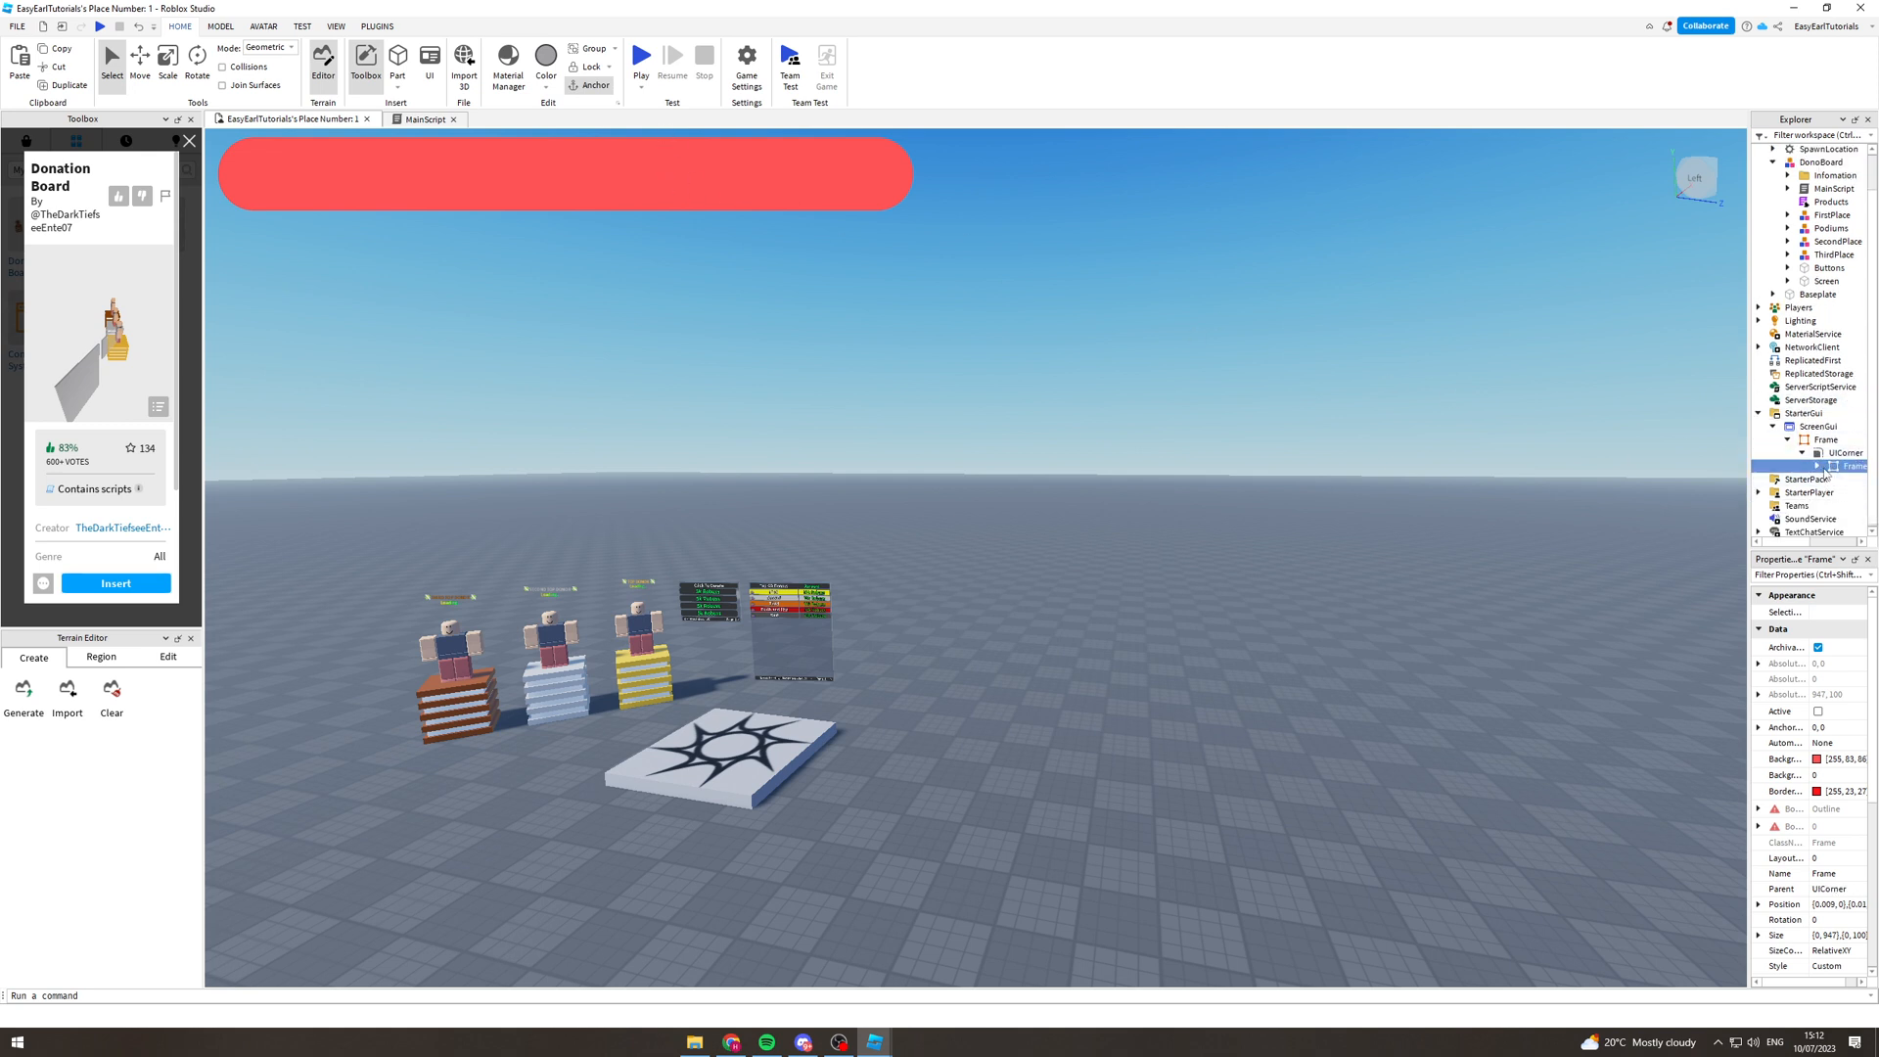
left_click(1774, 466)
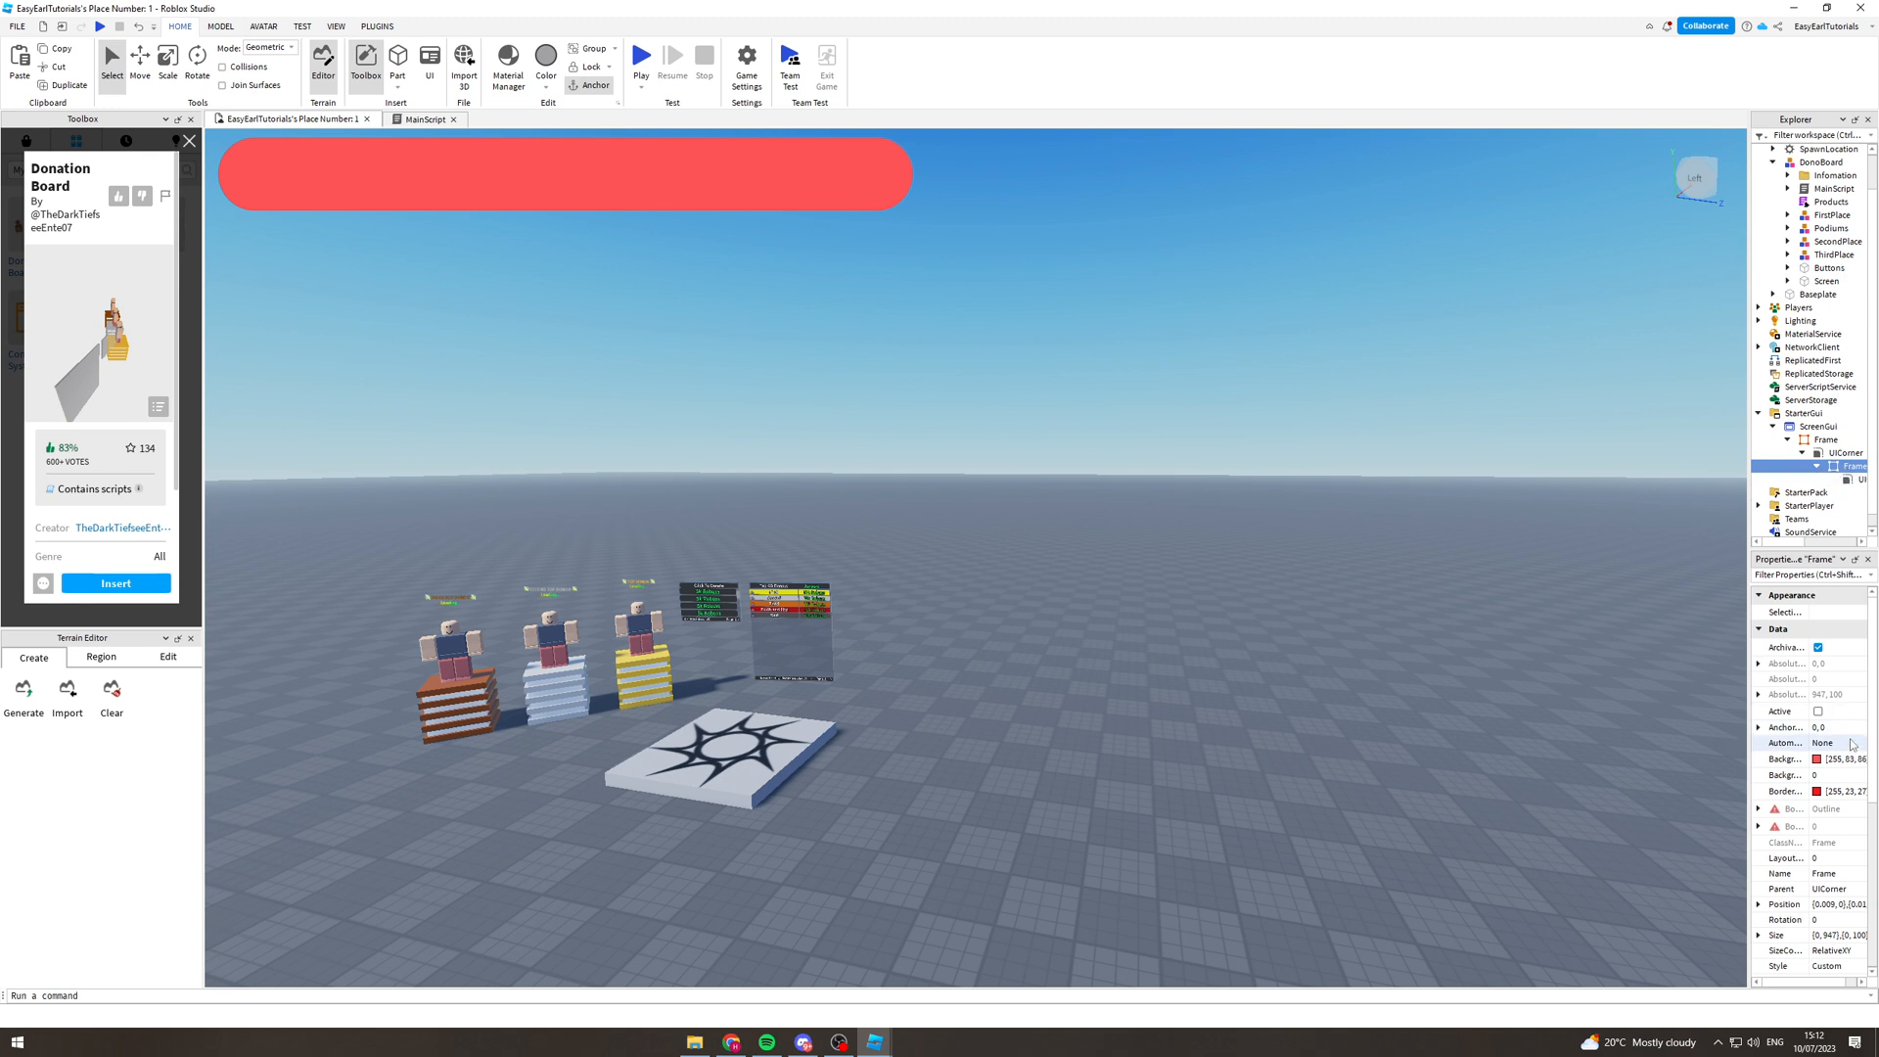
Set the inner Frame's BackgroundColor3 to bright green (0, 255, 21)
left_click(1823, 760)
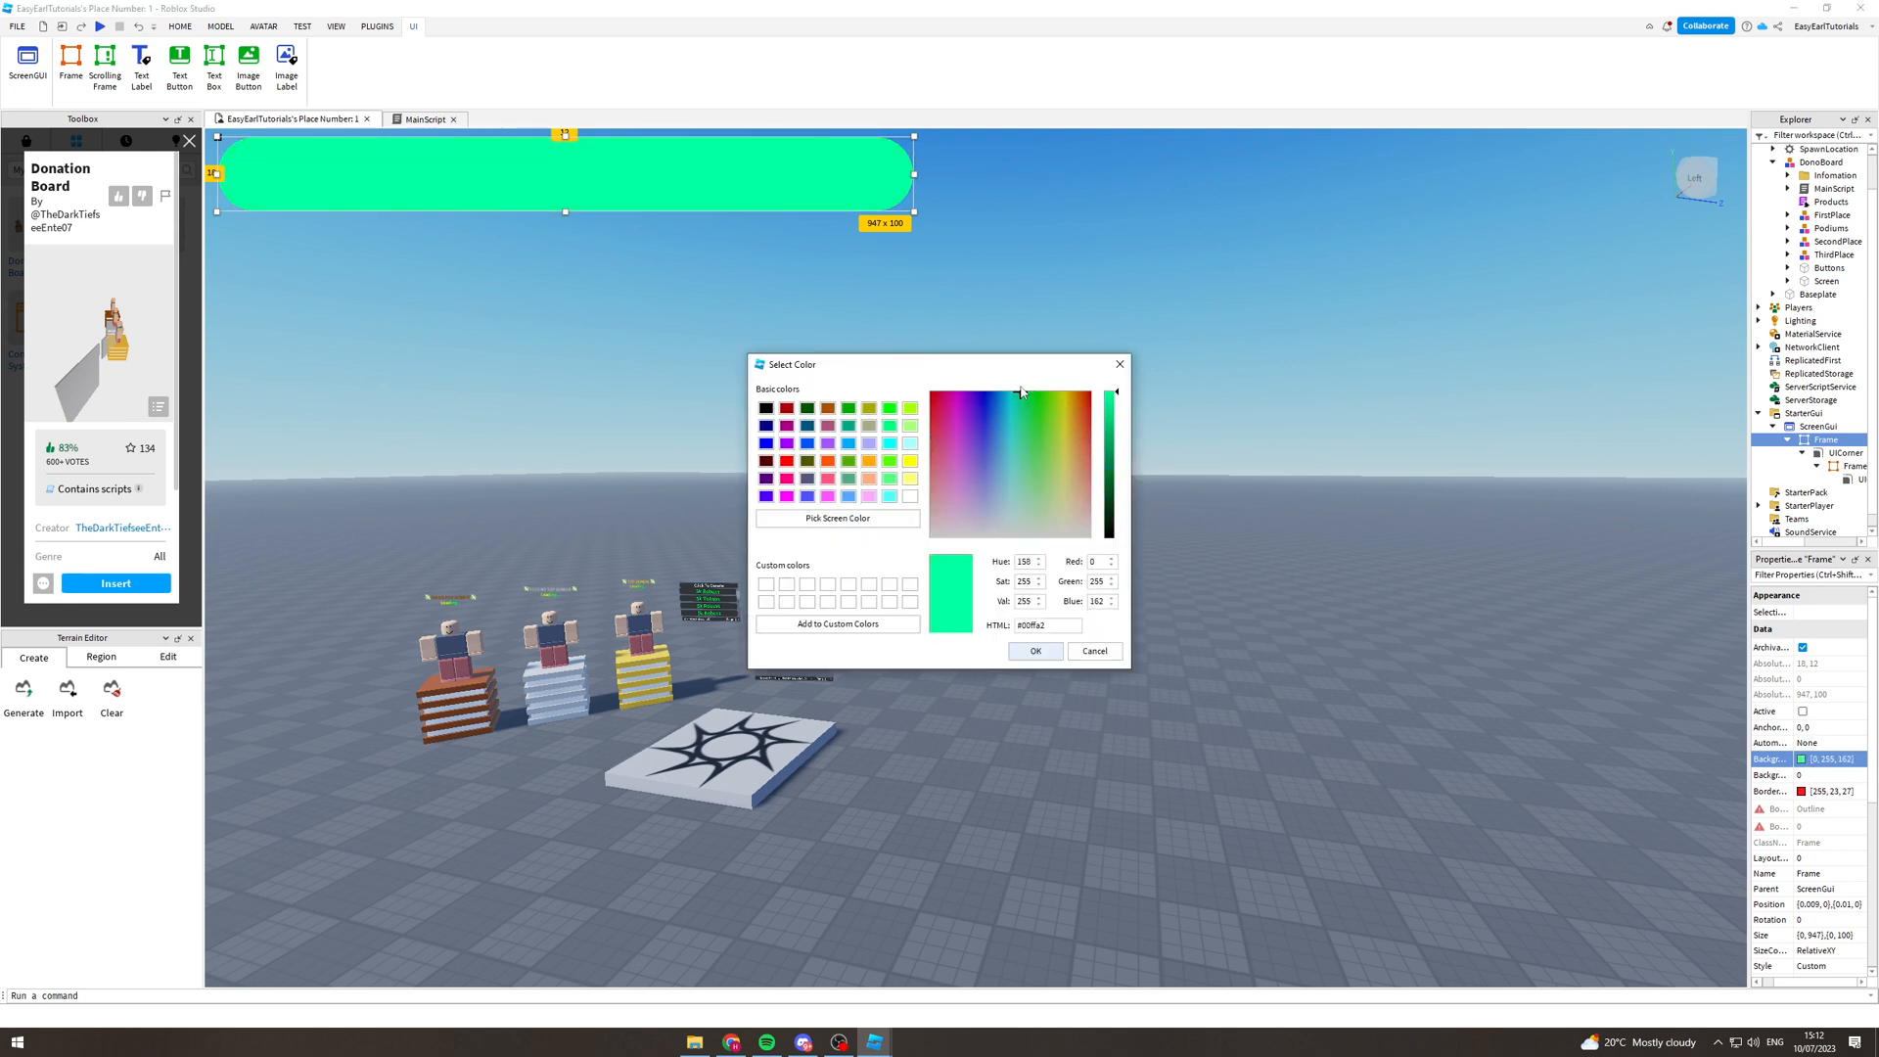
left_click(1034, 393)
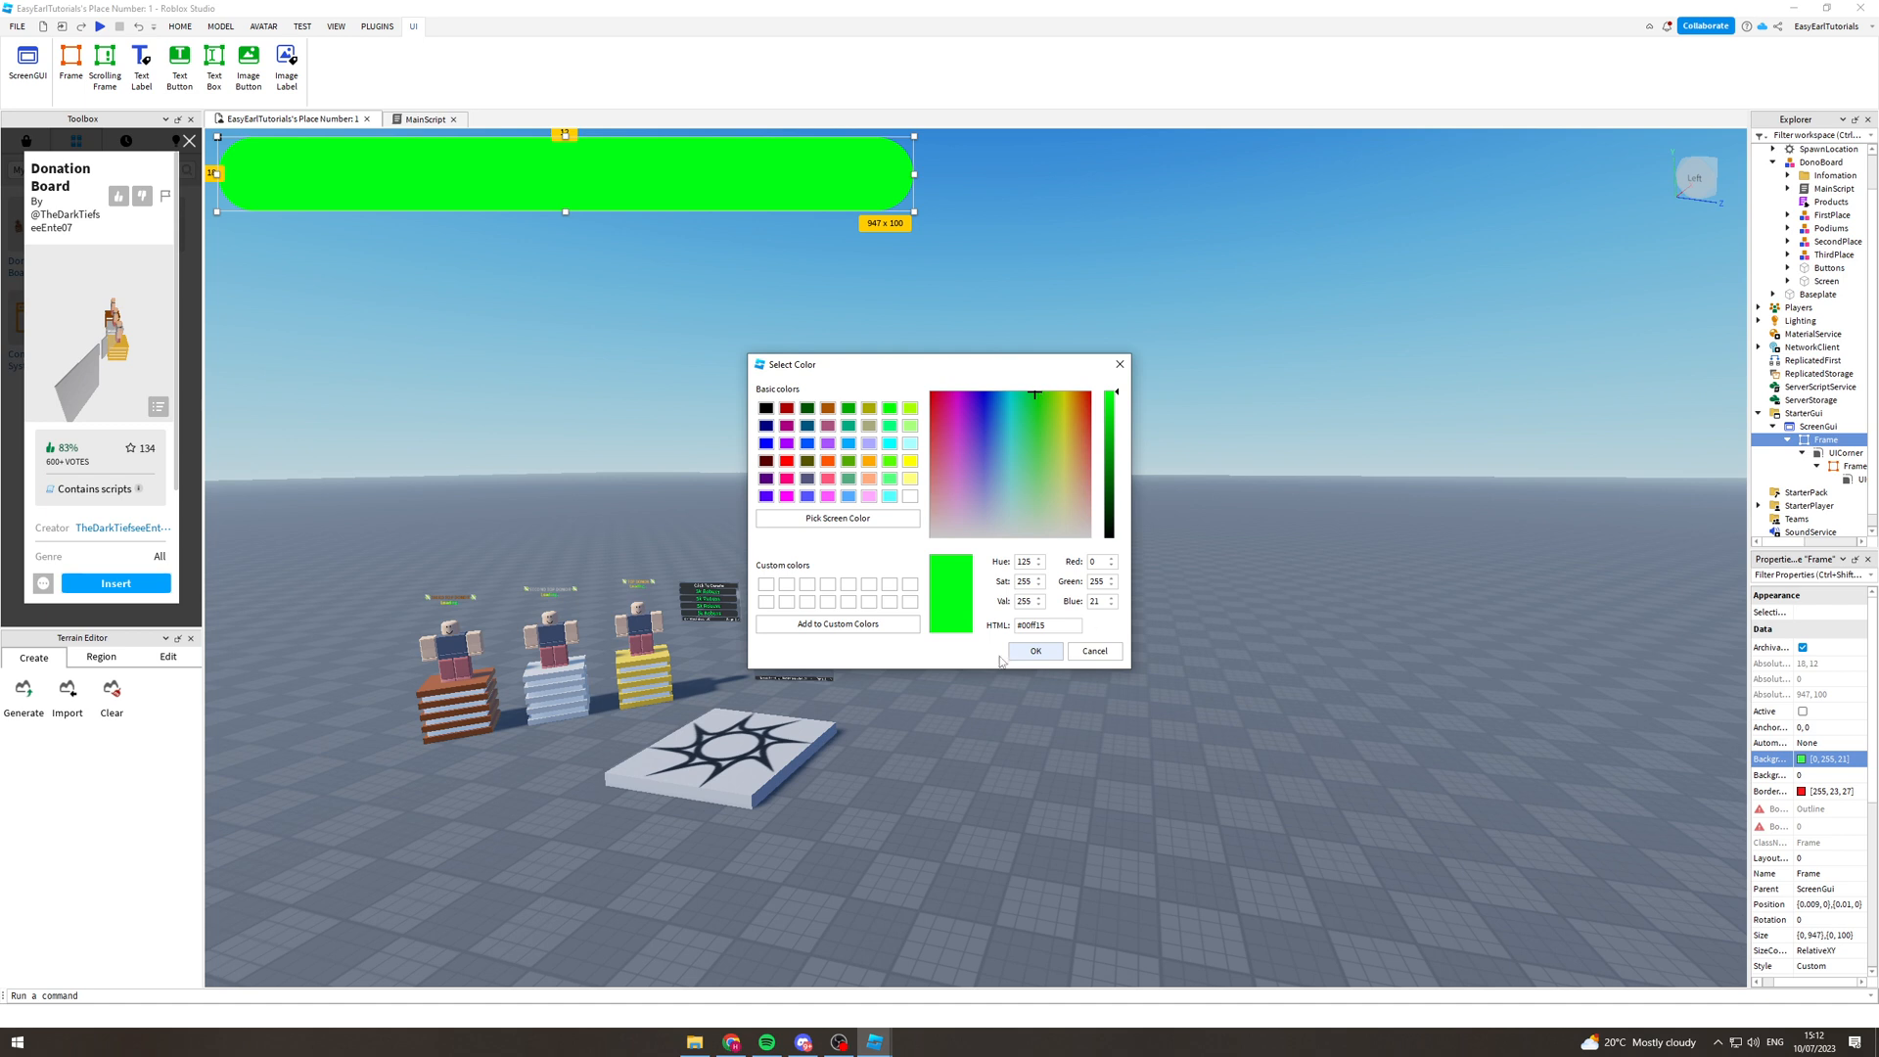
left_click(1034, 650)
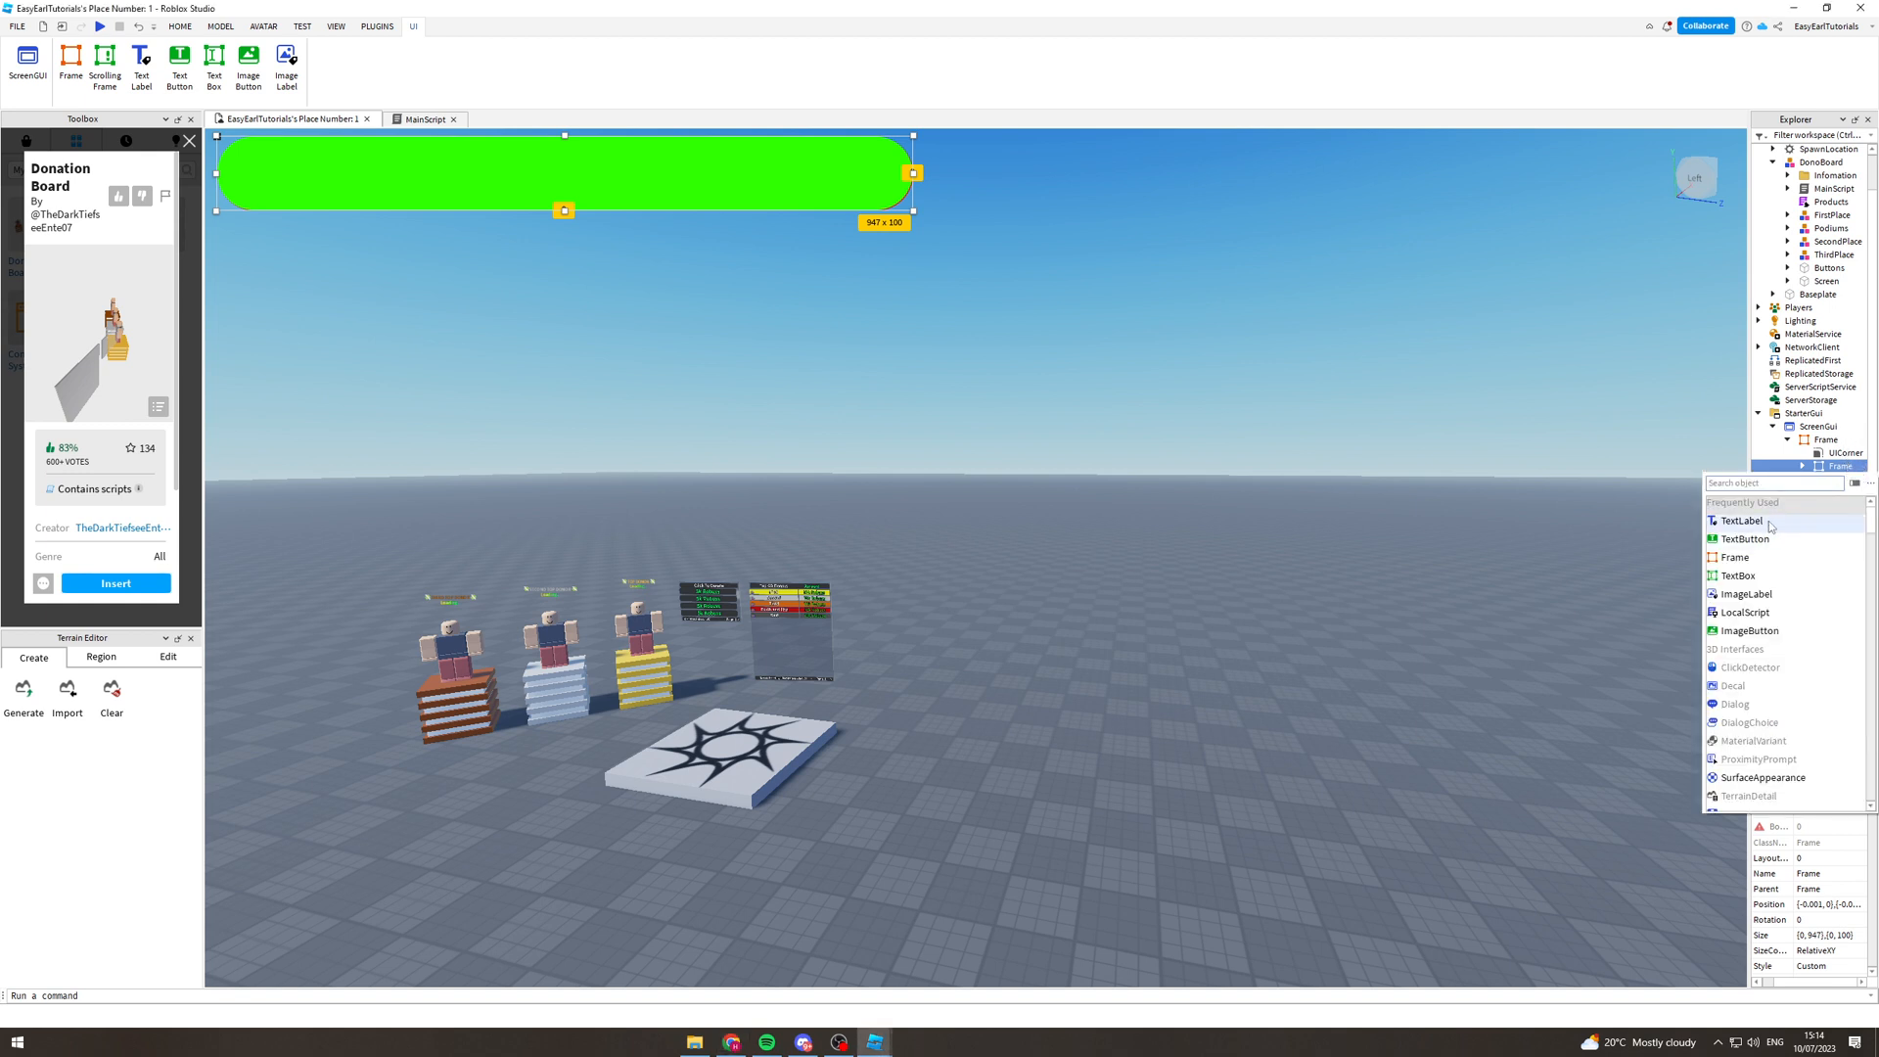
Add a TextLabel under ScreenGui stretched over the bar with BackgroundTransparency 1
left_click(1742, 521)
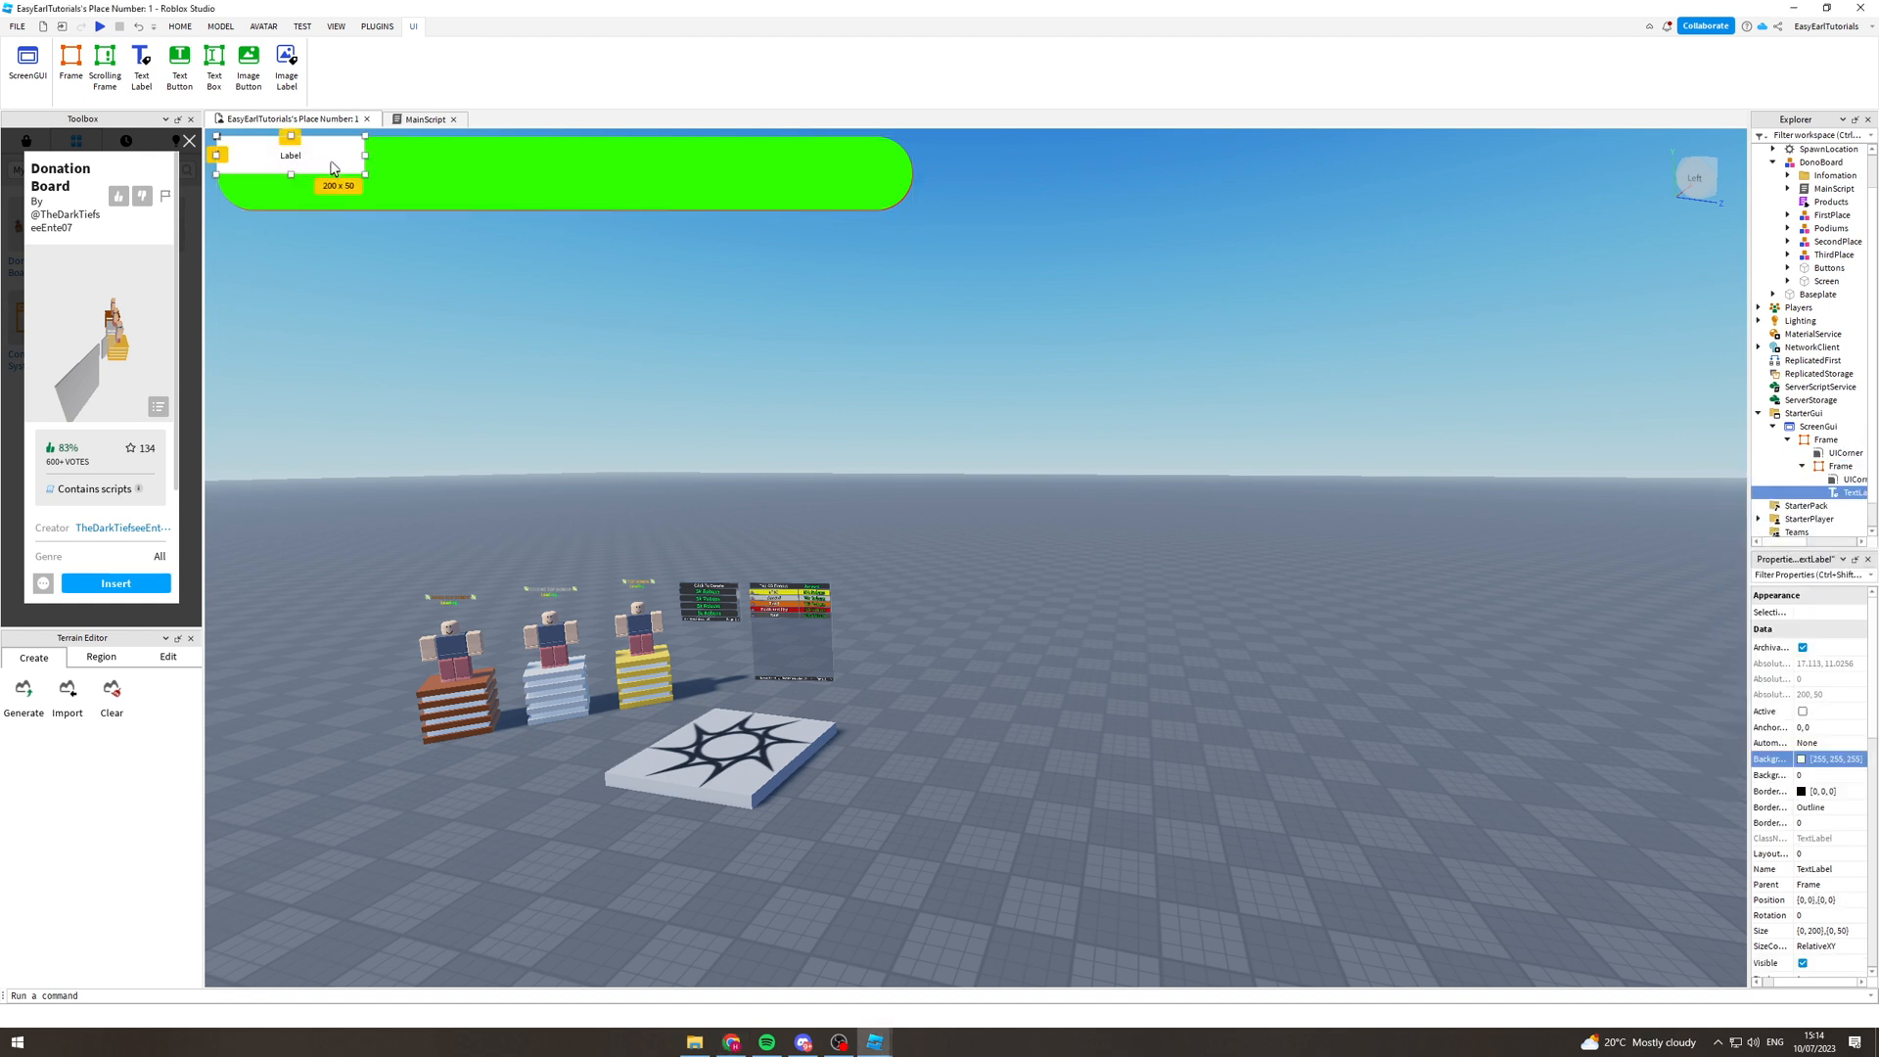
left_click(1827, 466)
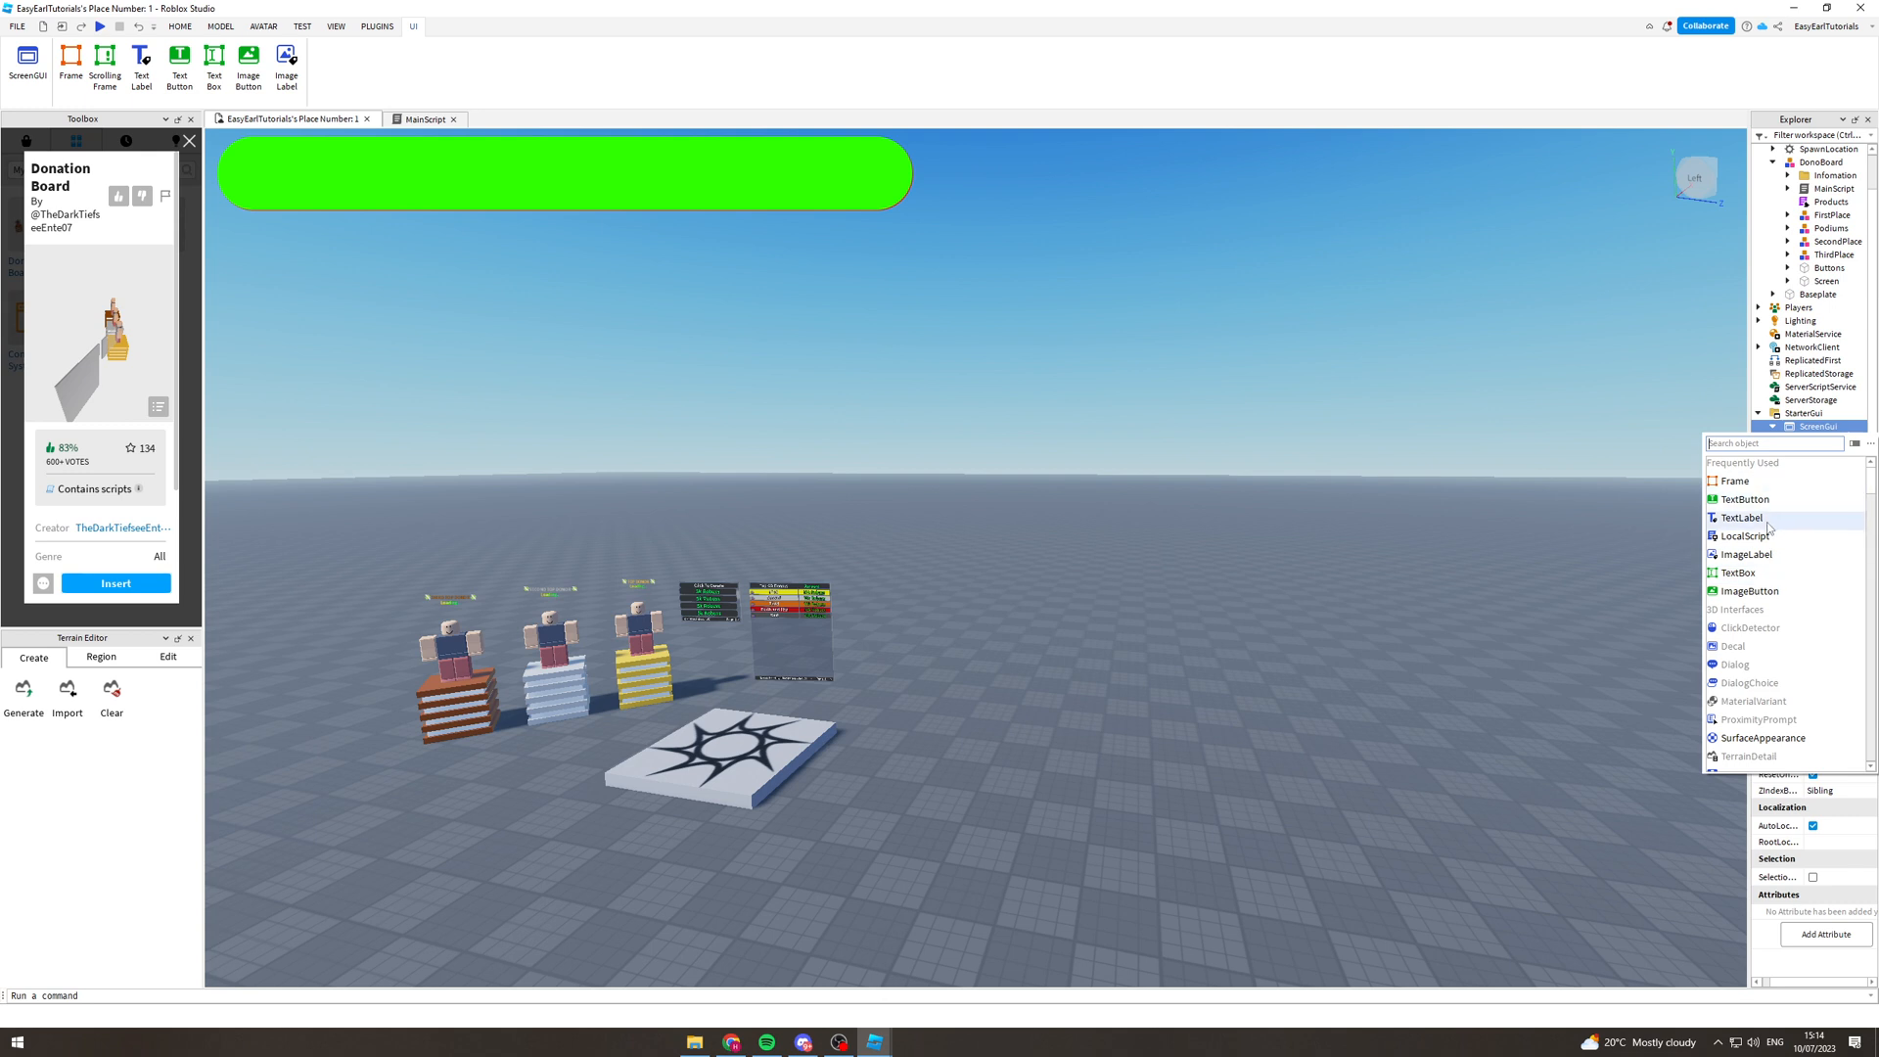
left_click(1742, 516)
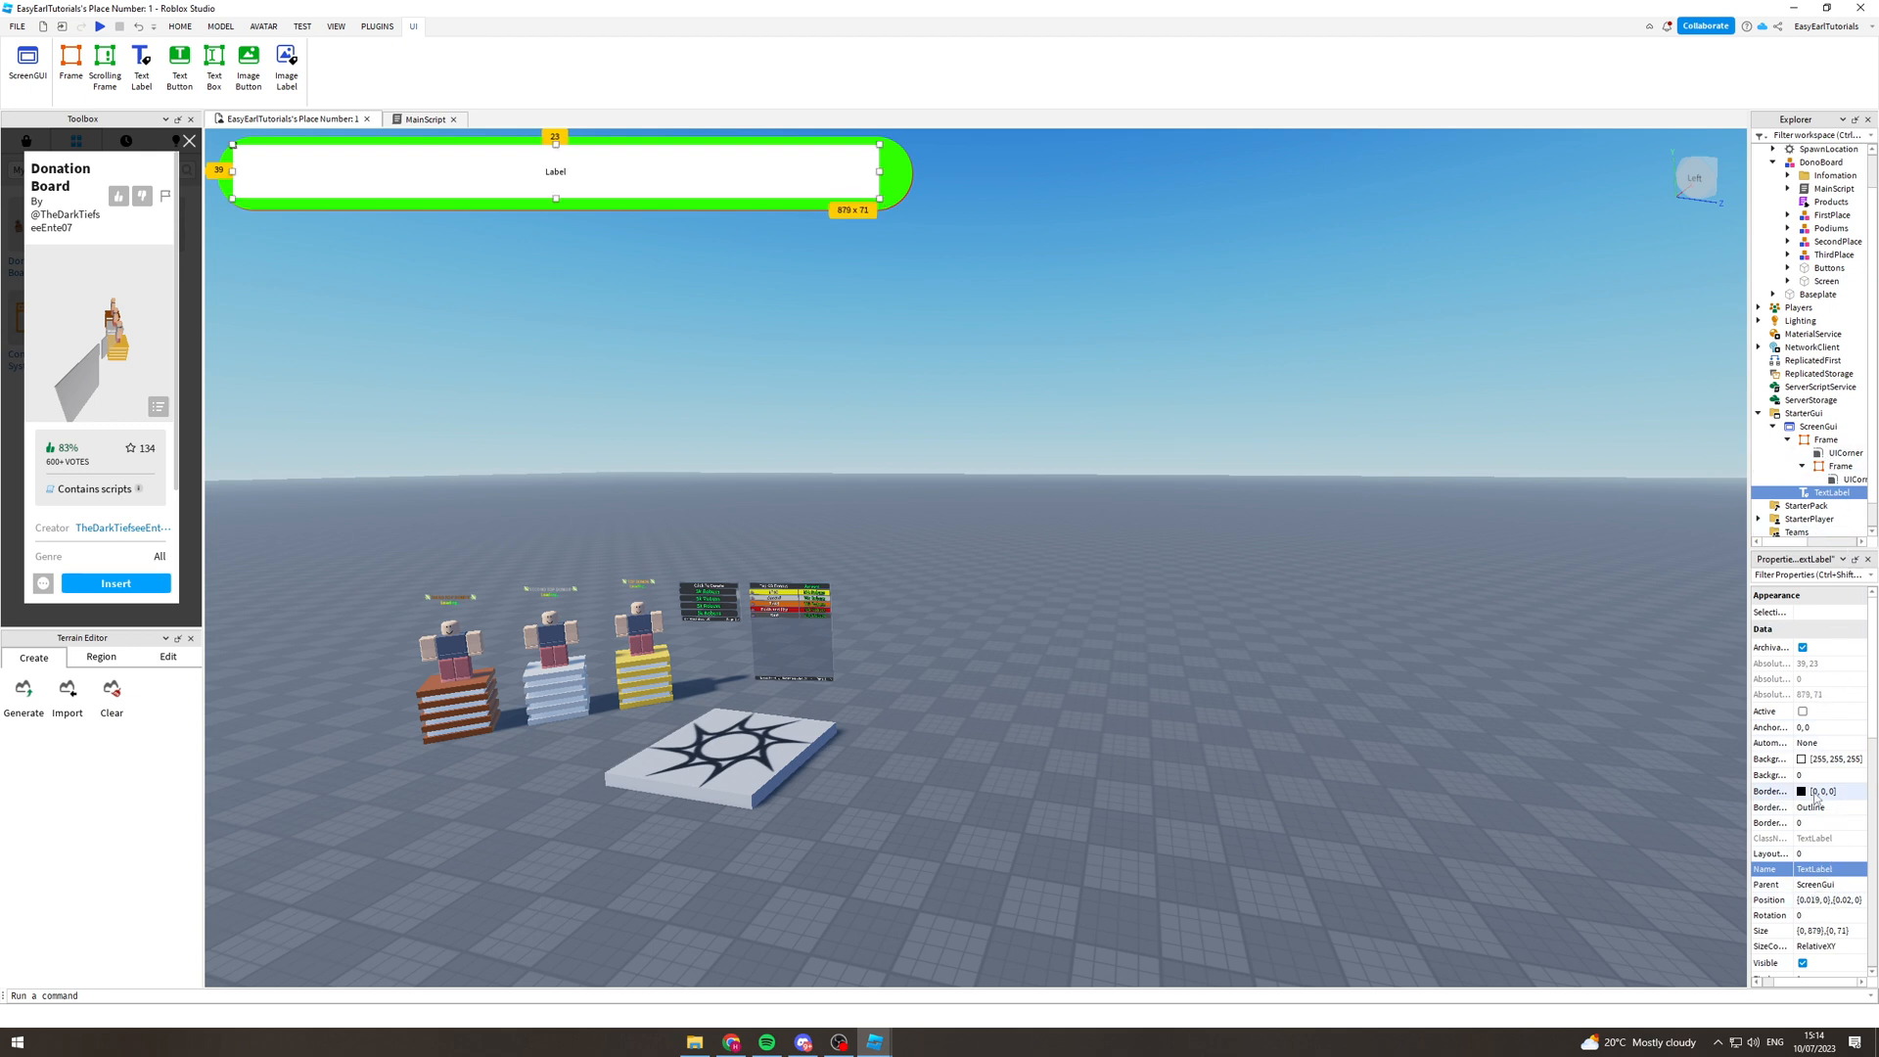
left_click(1823, 759)
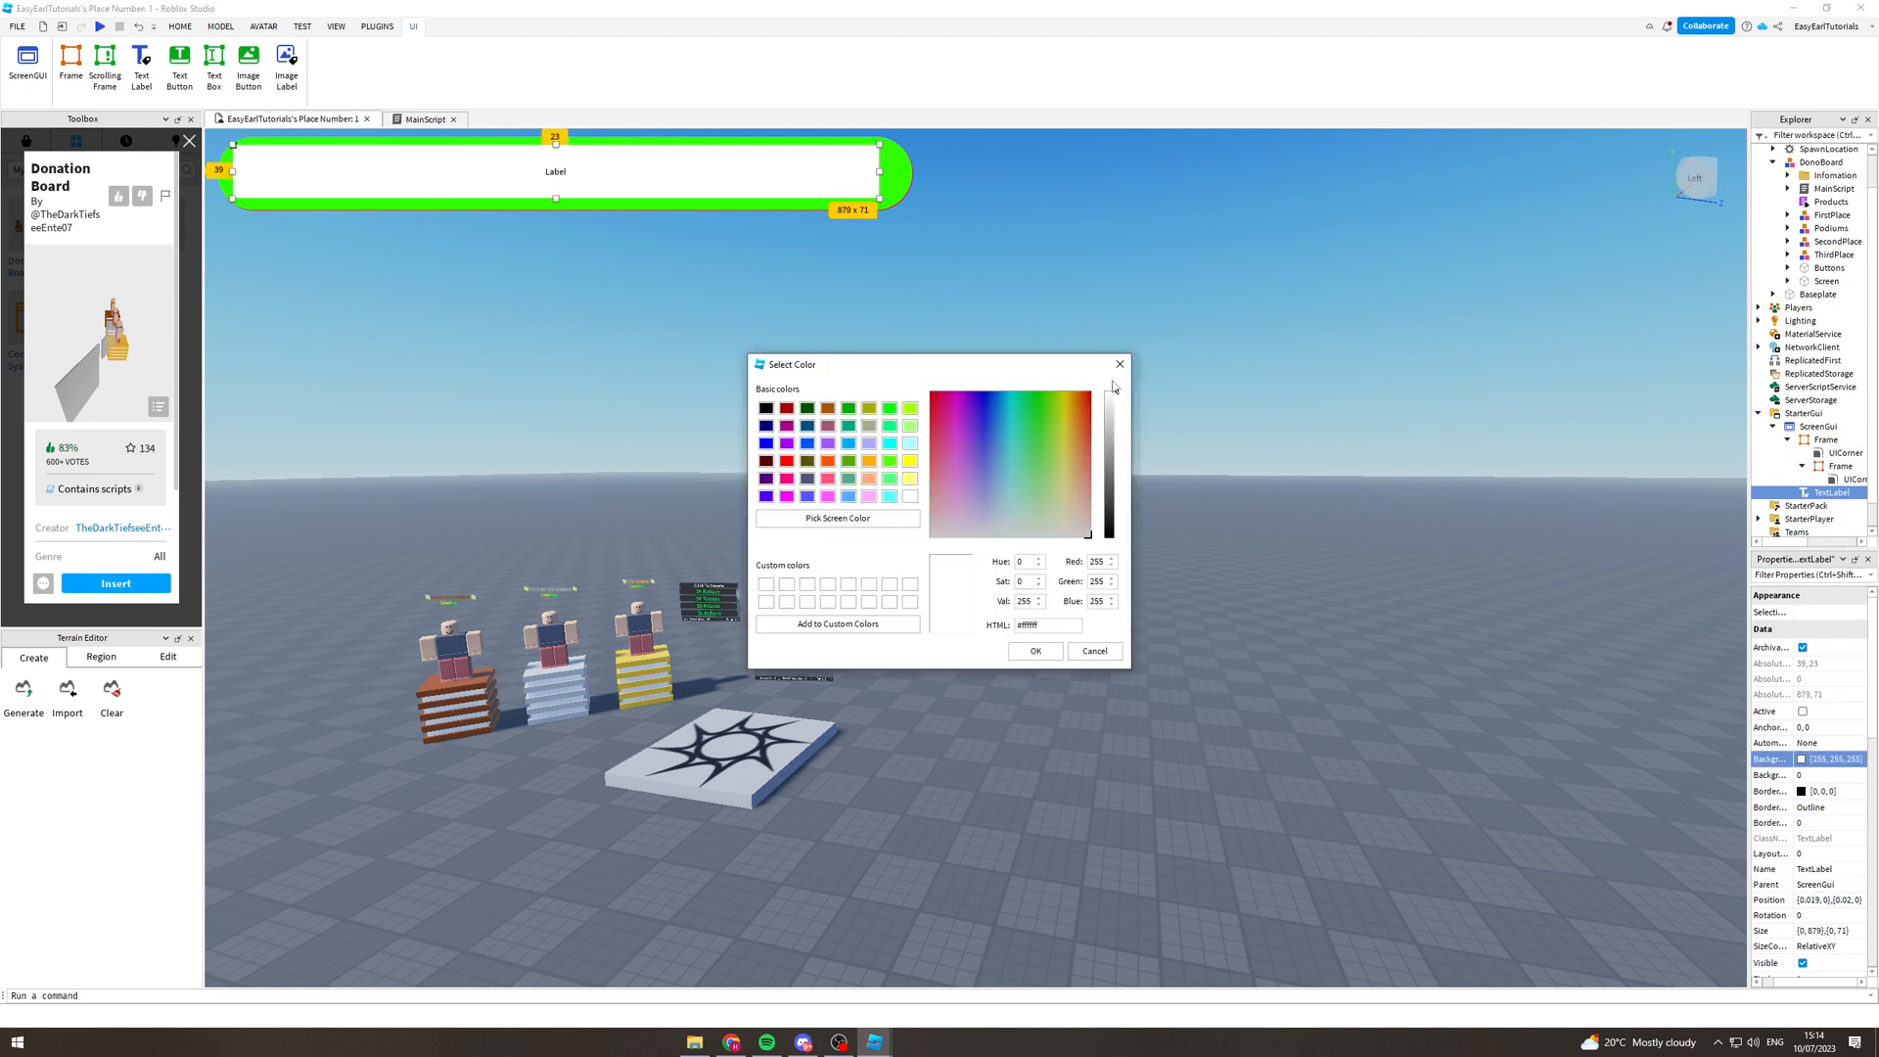
left_click(1092, 650)
type("1")
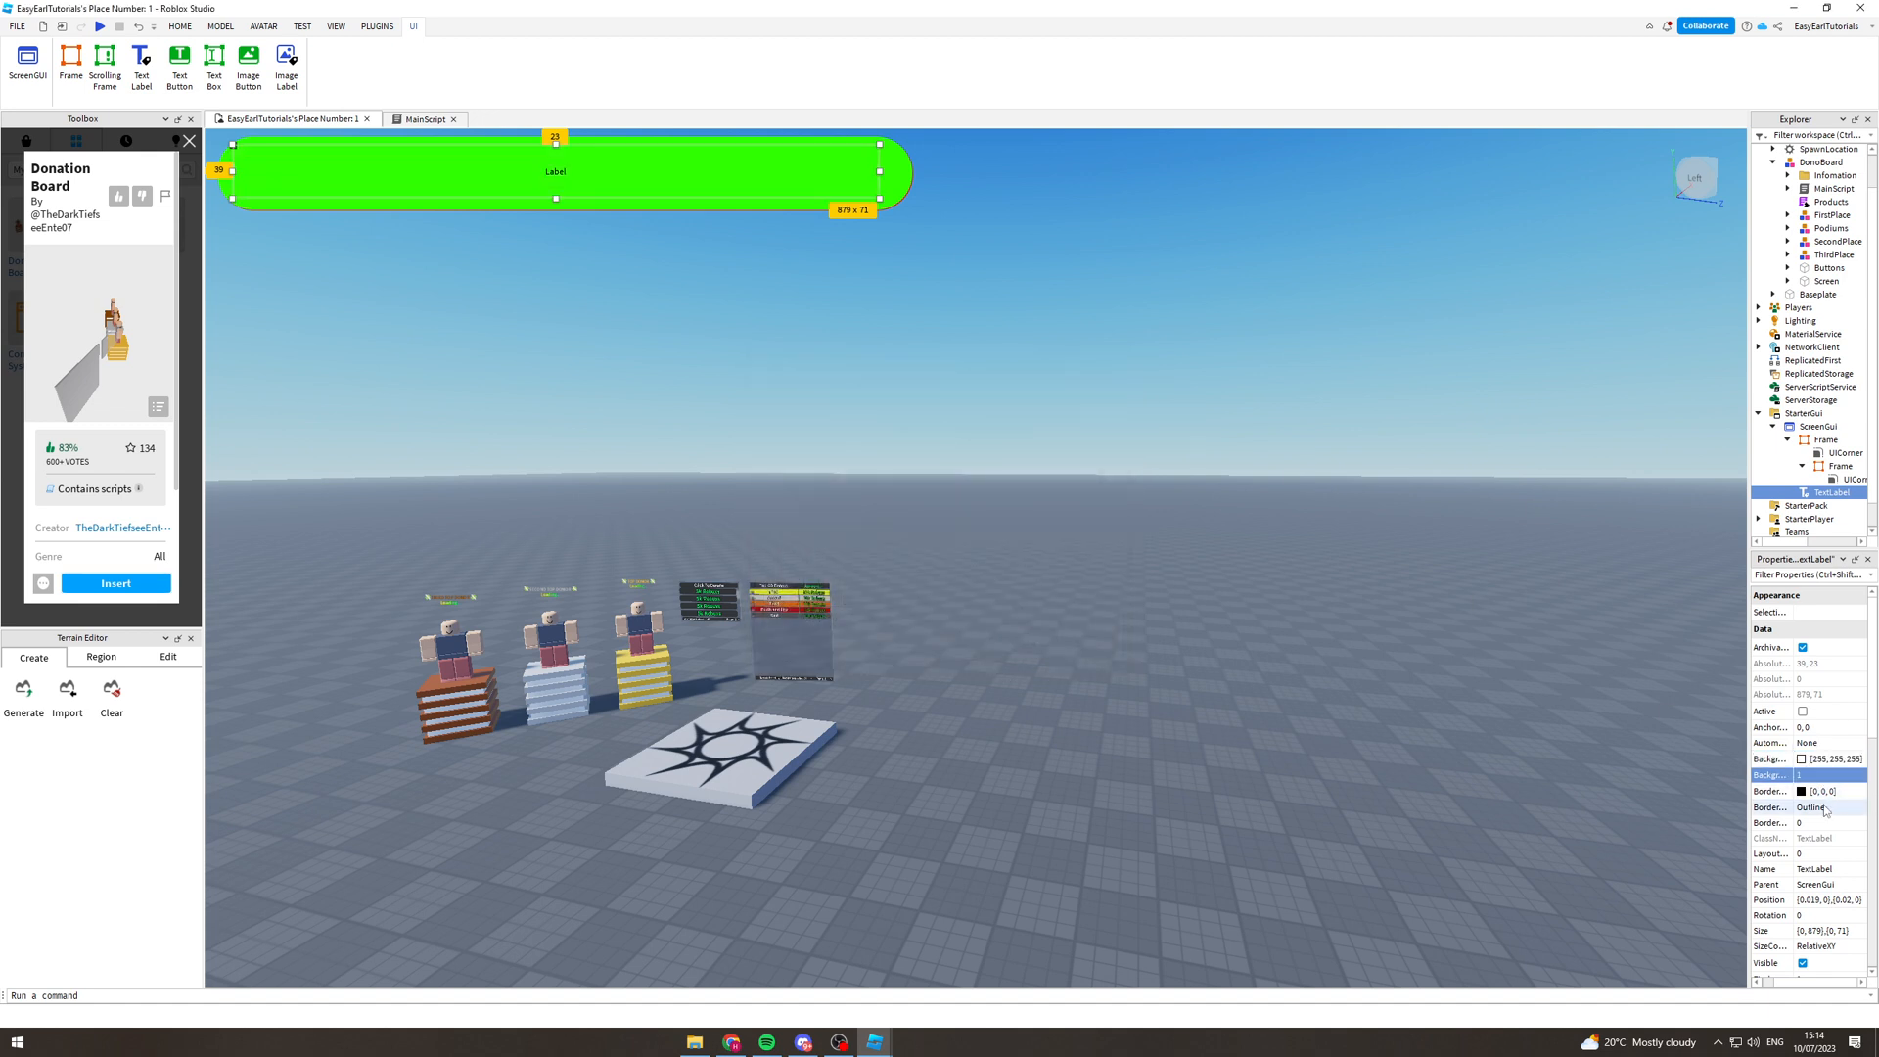
Give the label a bold display FontFace, enable TextScaled, and set its Text to 100/100
scroll("down", 3)
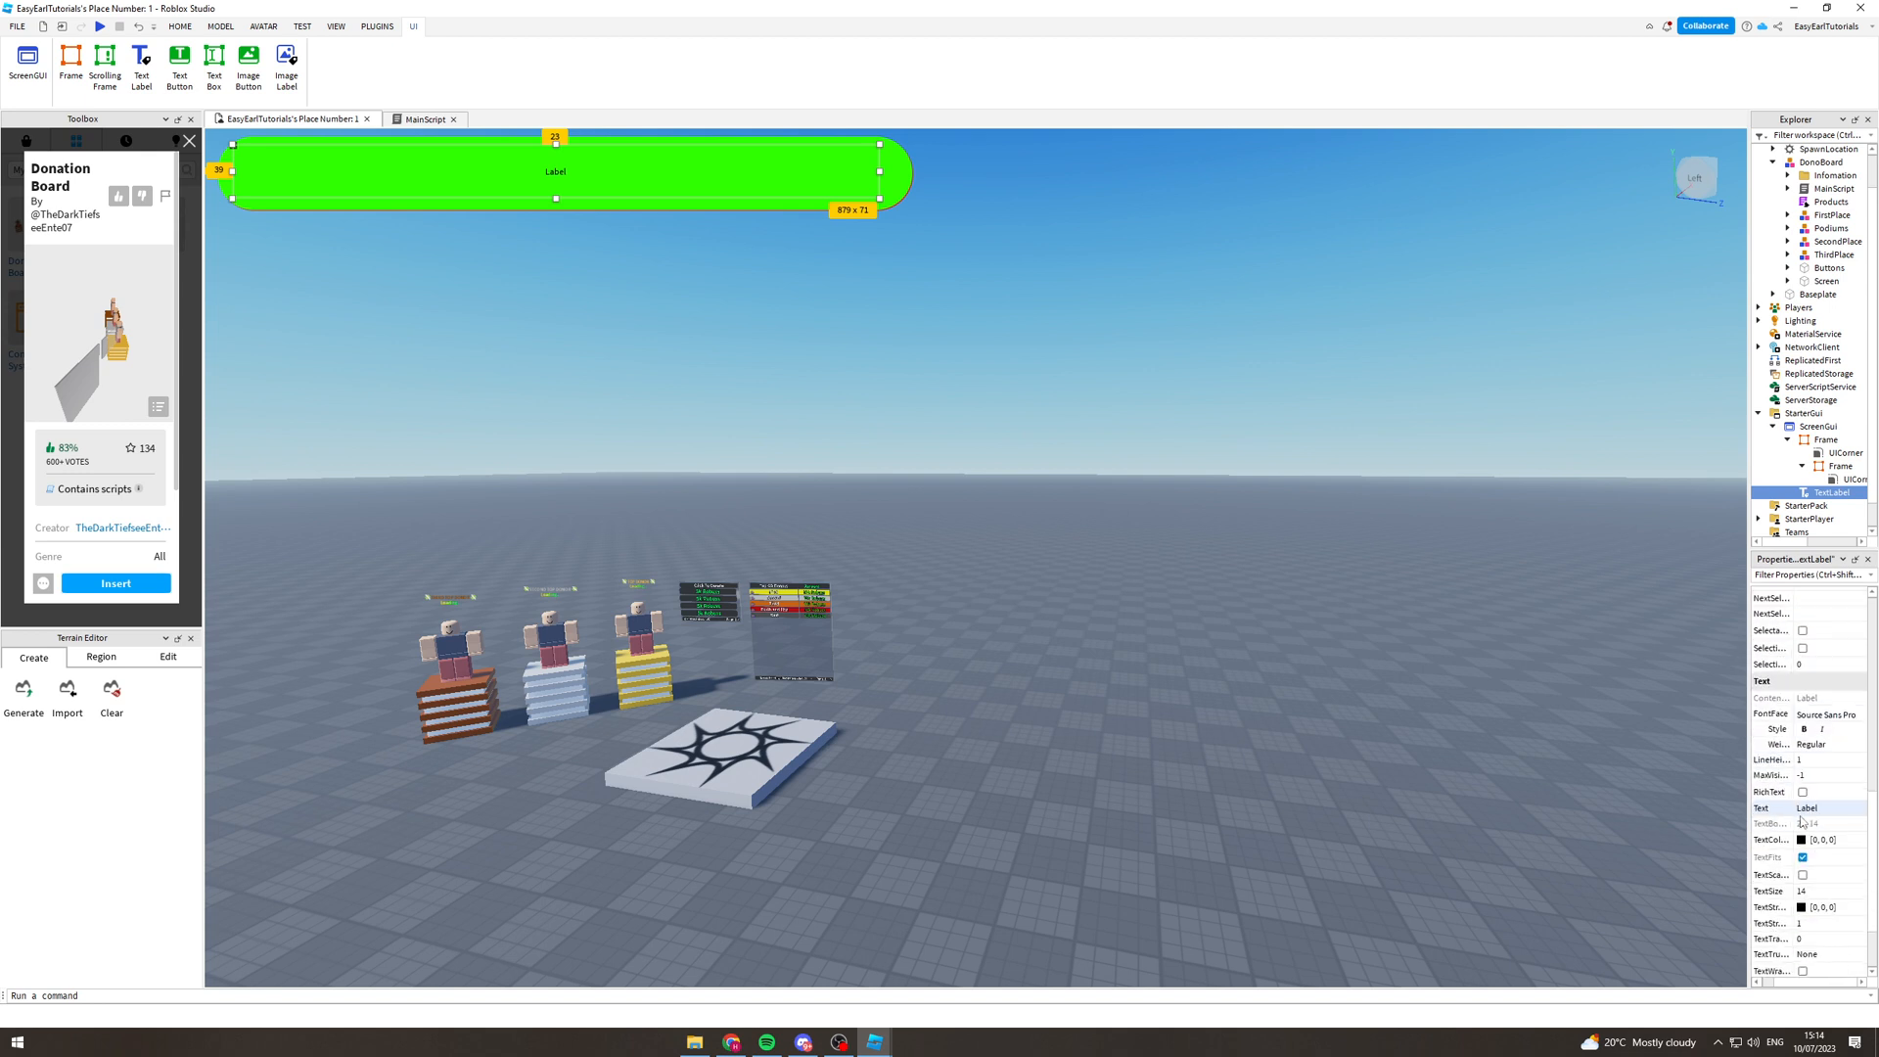
left_click(1829, 712)
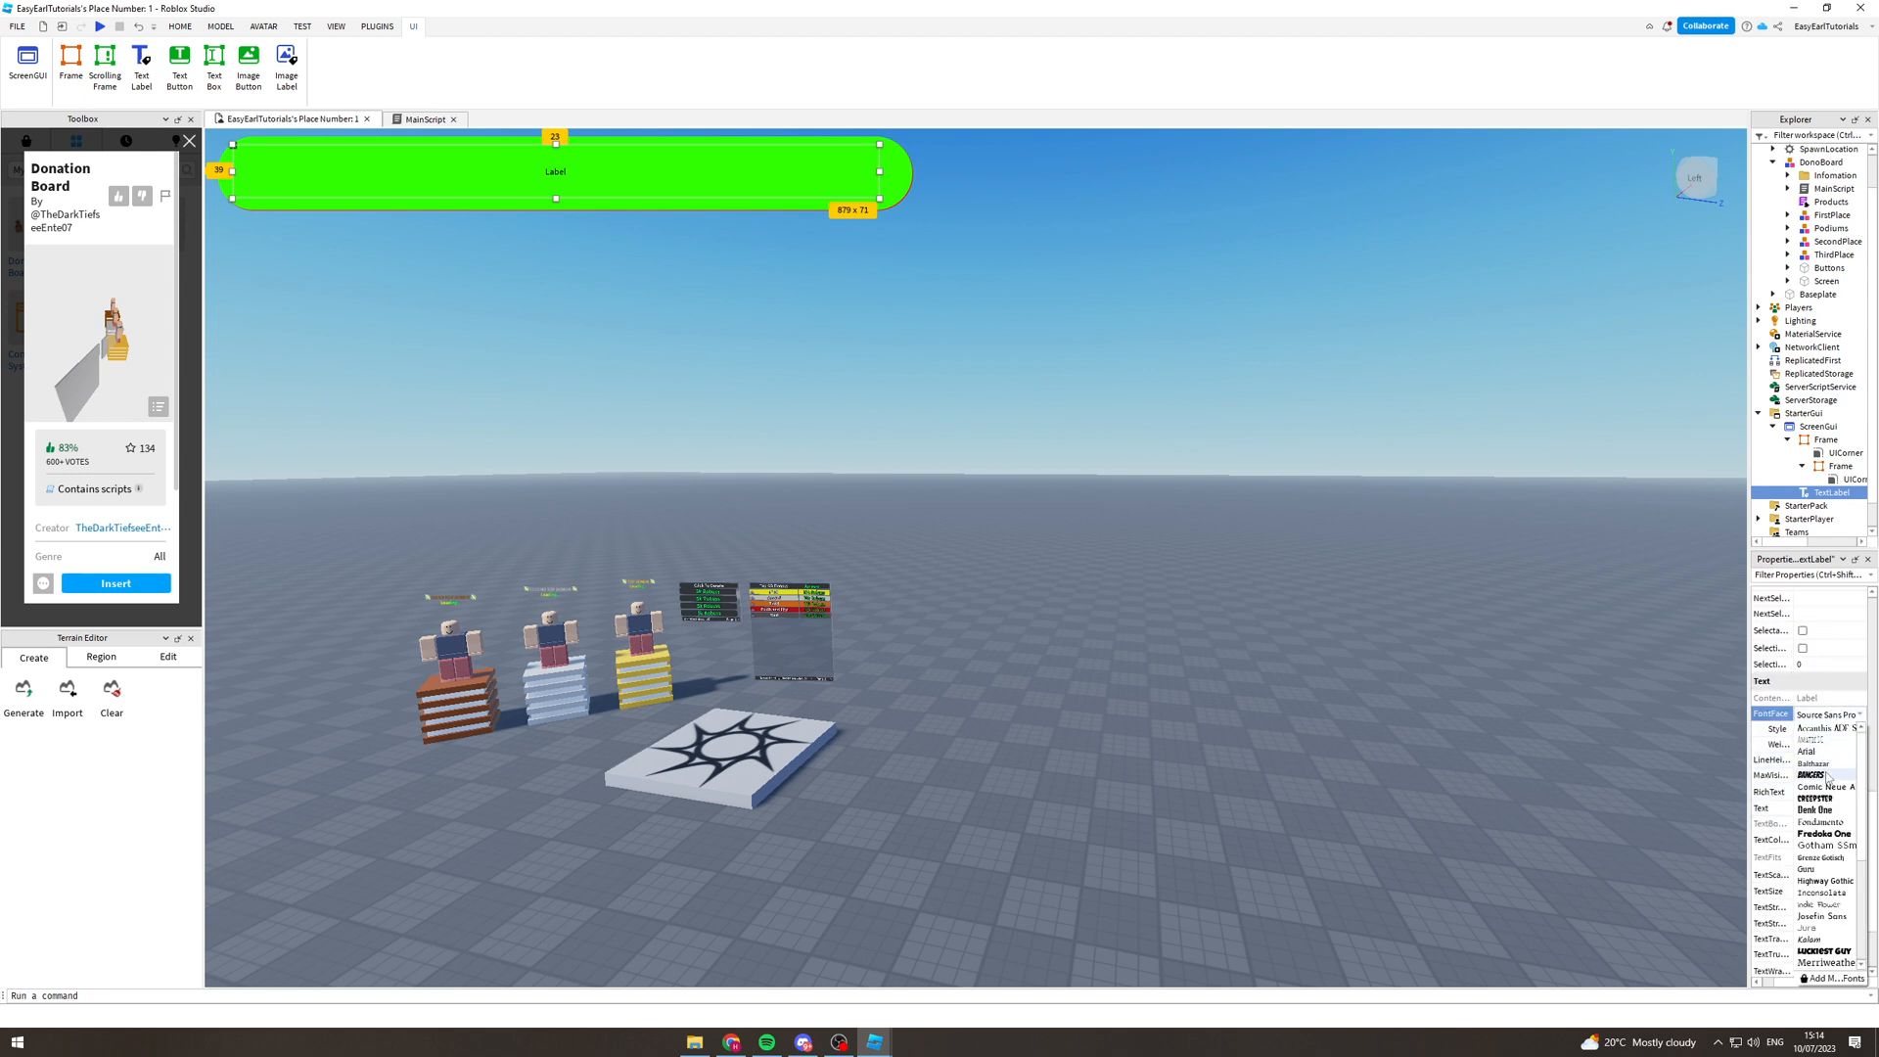
left_click(1813, 774)
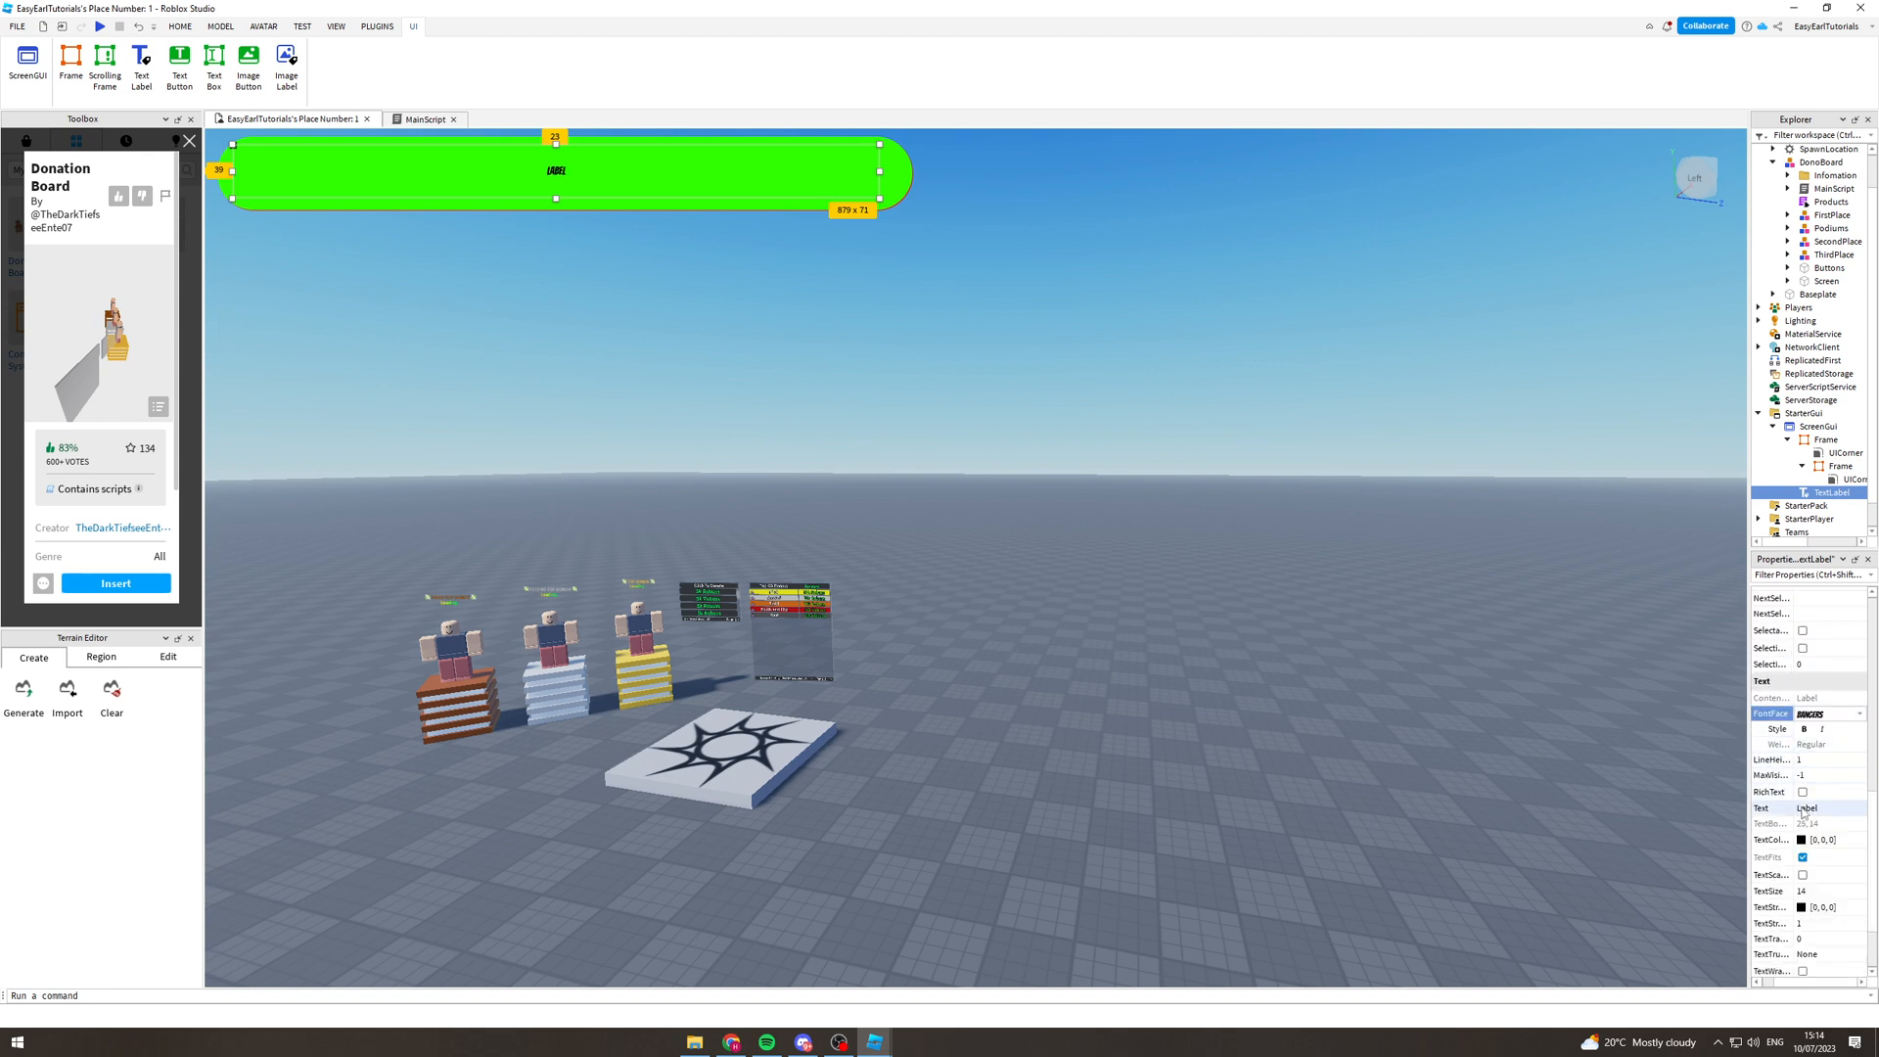
left_click(1802, 875)
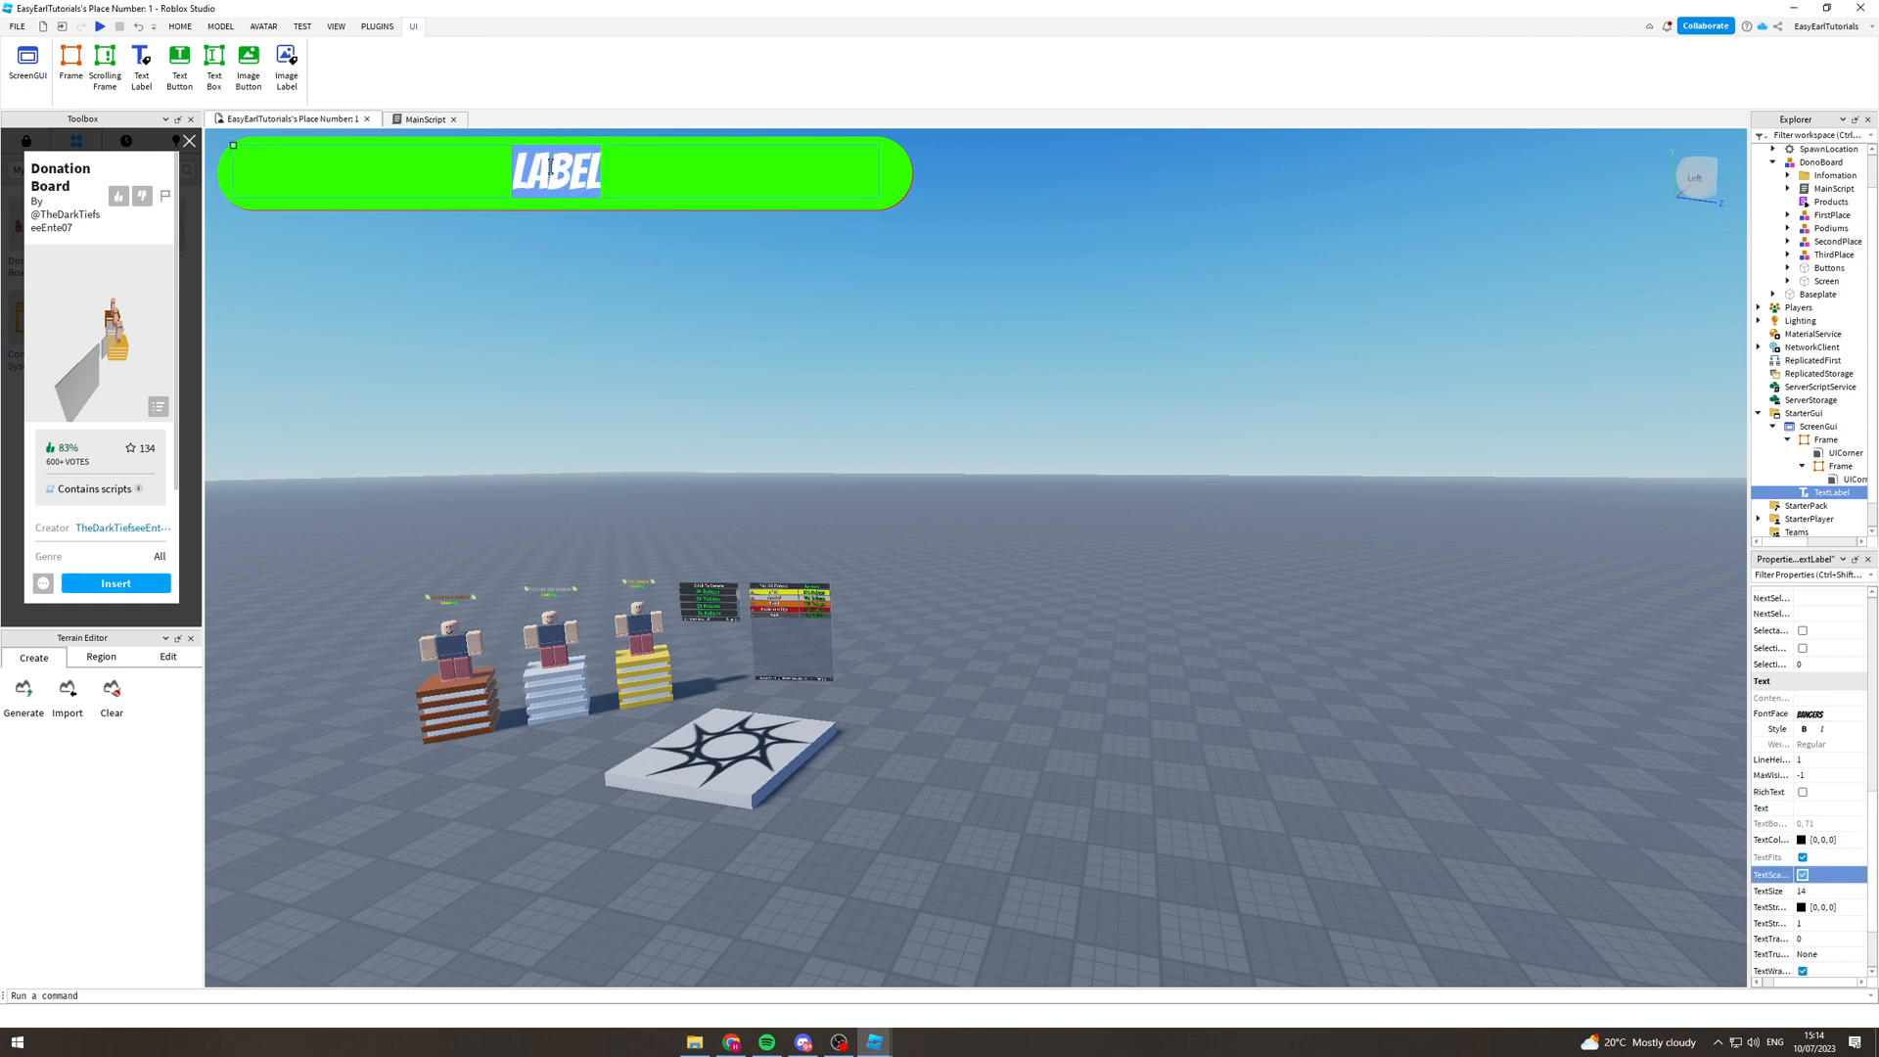
type("100/100")
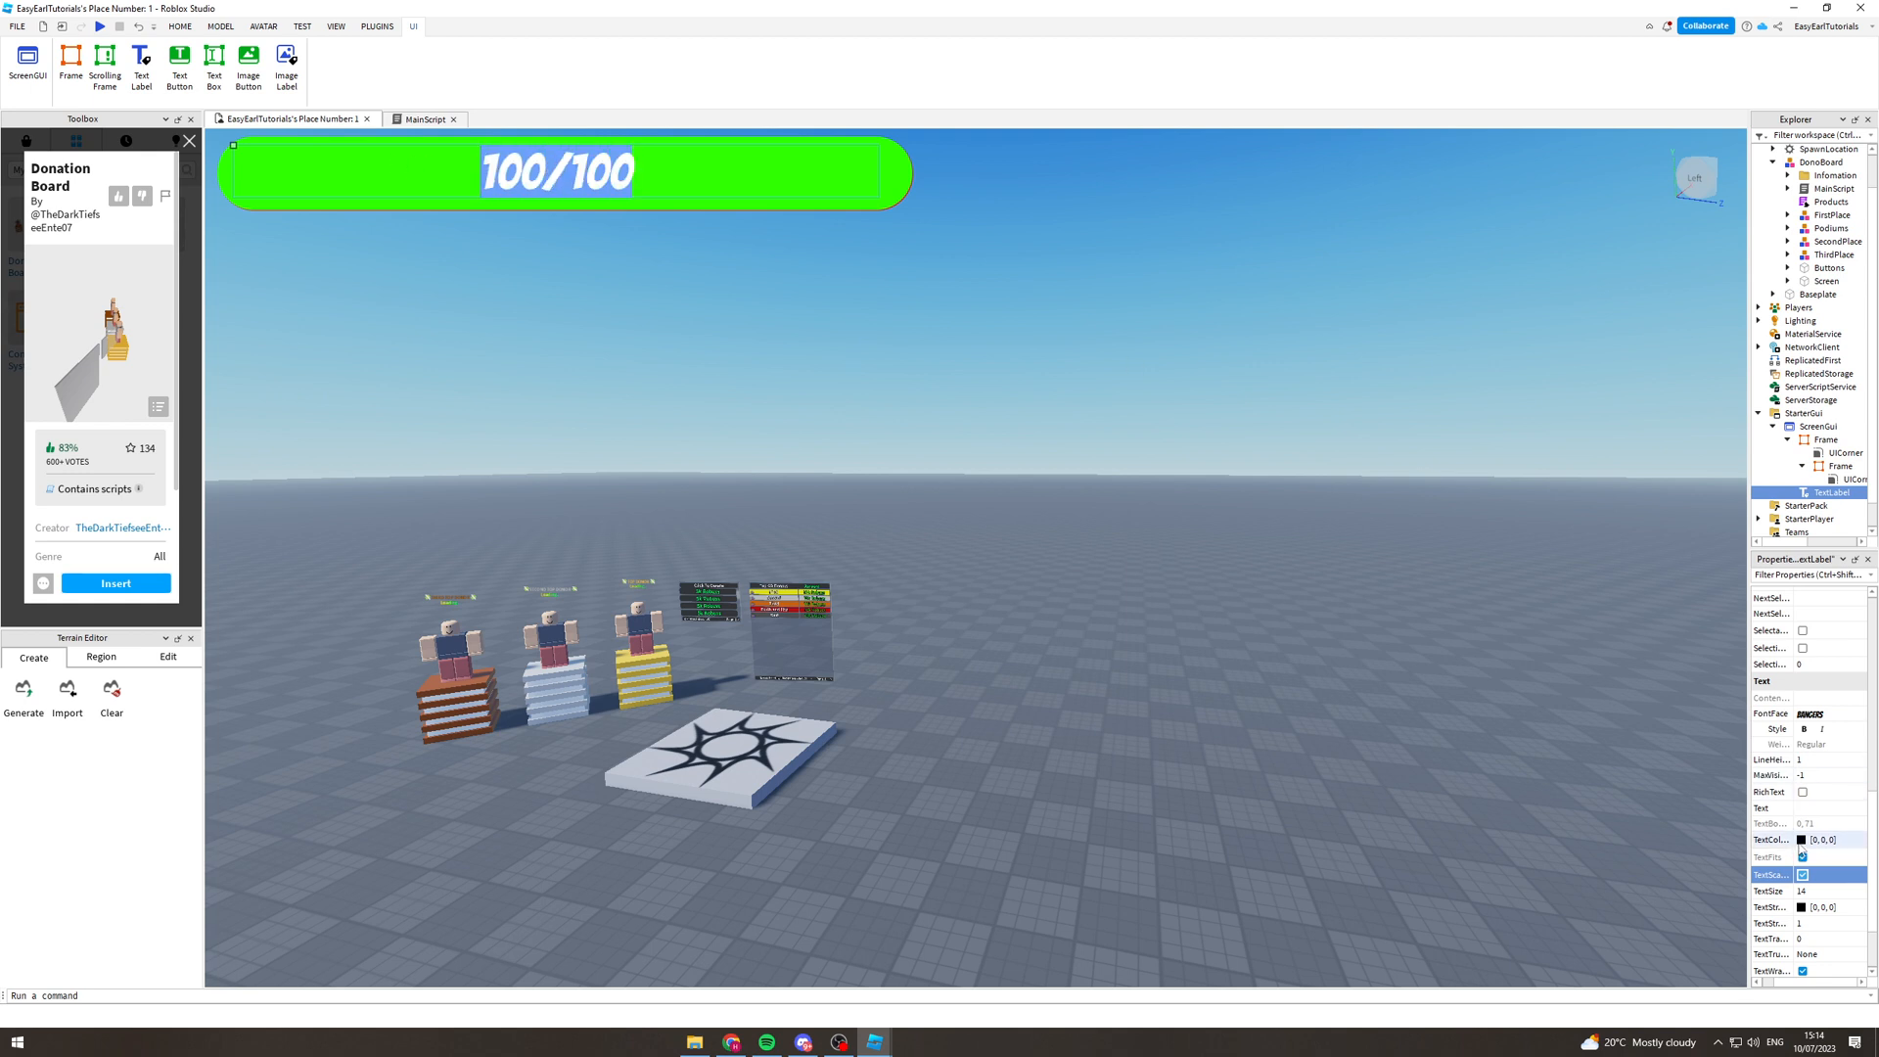
left_click(1801, 840)
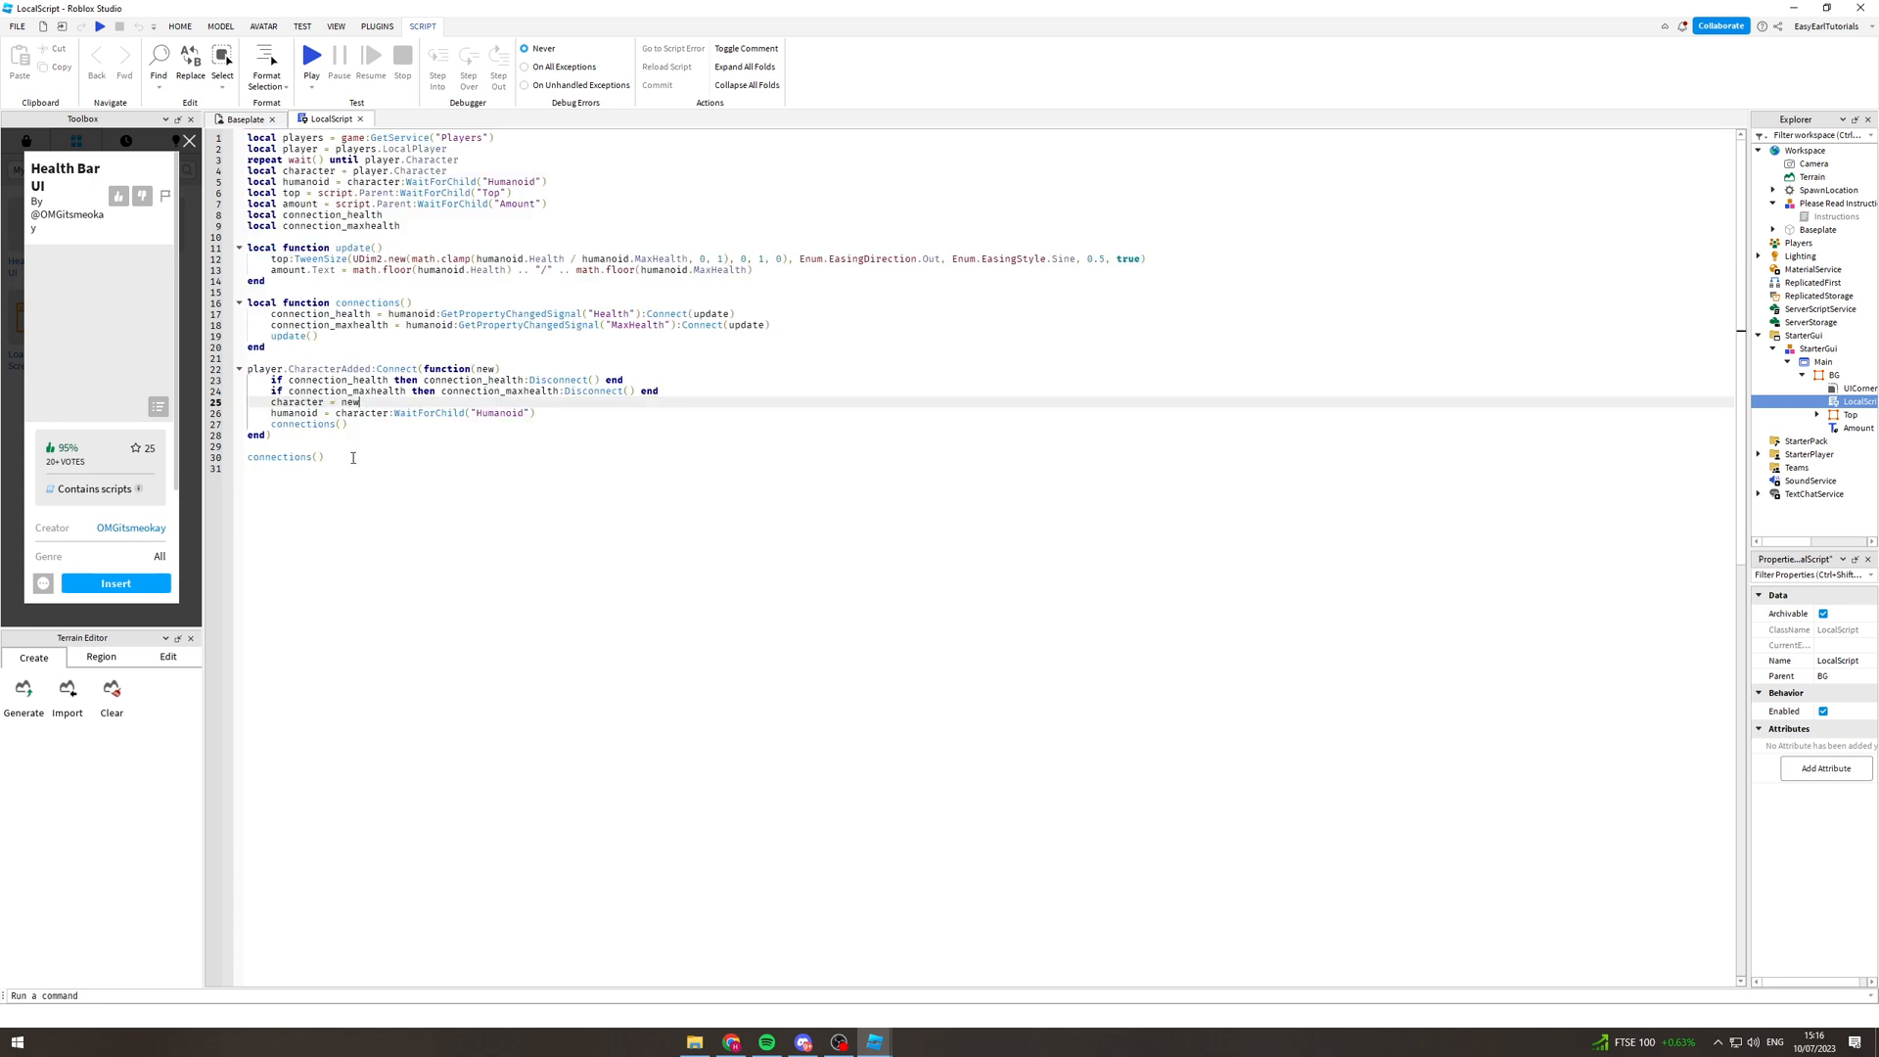
Select all of the health bar LocalScript's code to review it, then deselect
key("ctrl+a")
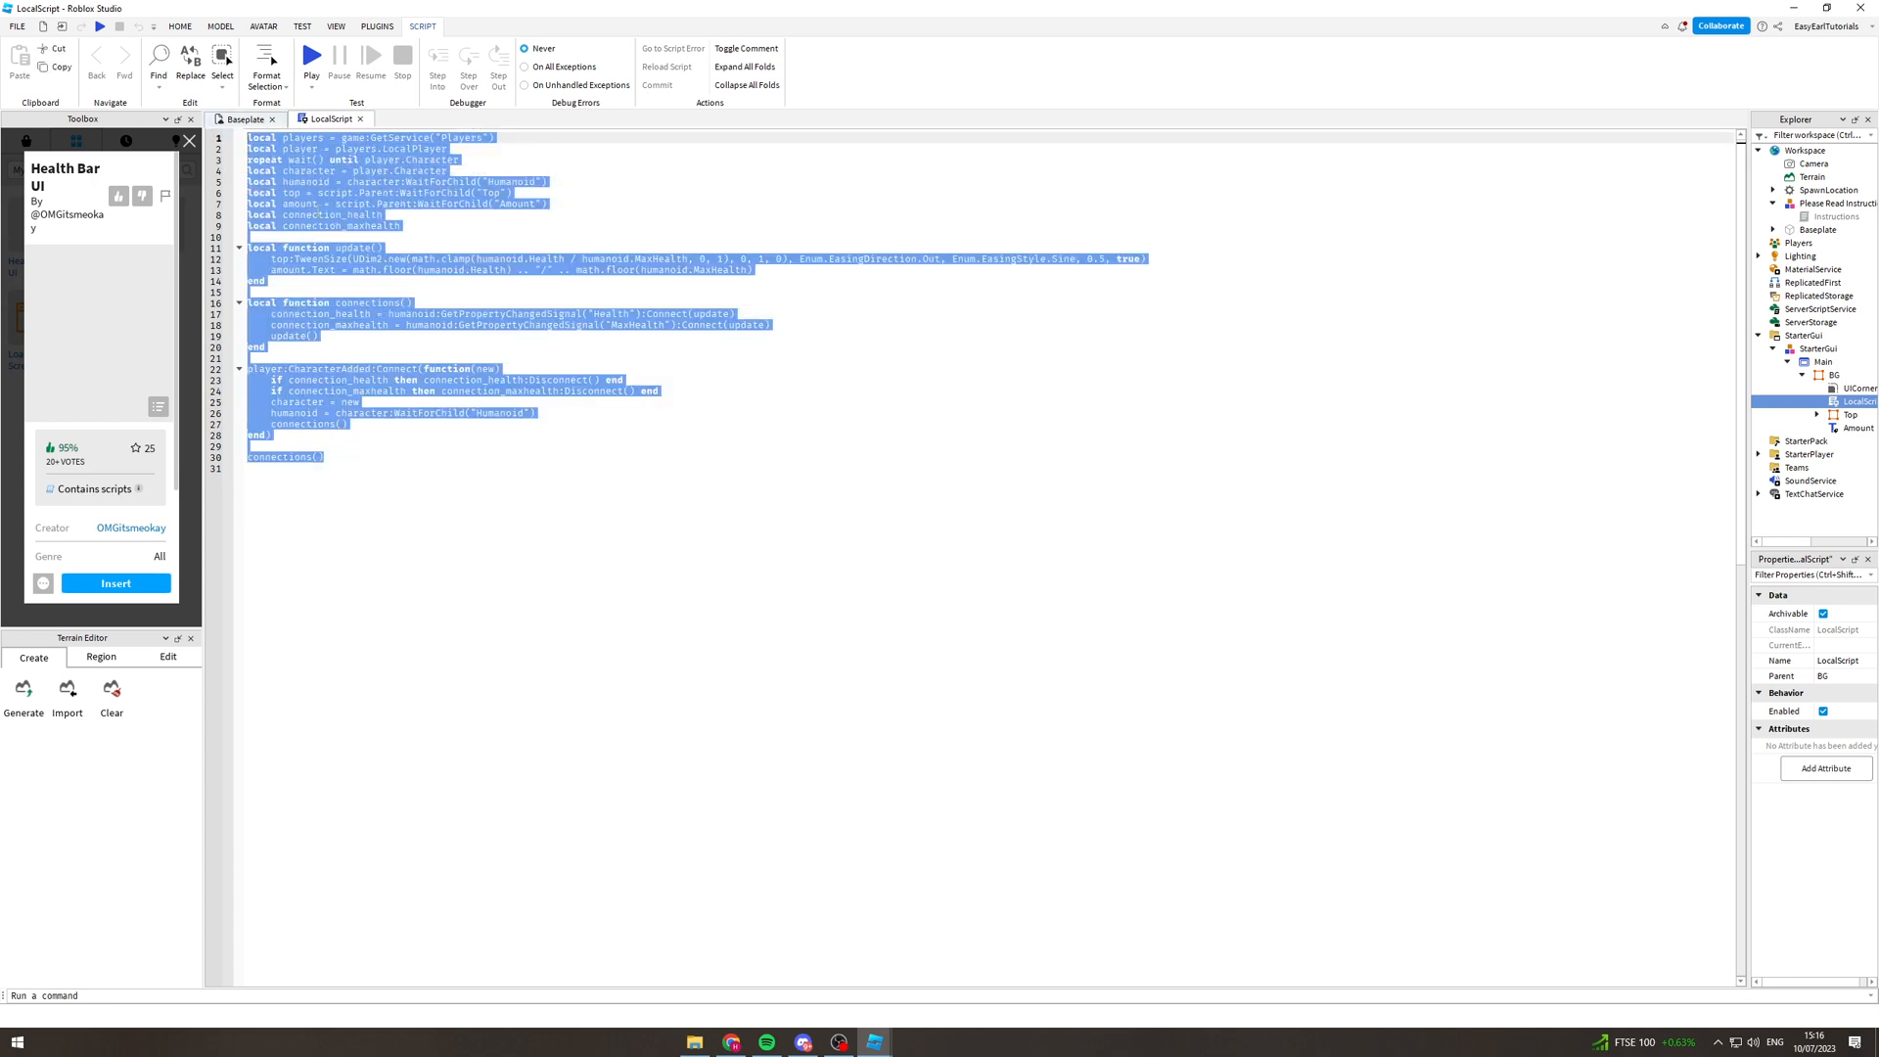
left_click(507, 601)
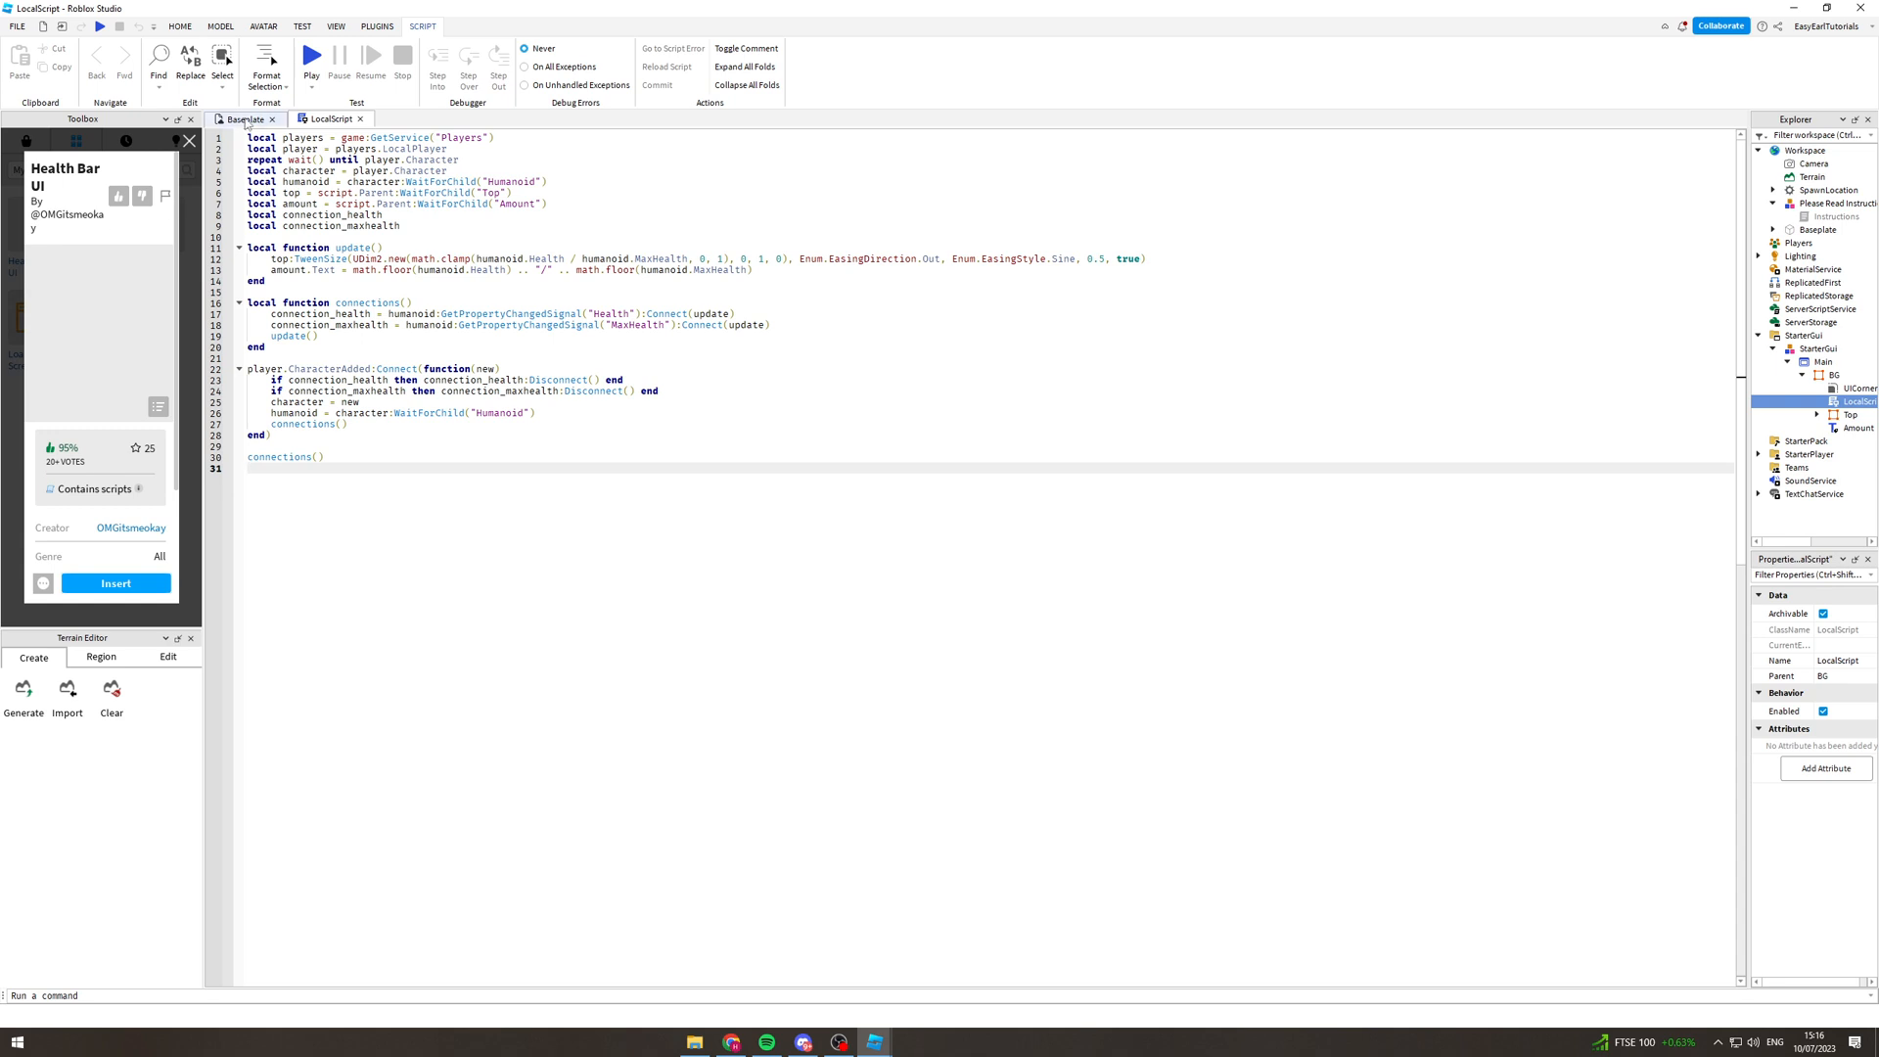
Return to the Baseplate scene and start a play test showing the 100/100 health bar
left_click(242, 119)
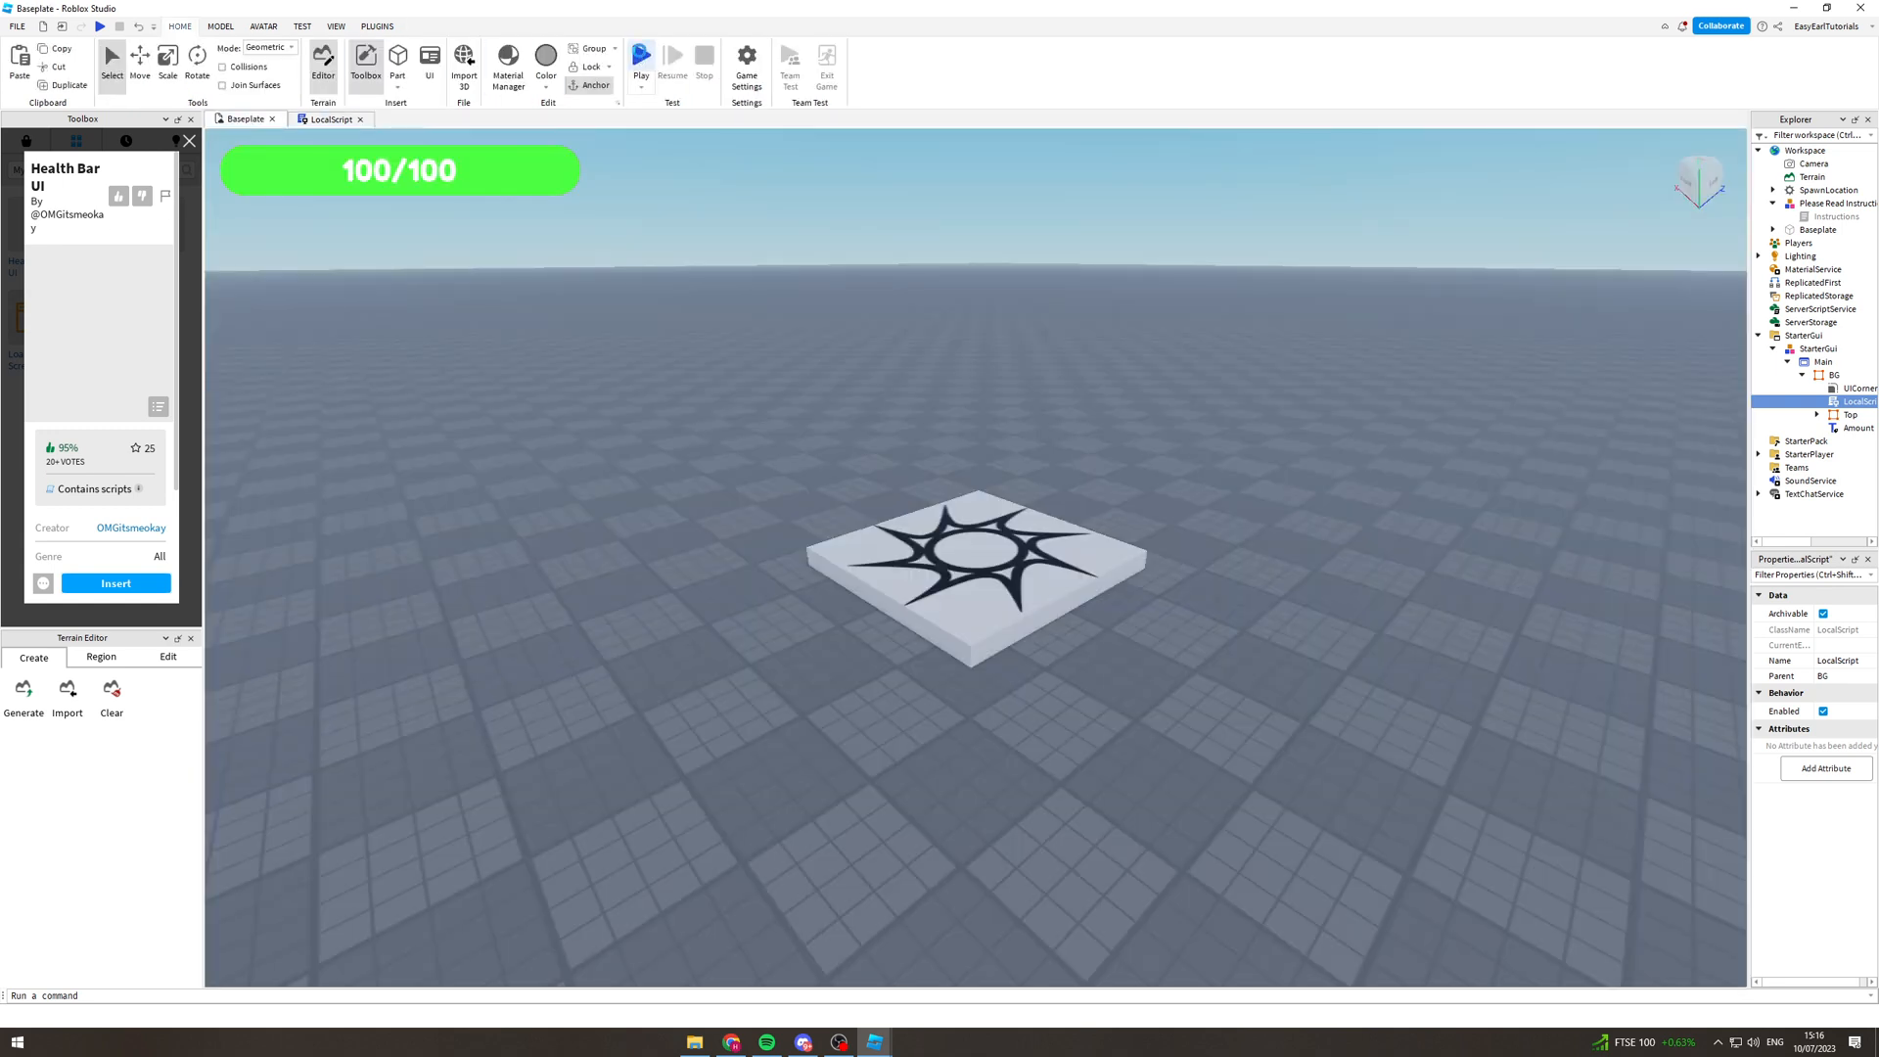
left_click(642, 56)
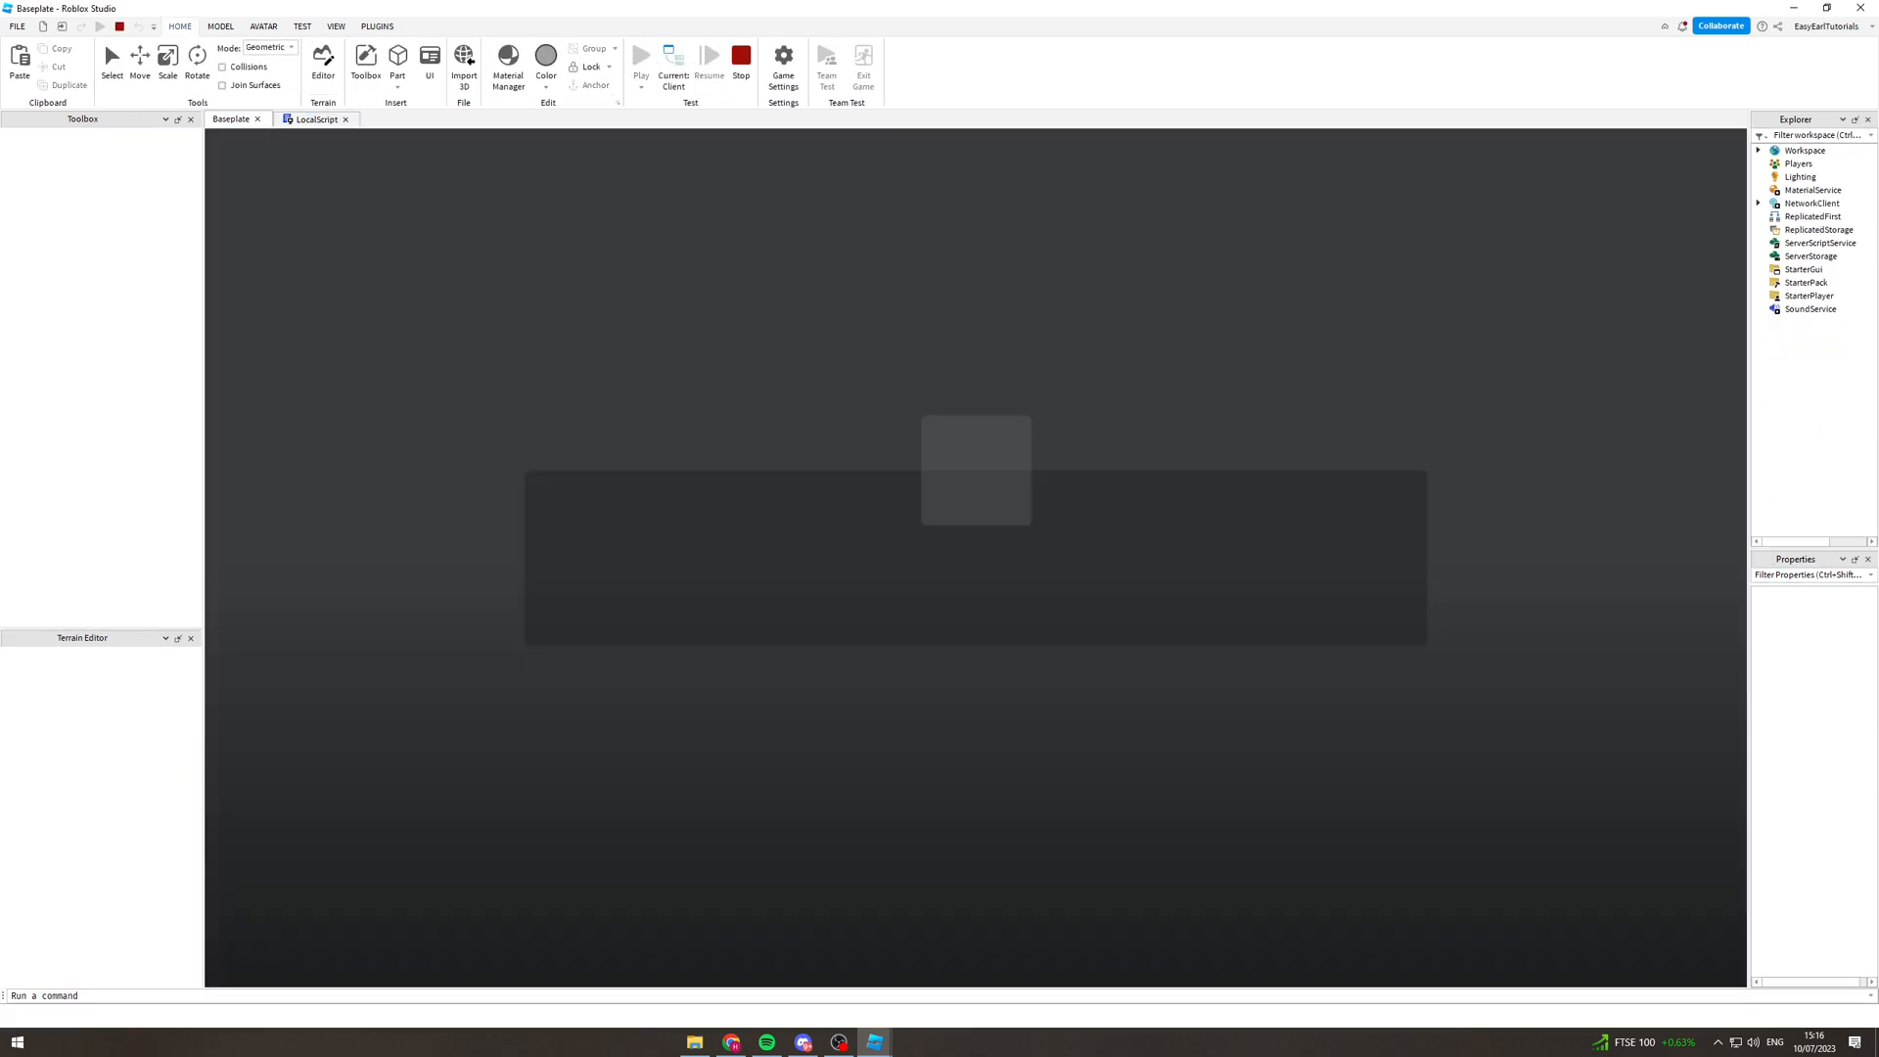
left_click(641, 56)
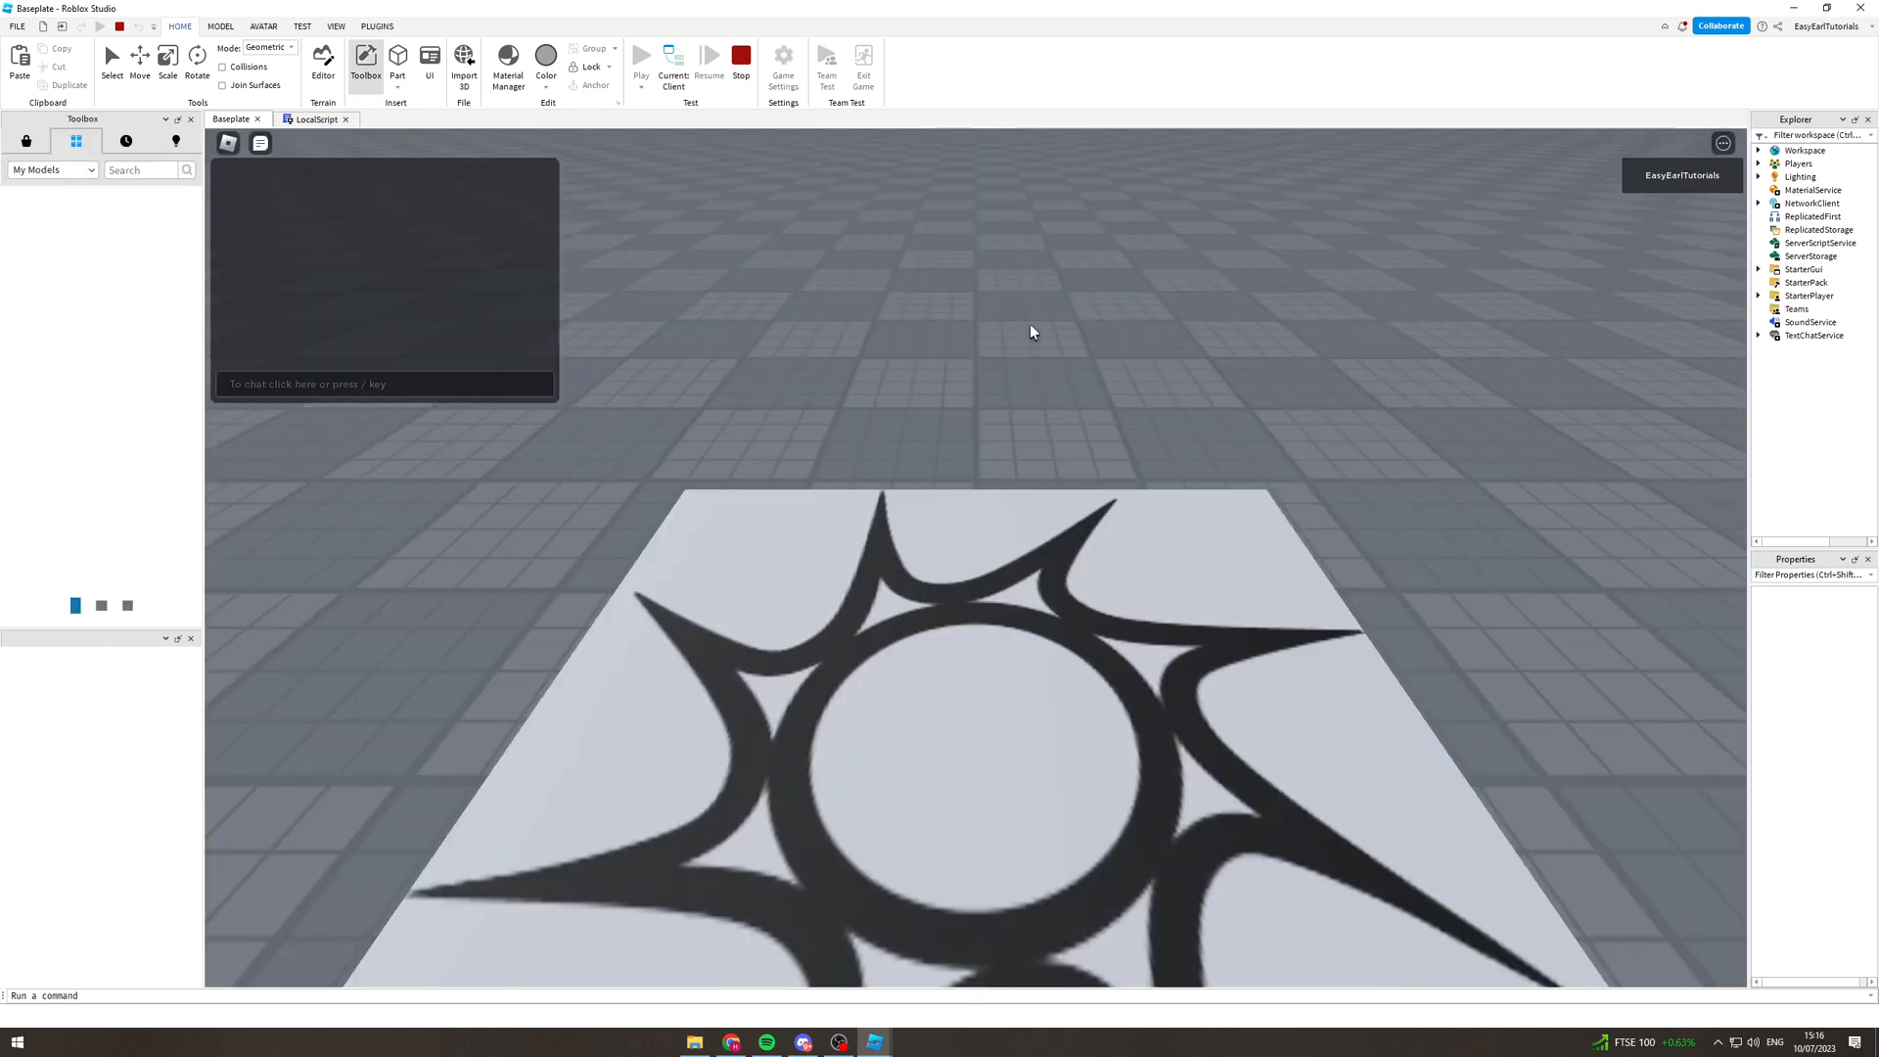
left_click(642, 55)
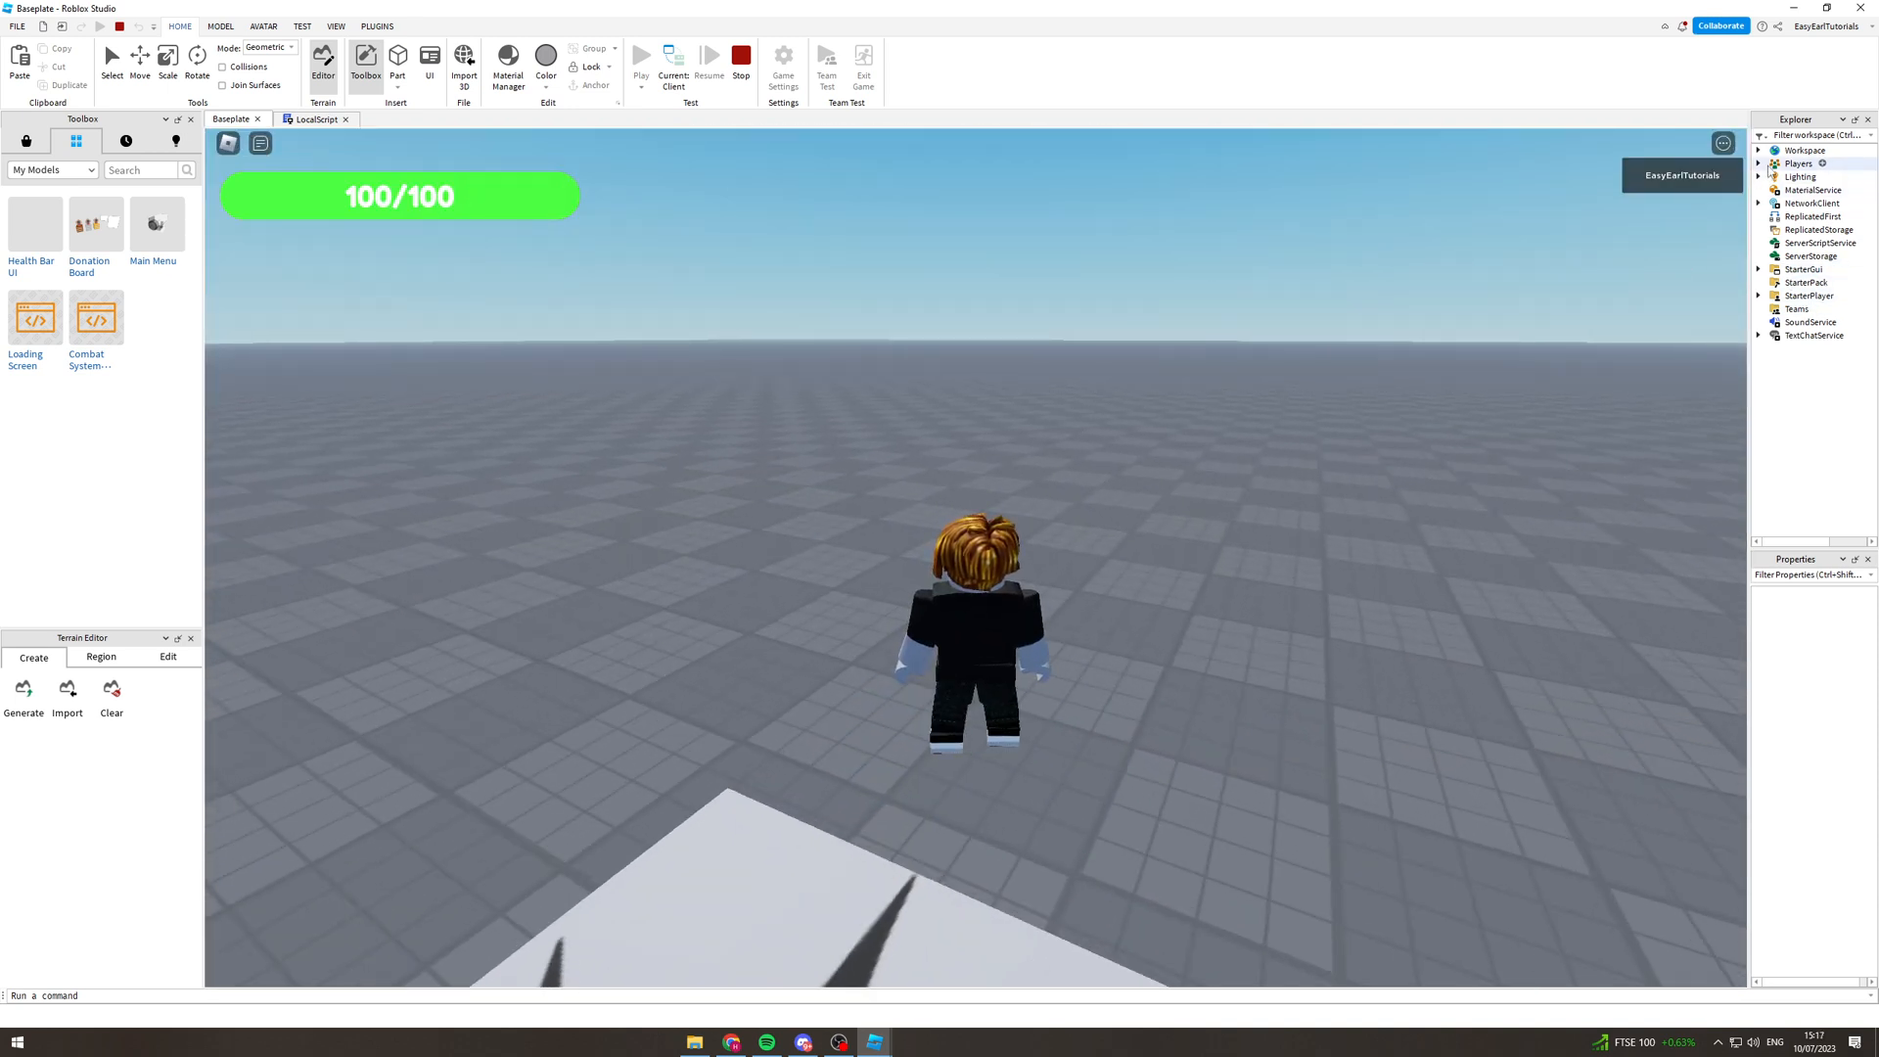
Expand Players > player > PlayerGui > StarterGui in the Explorer to reveal Main
left_click(1760, 162)
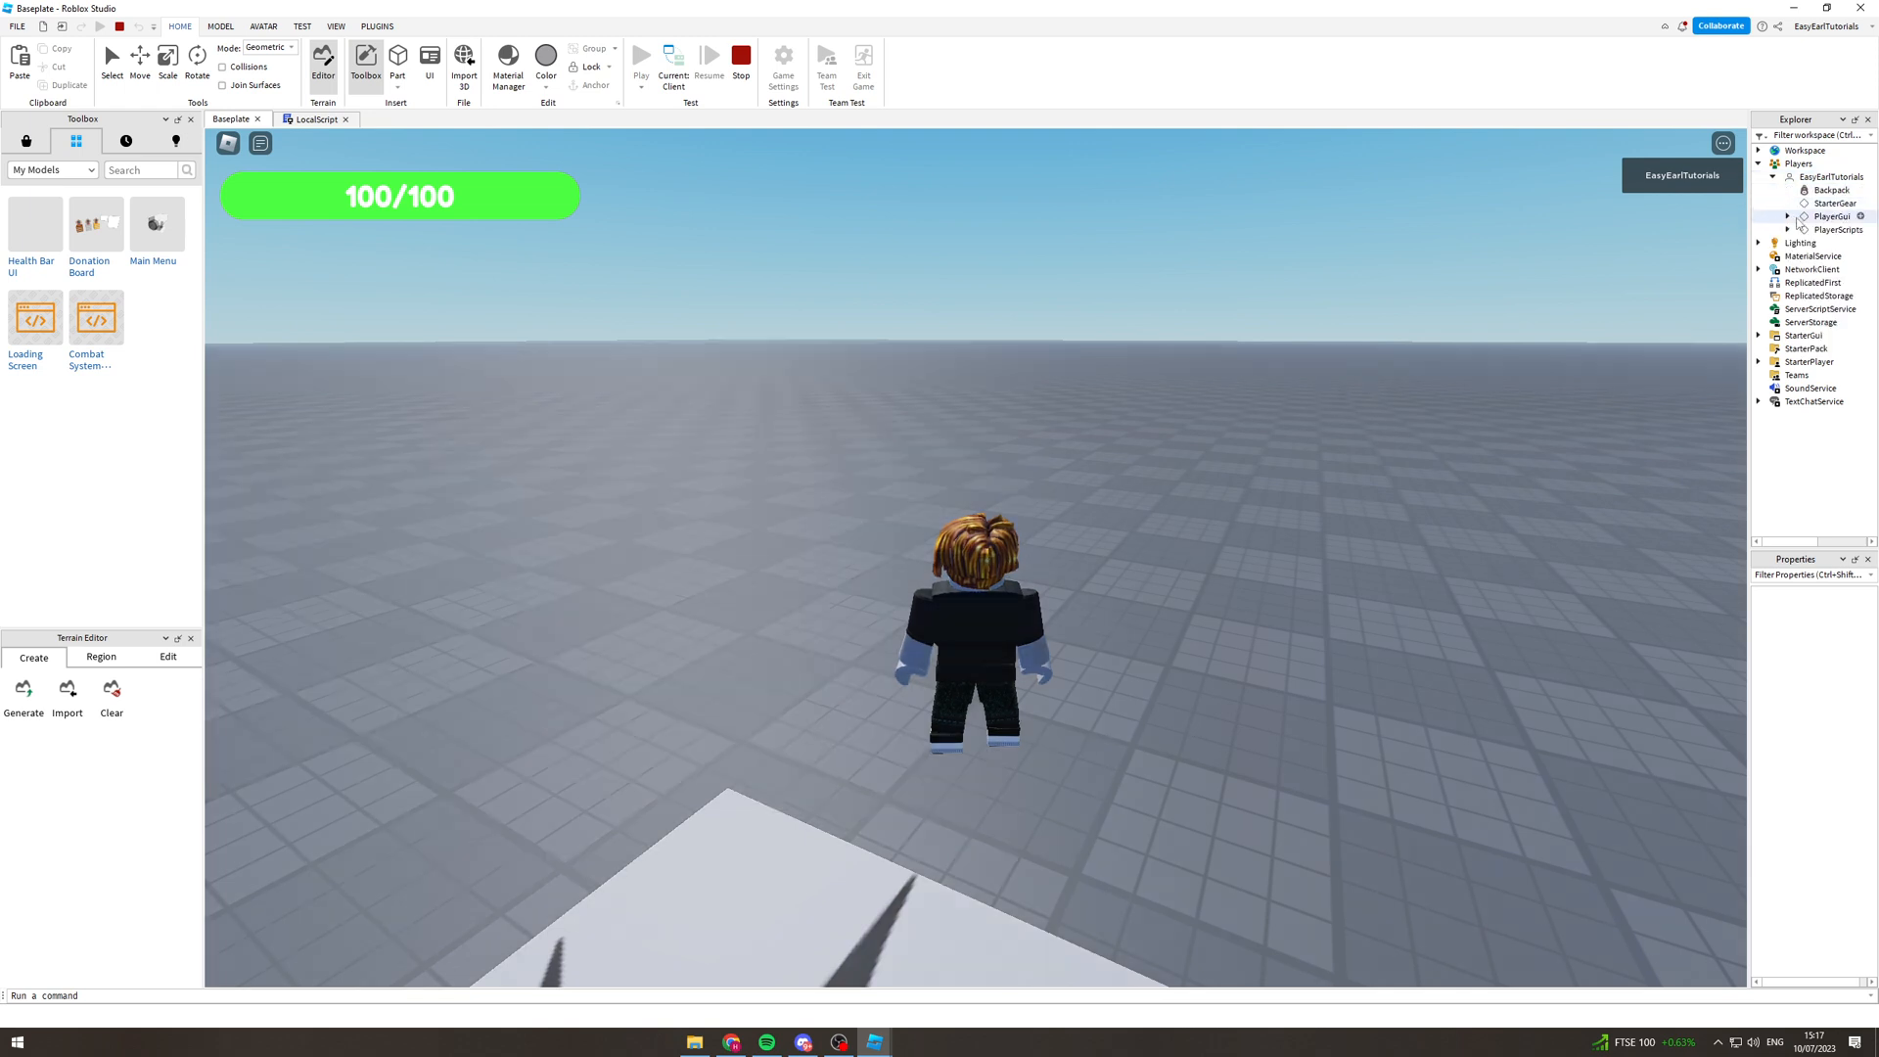
left_click(1797, 163)
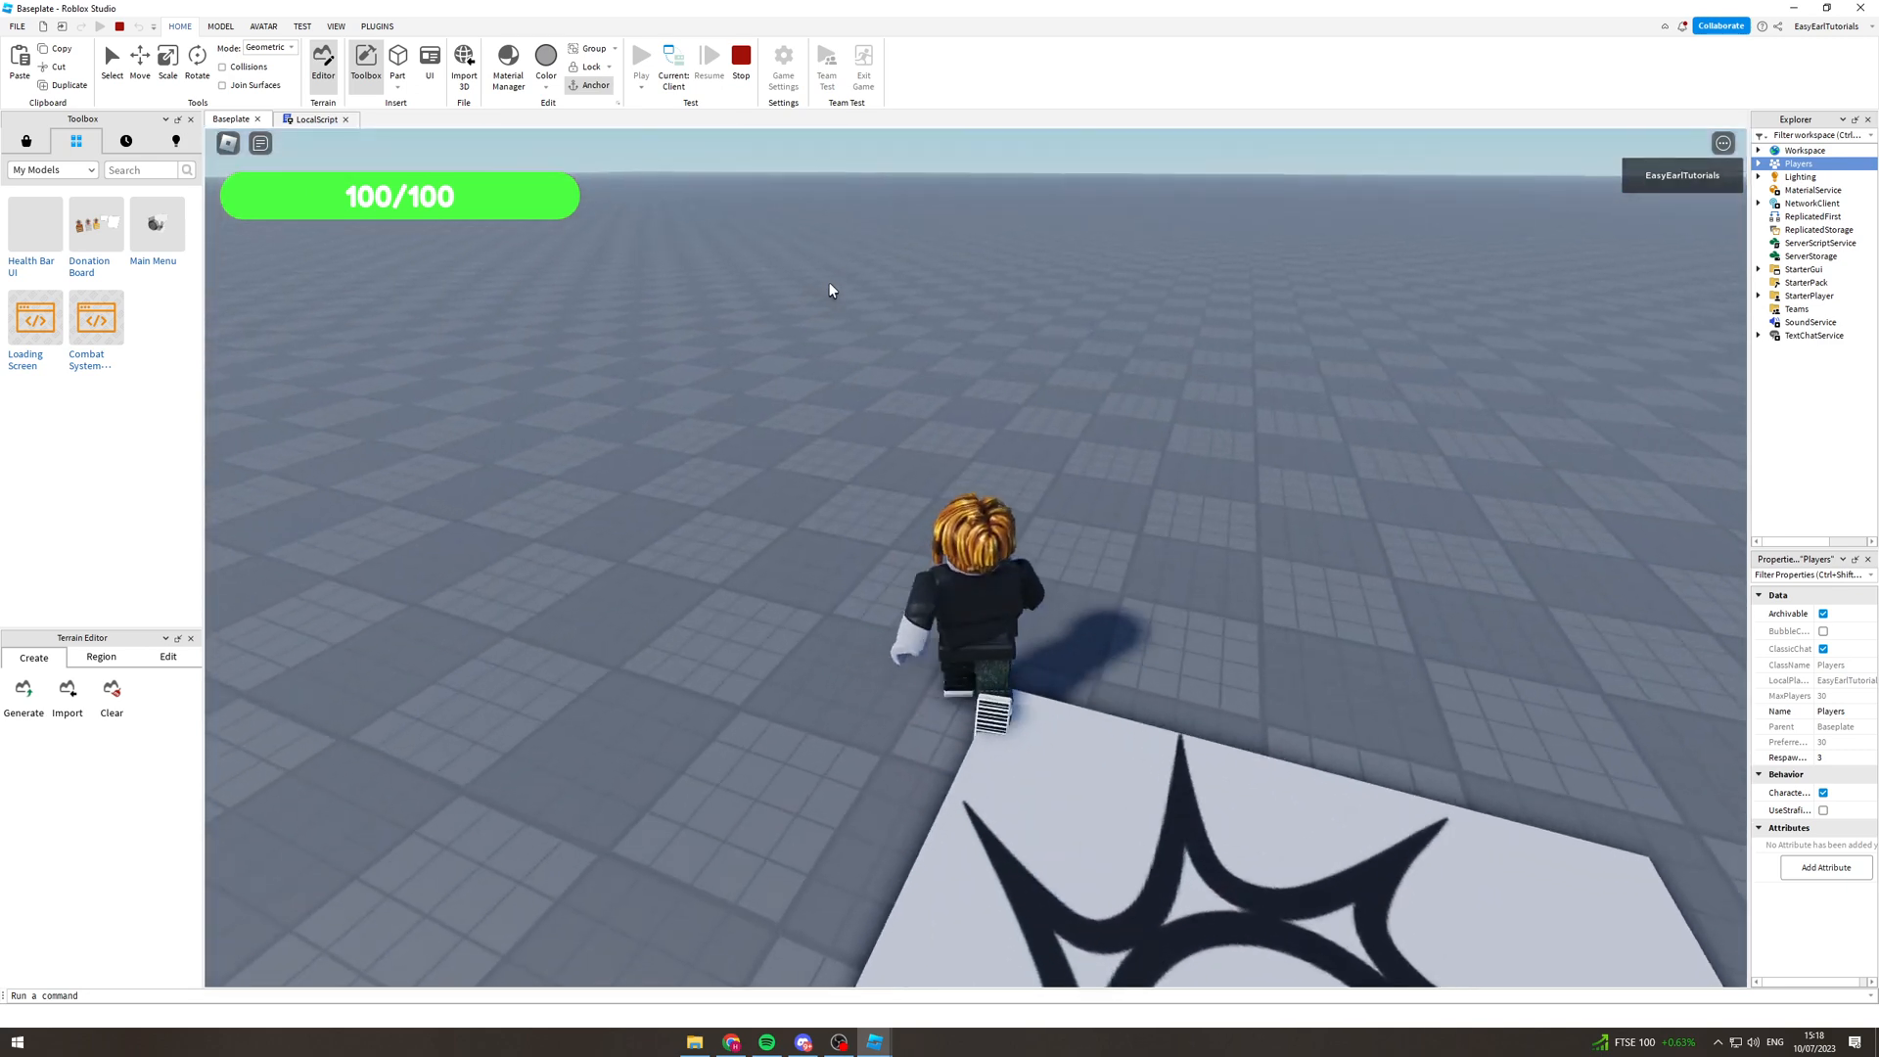
left_click(1762, 164)
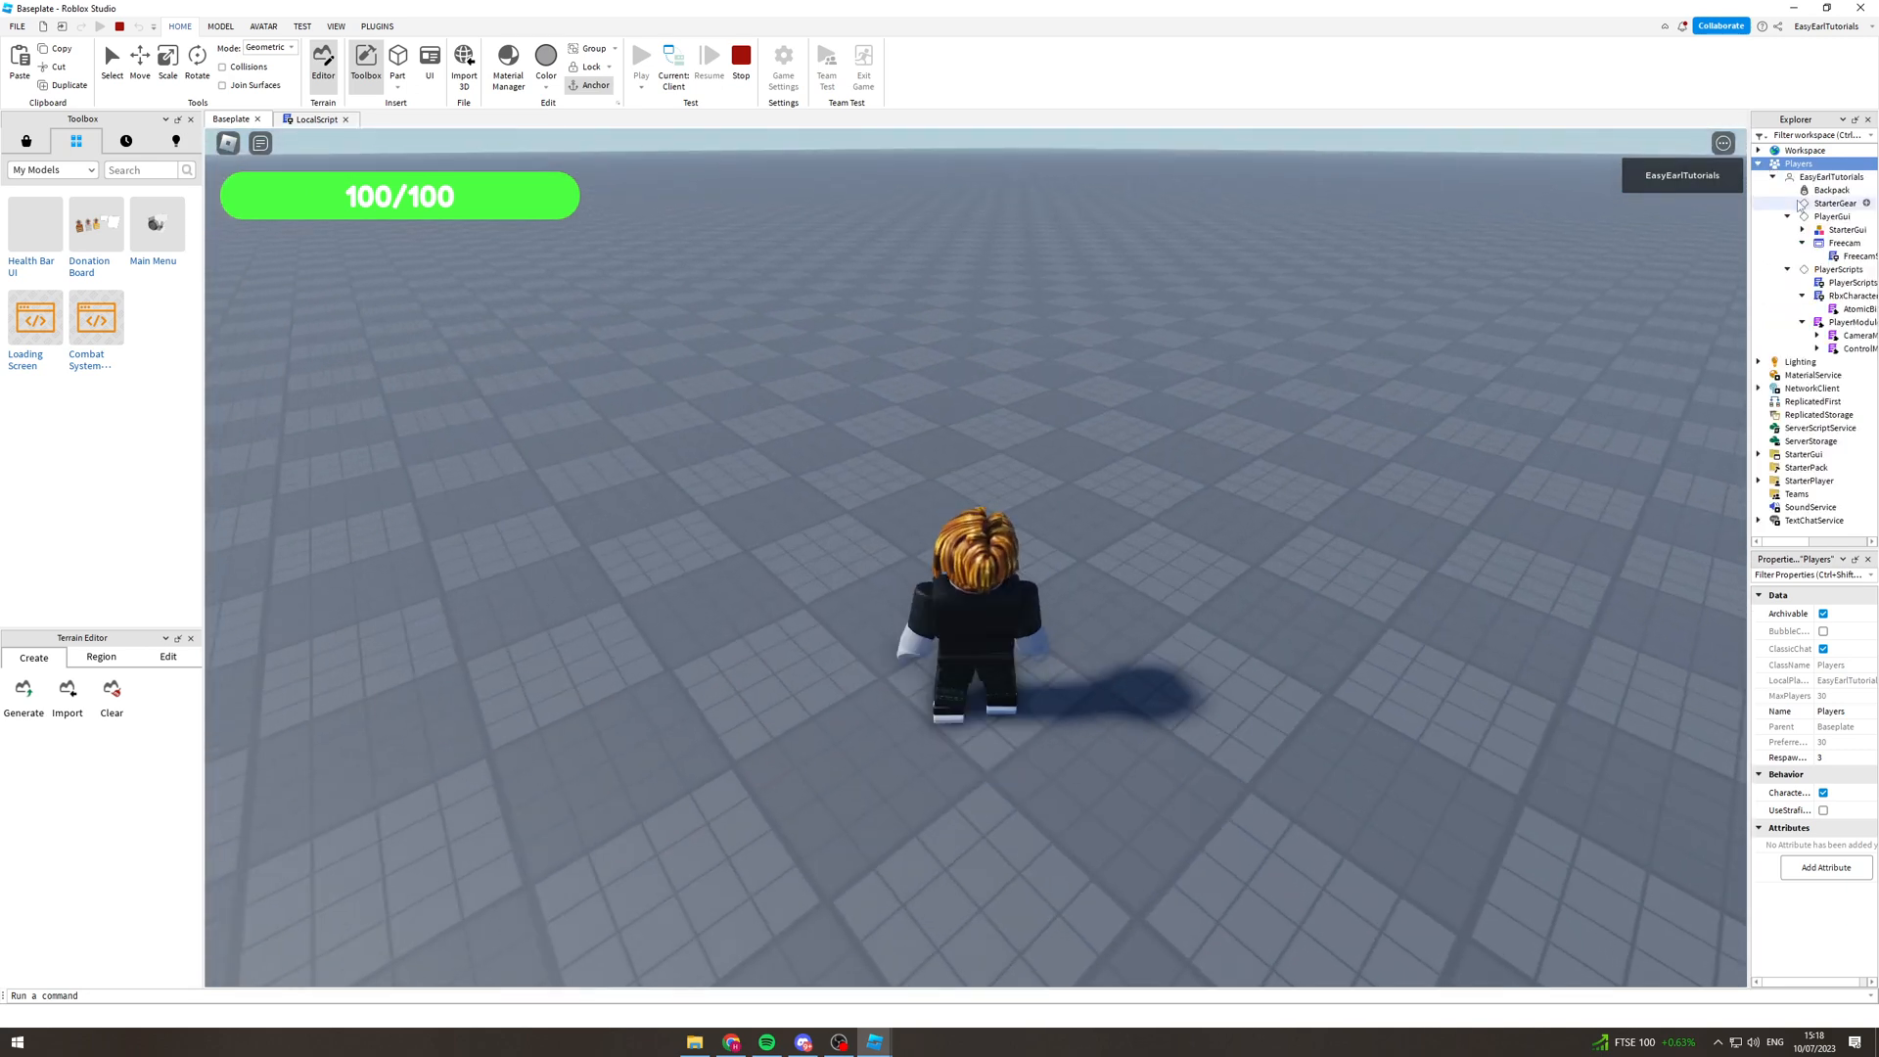
left_click(1834, 215)
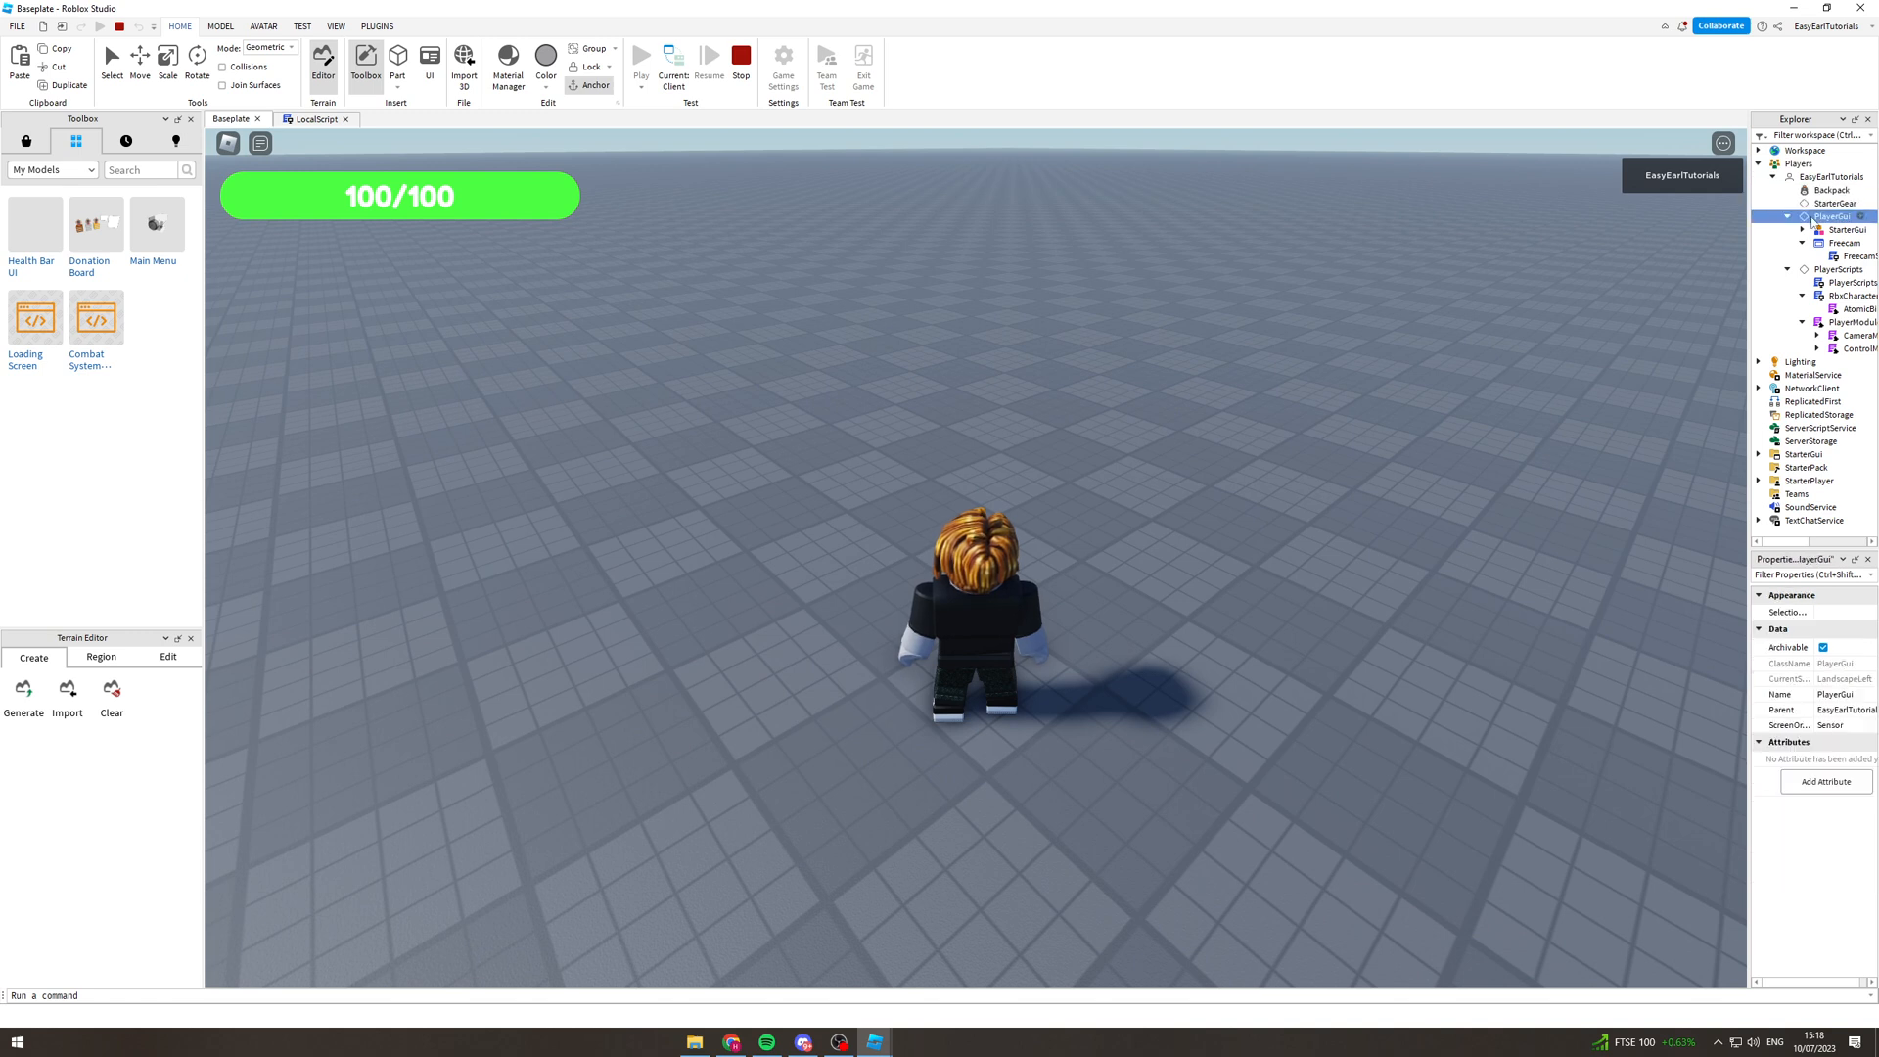
left_click(1838, 229)
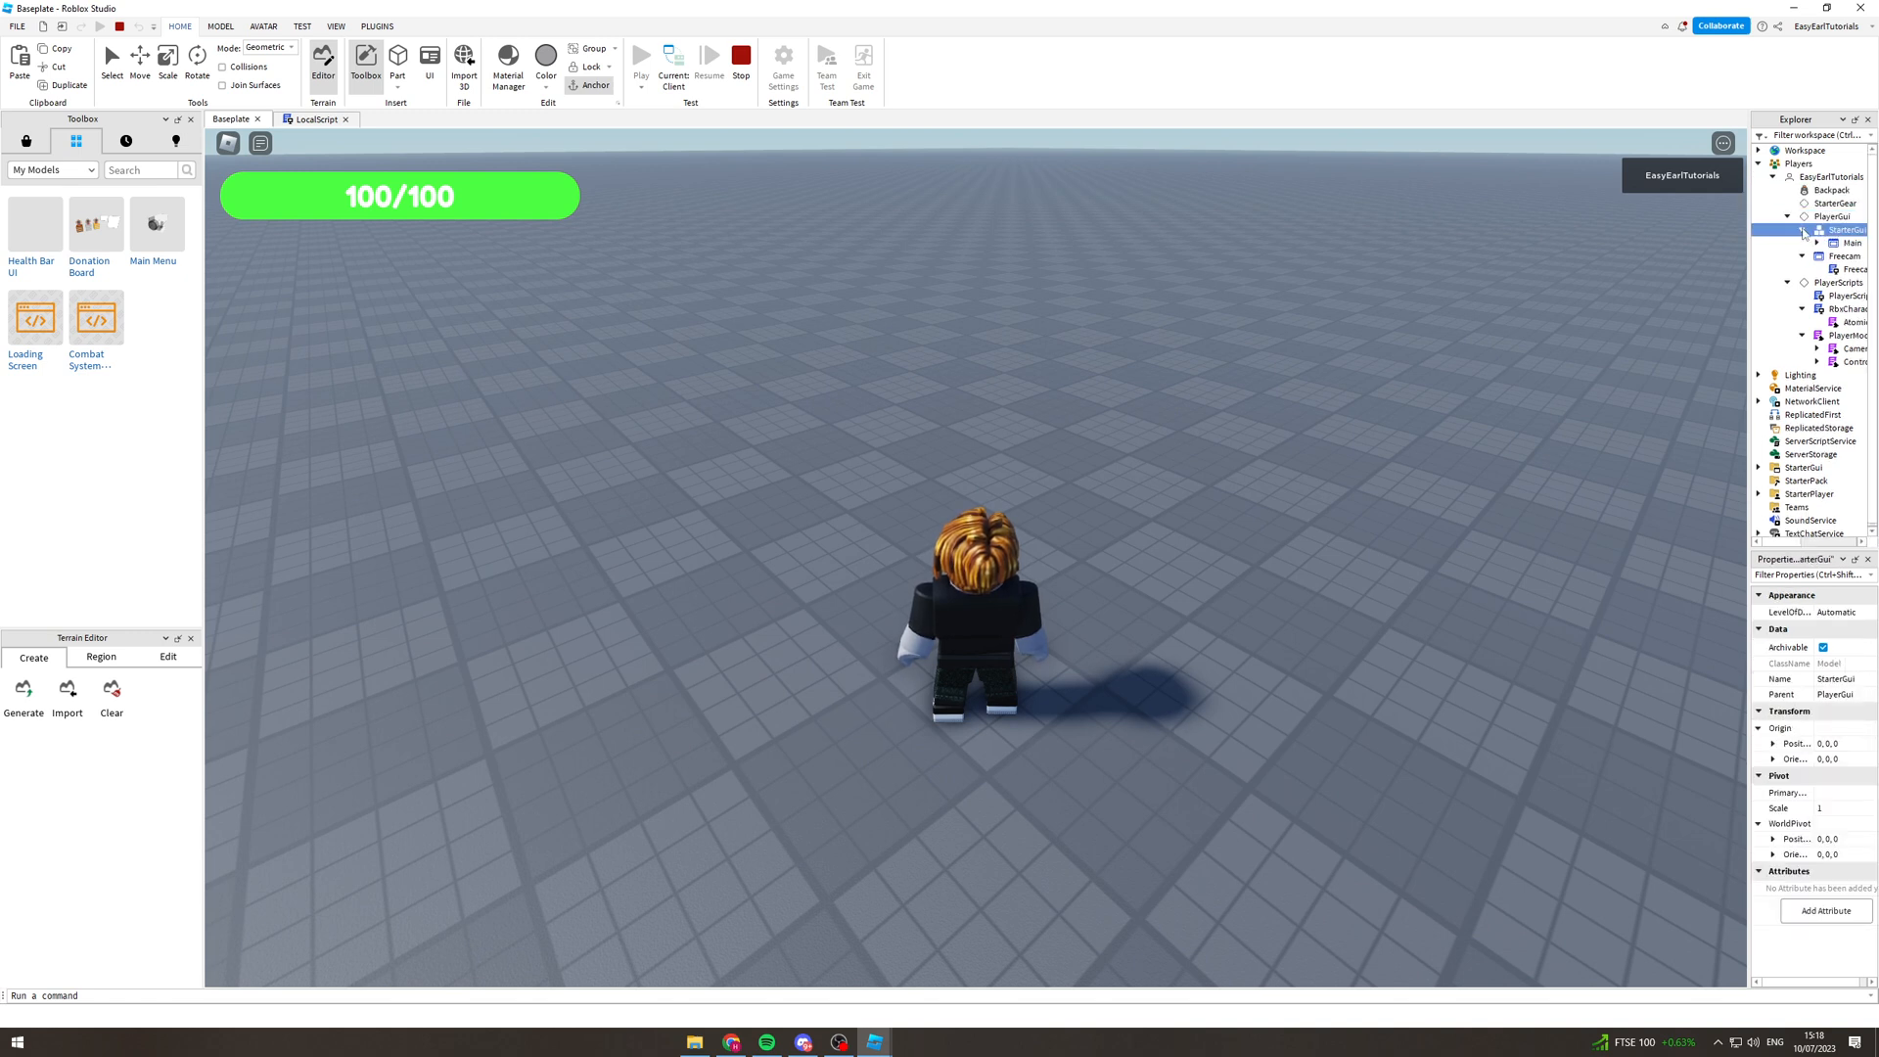